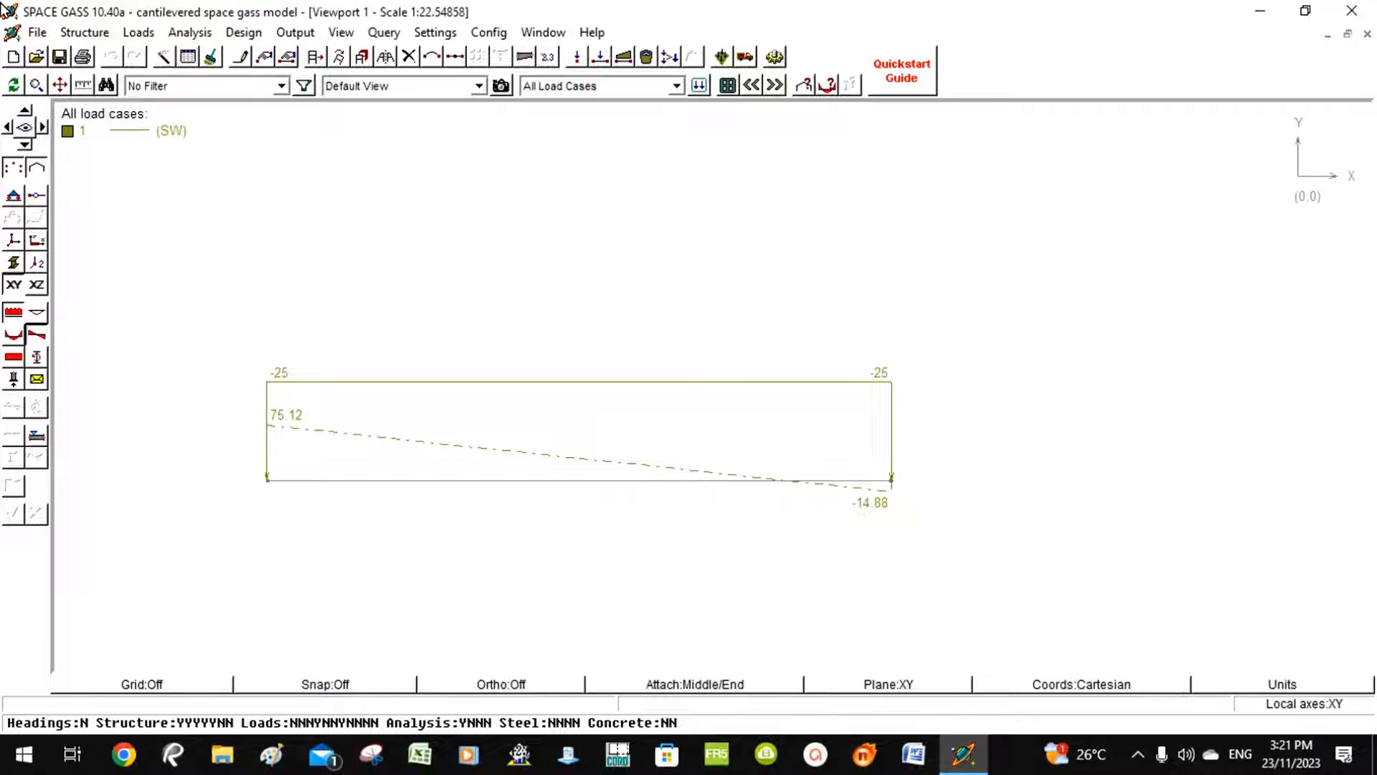
mouse_move(82, 56)
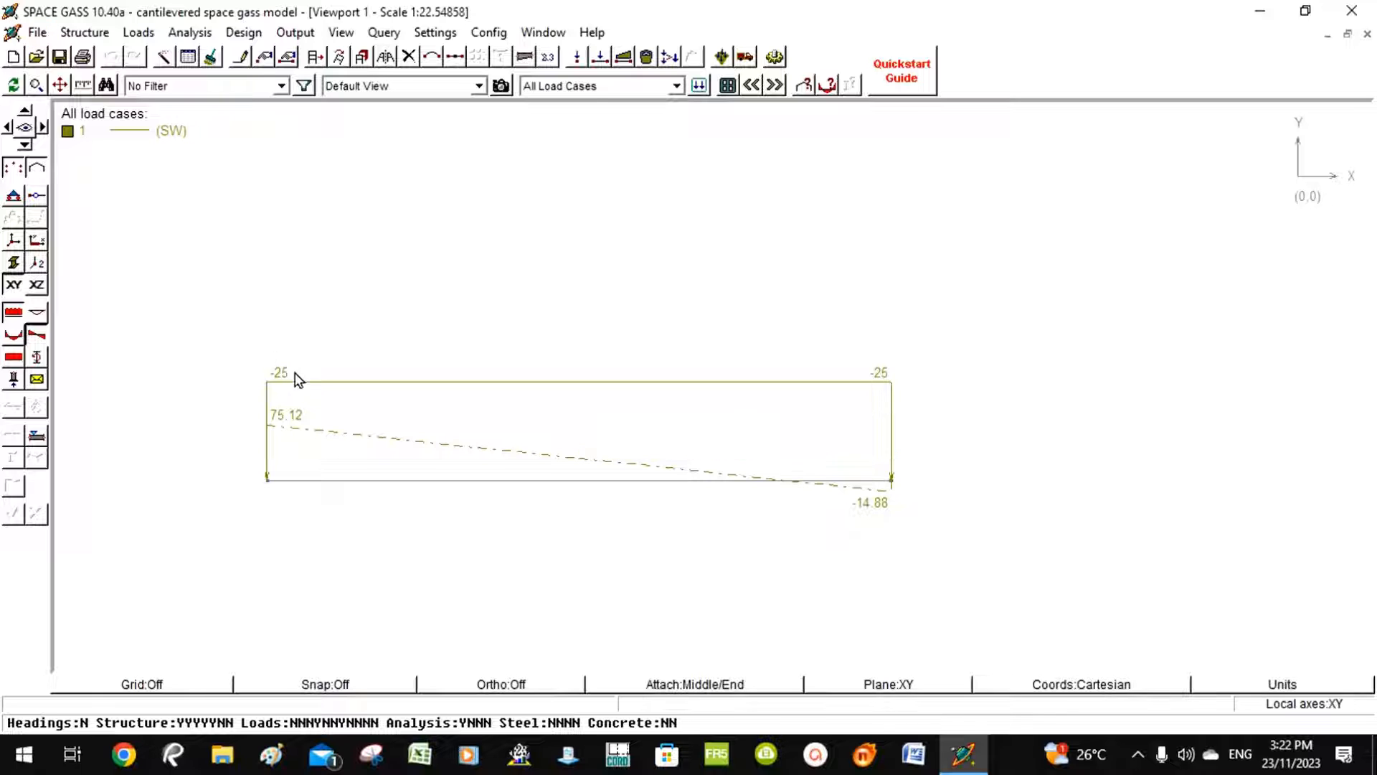
mouse_move(499, 18)
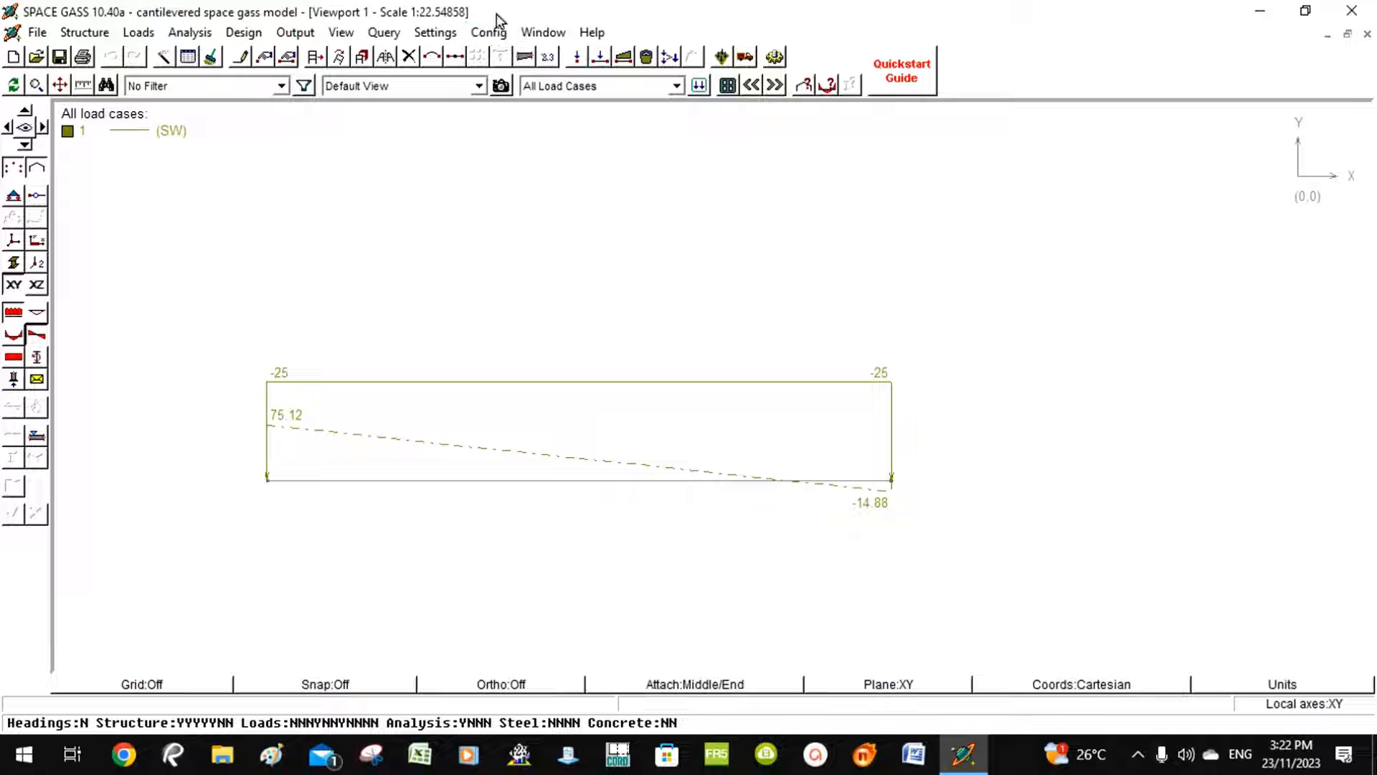
mouse_move(224, 312)
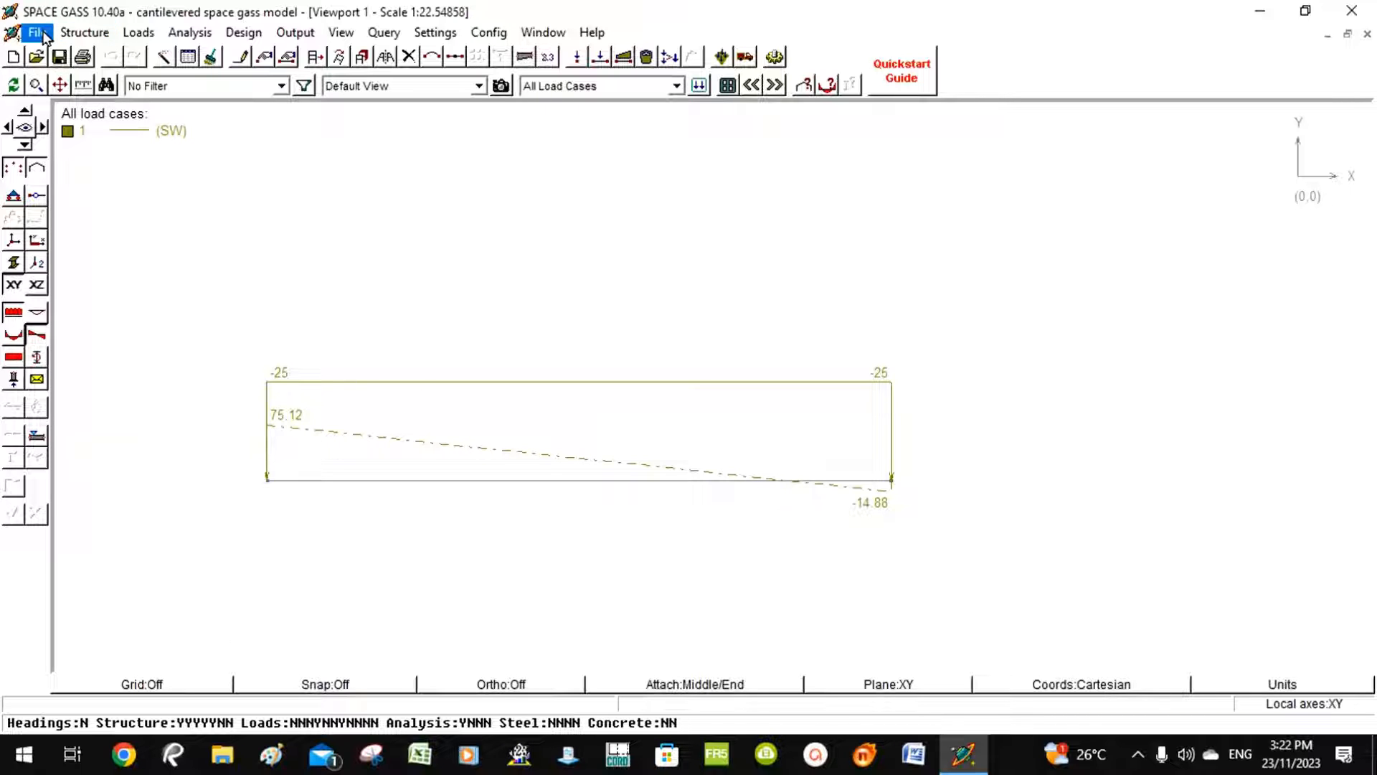
- Start a new empty unnamed job via File > New, replacing the cantilevered model
left_click(37, 33)
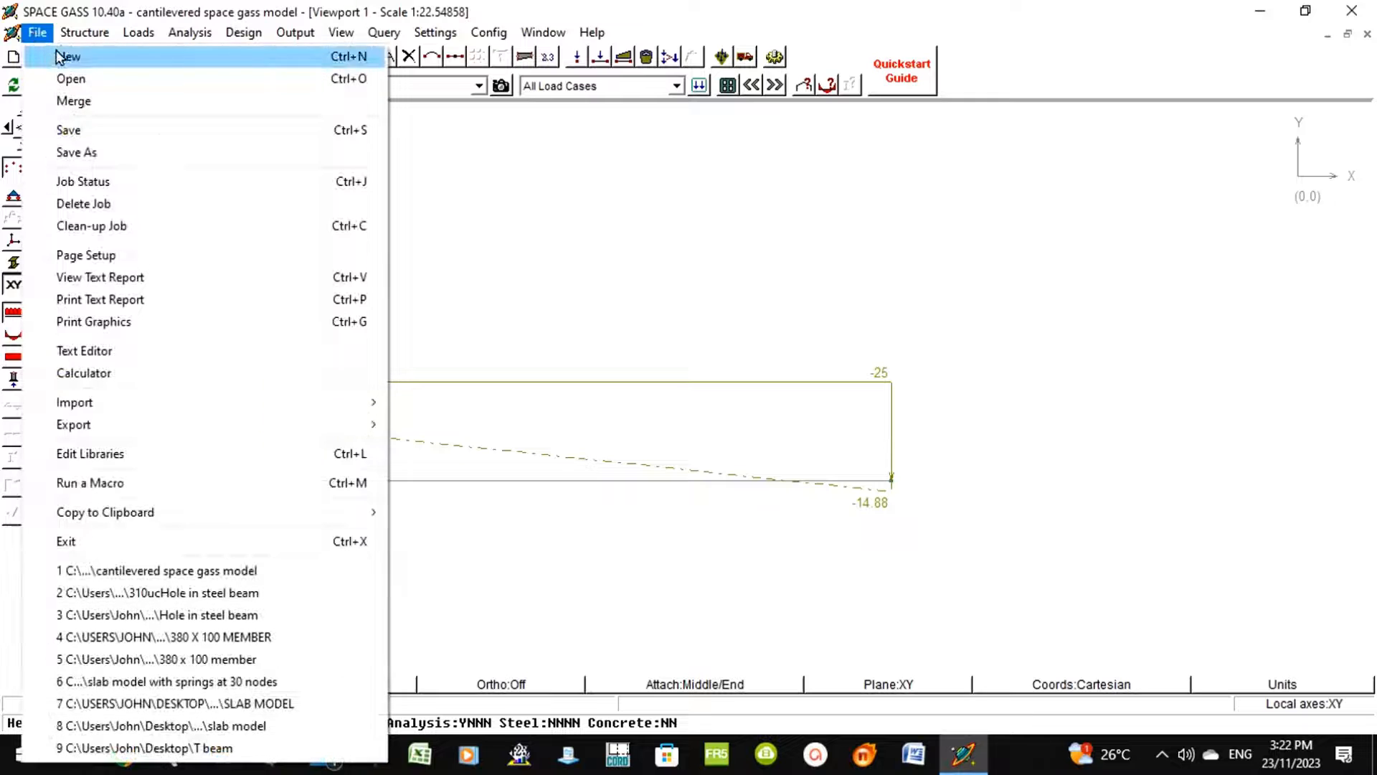
left_click(67, 55)
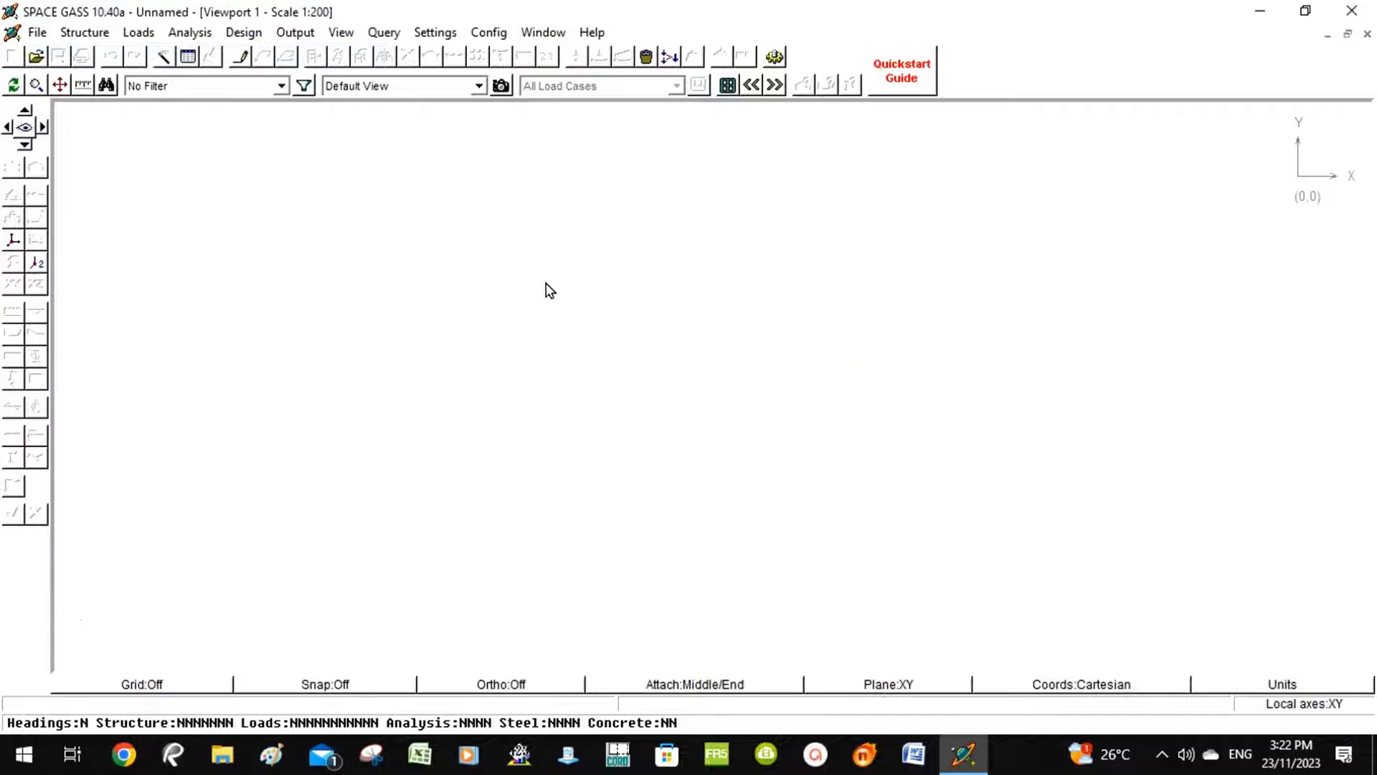
mouse_move(510, 281)
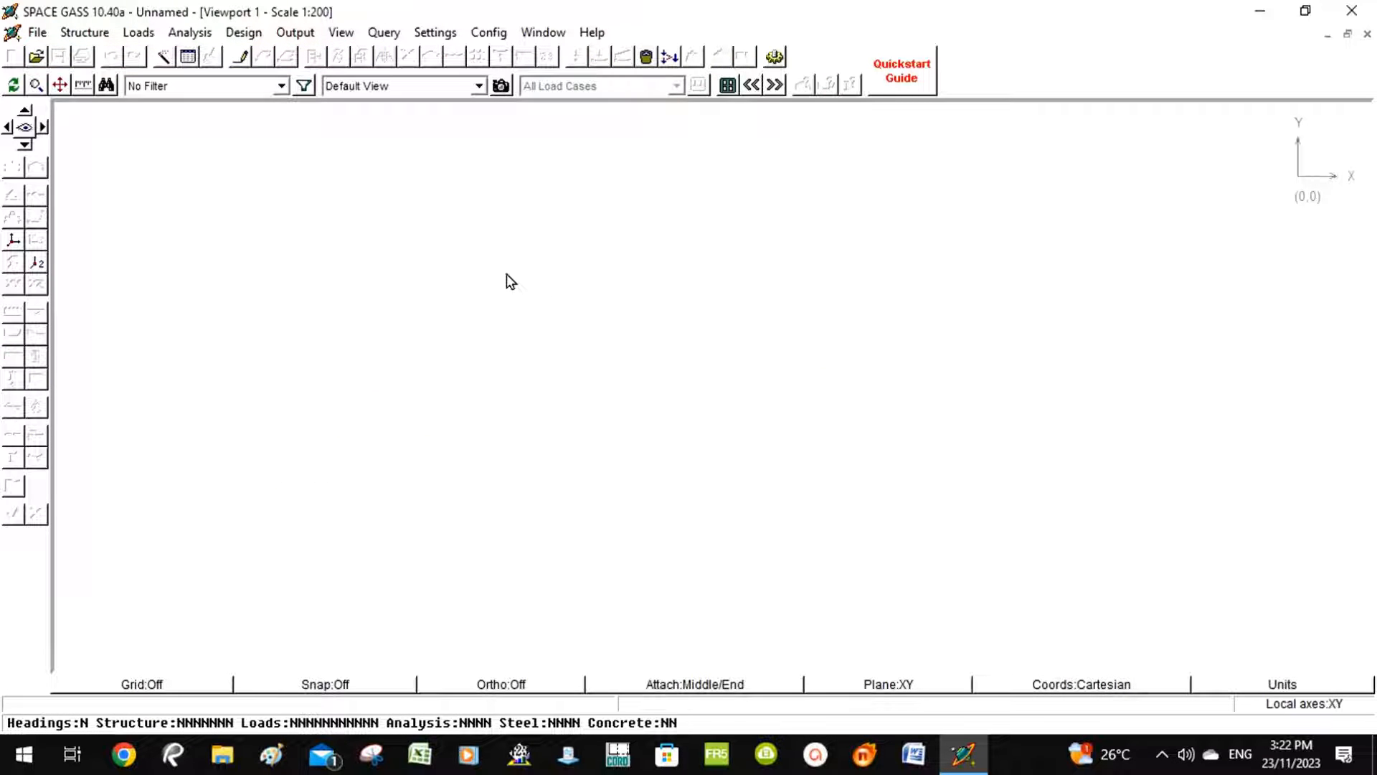
mouse_move(81, 94)
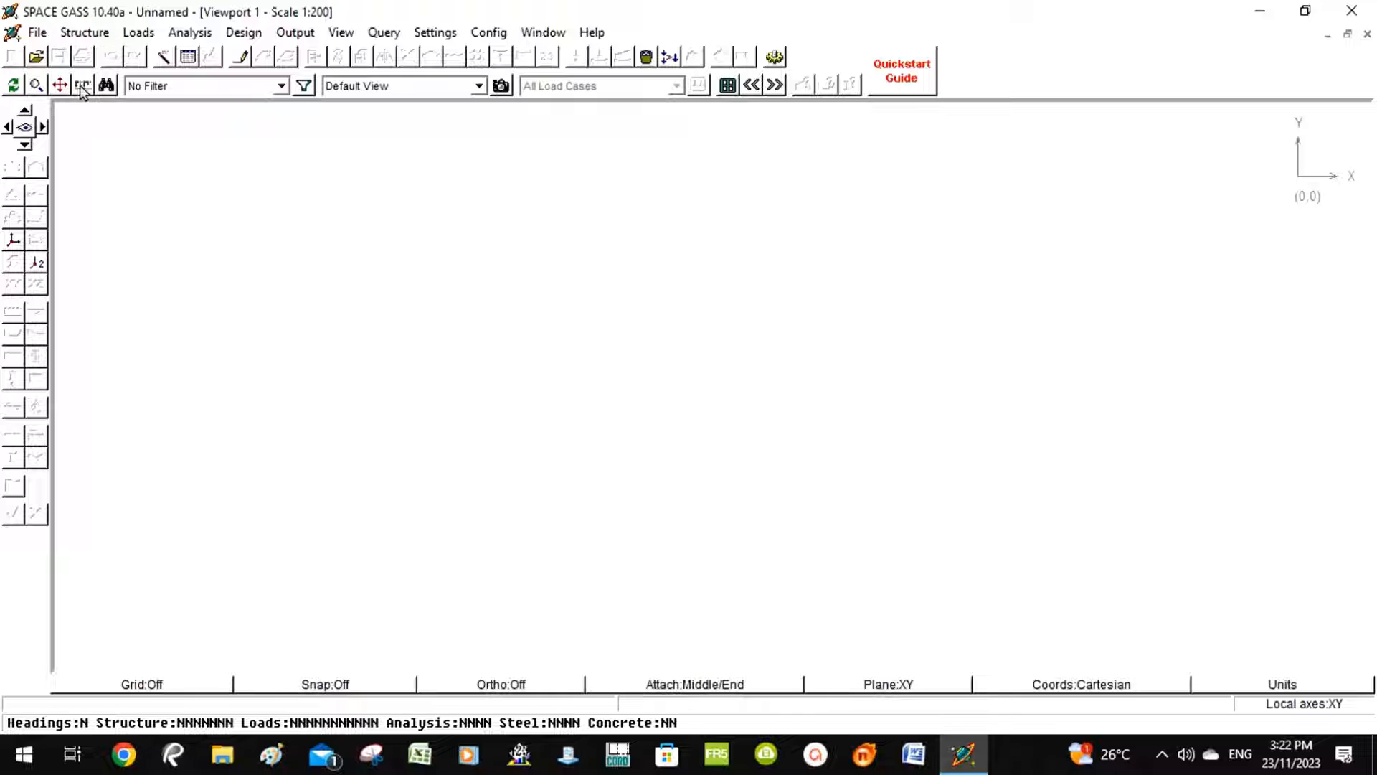
left_click(85, 33)
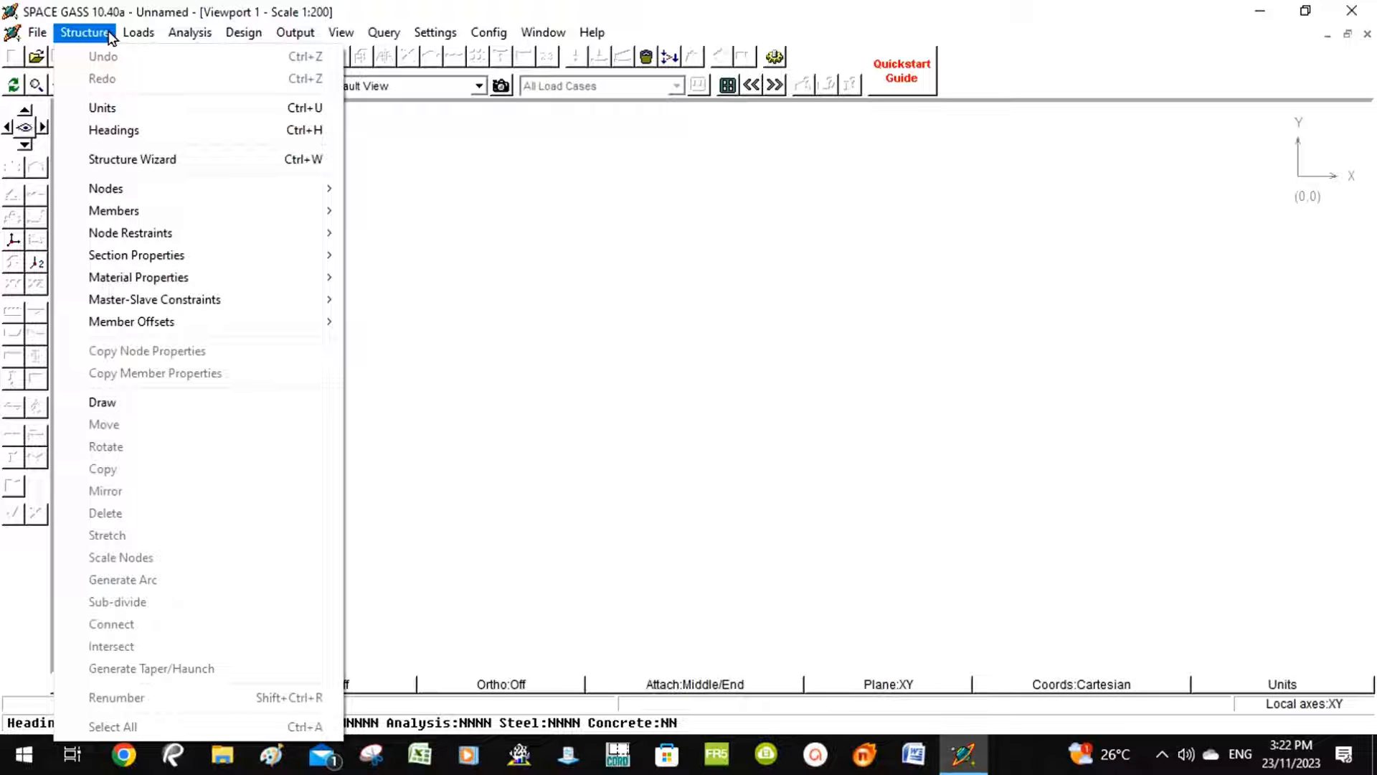
- Launch the Structure Wizard and choose the Single Span Beam template
left_click(137, 33)
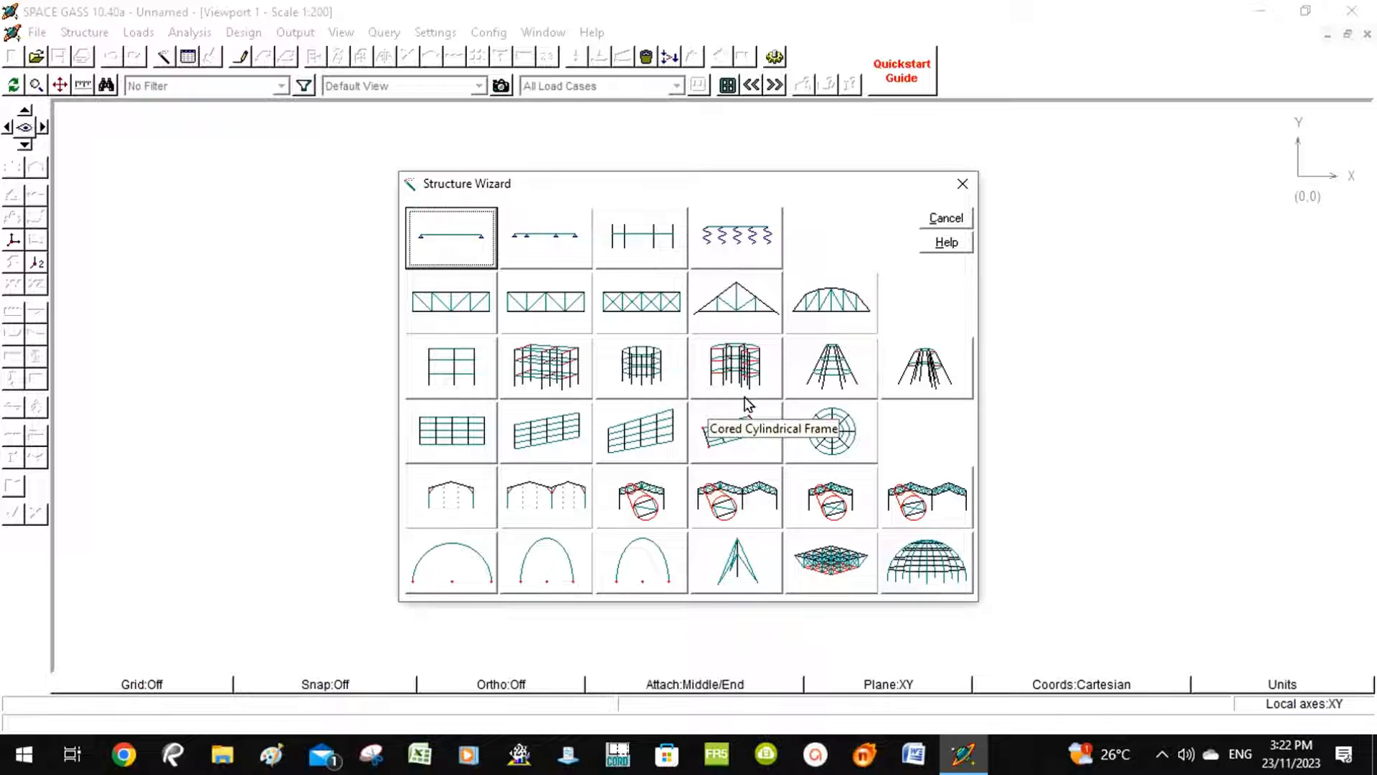
mouse_move(698, 245)
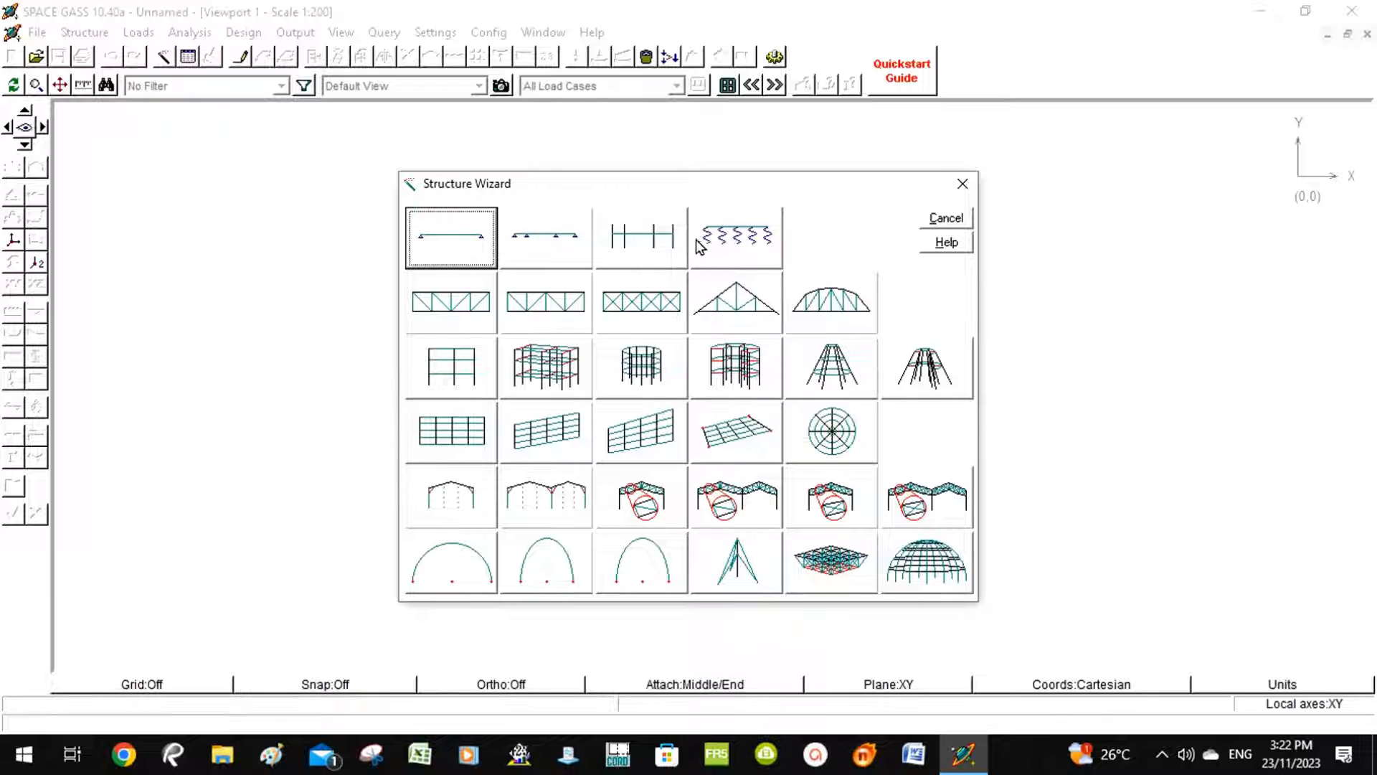
mouse_move(547, 271)
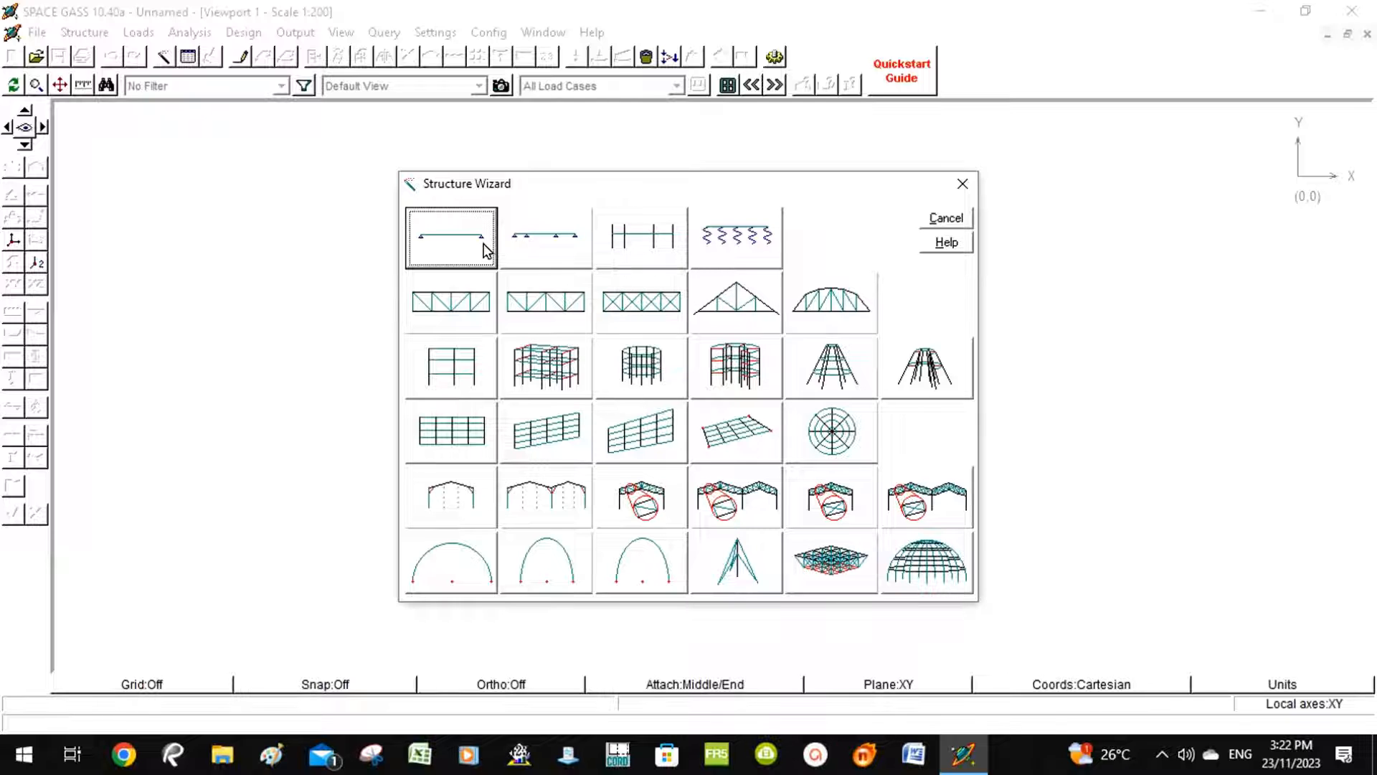
mouse_move(450, 236)
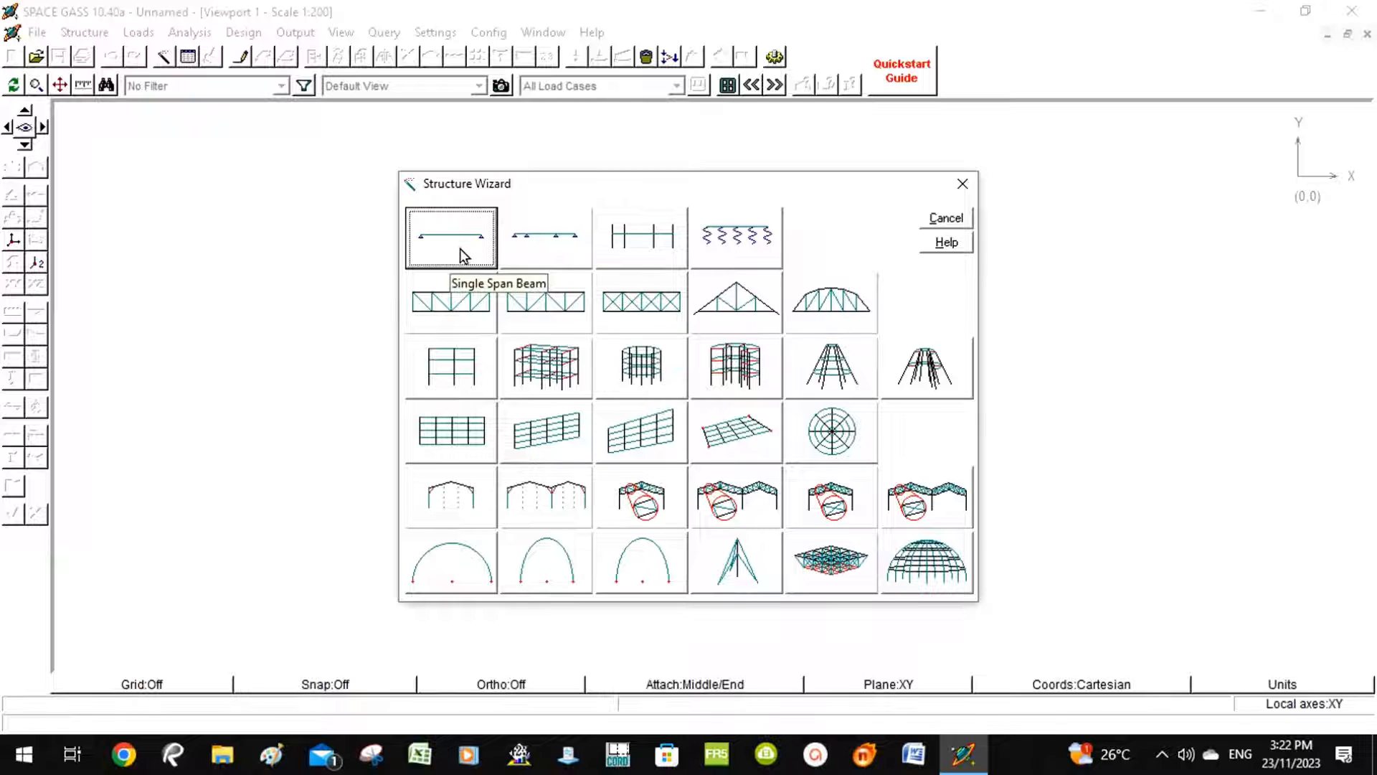
left_click(946, 218)
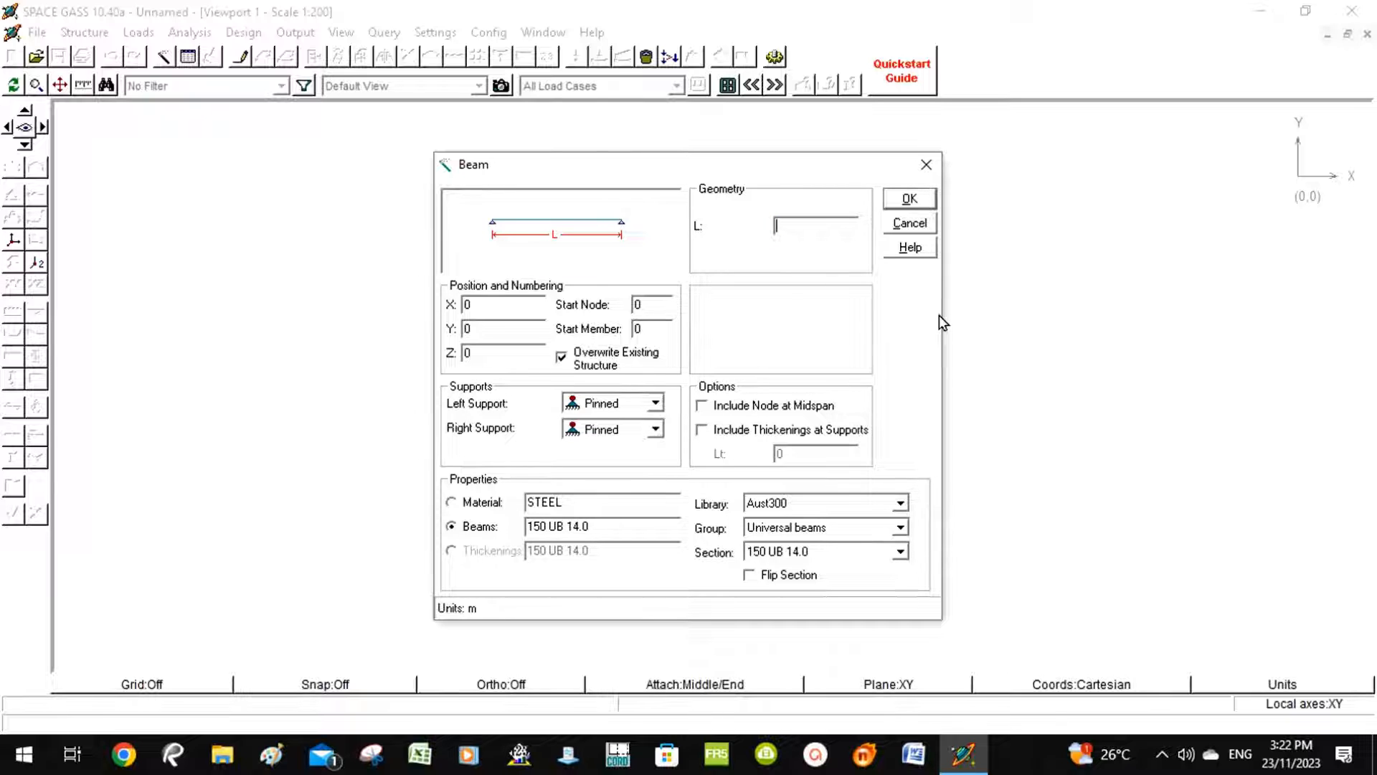
- Generate the beam with L = 5 m, pinned supports and 150 UB 14.0 section
type("5")
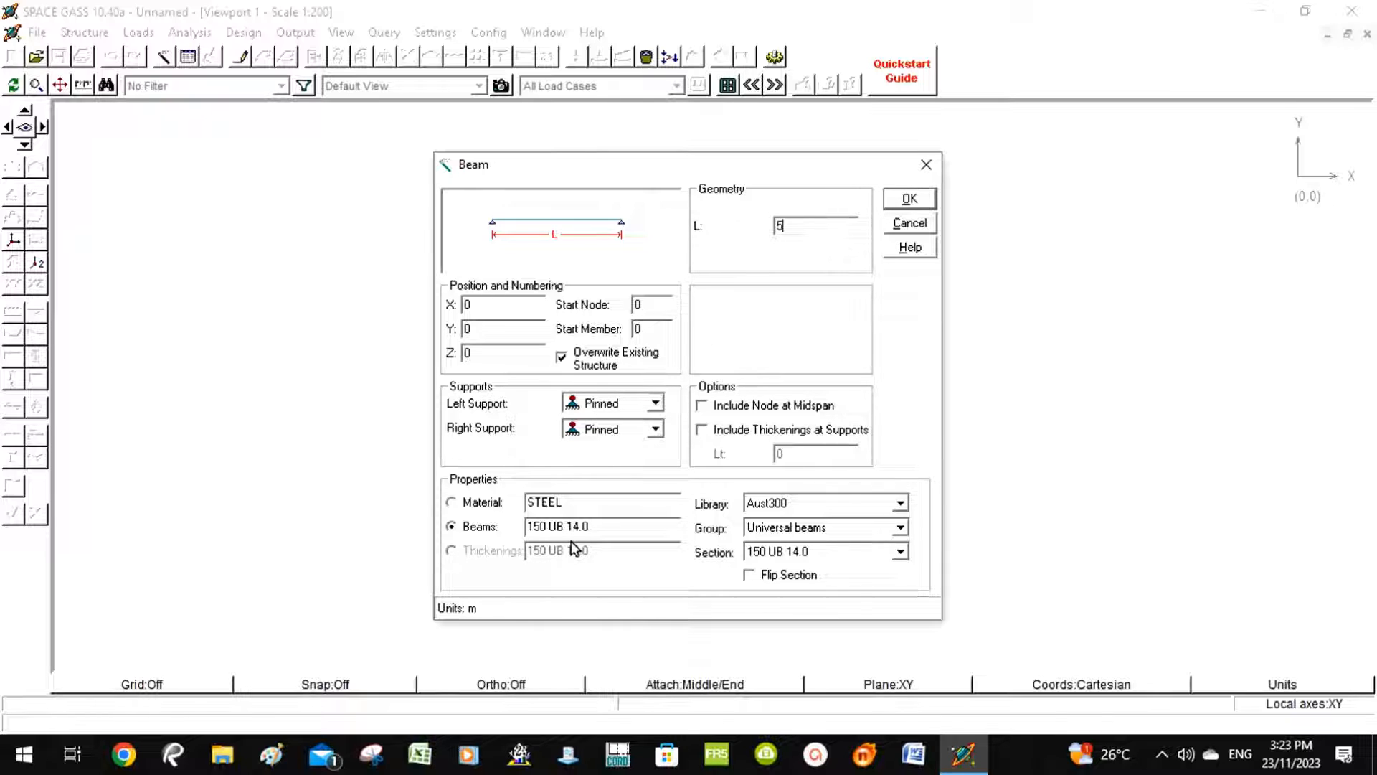
mouse_move(686, 527)
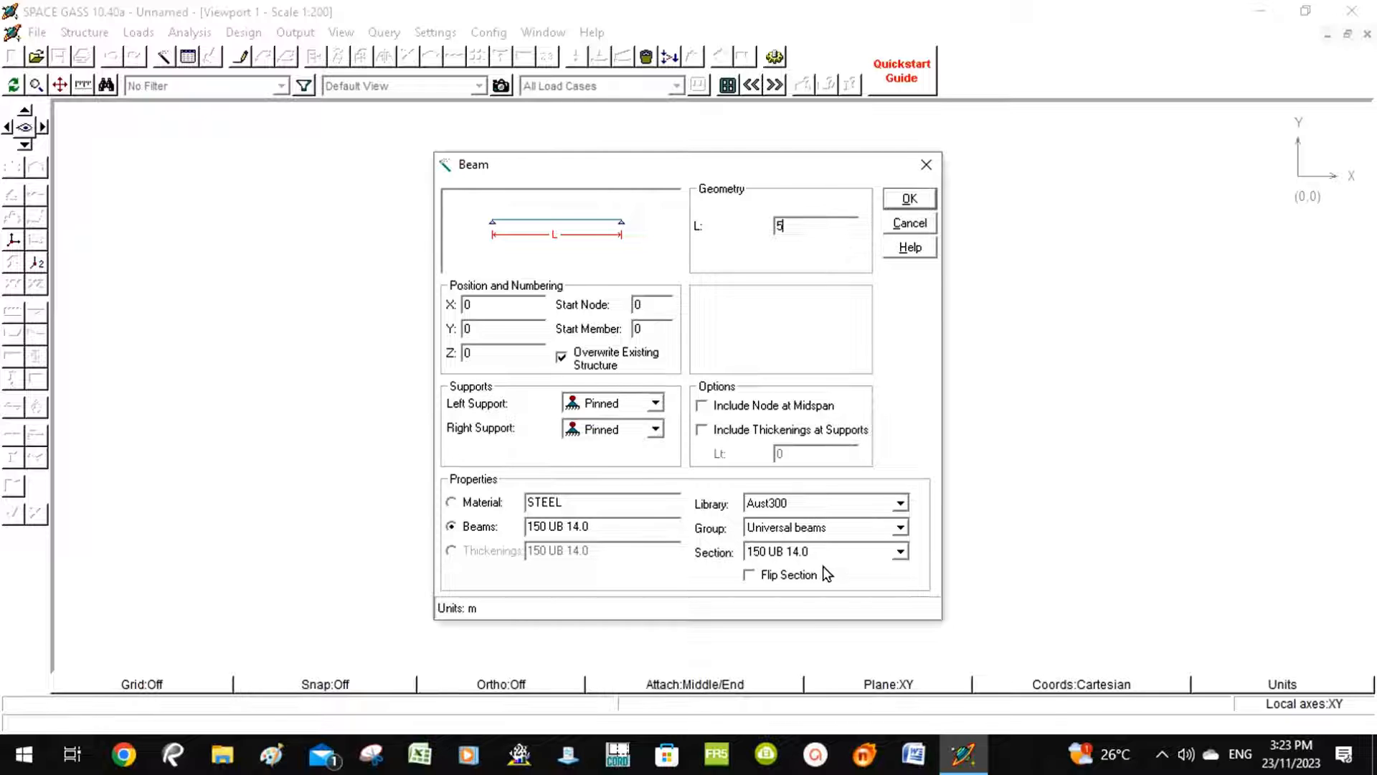
mouse_move(894, 581)
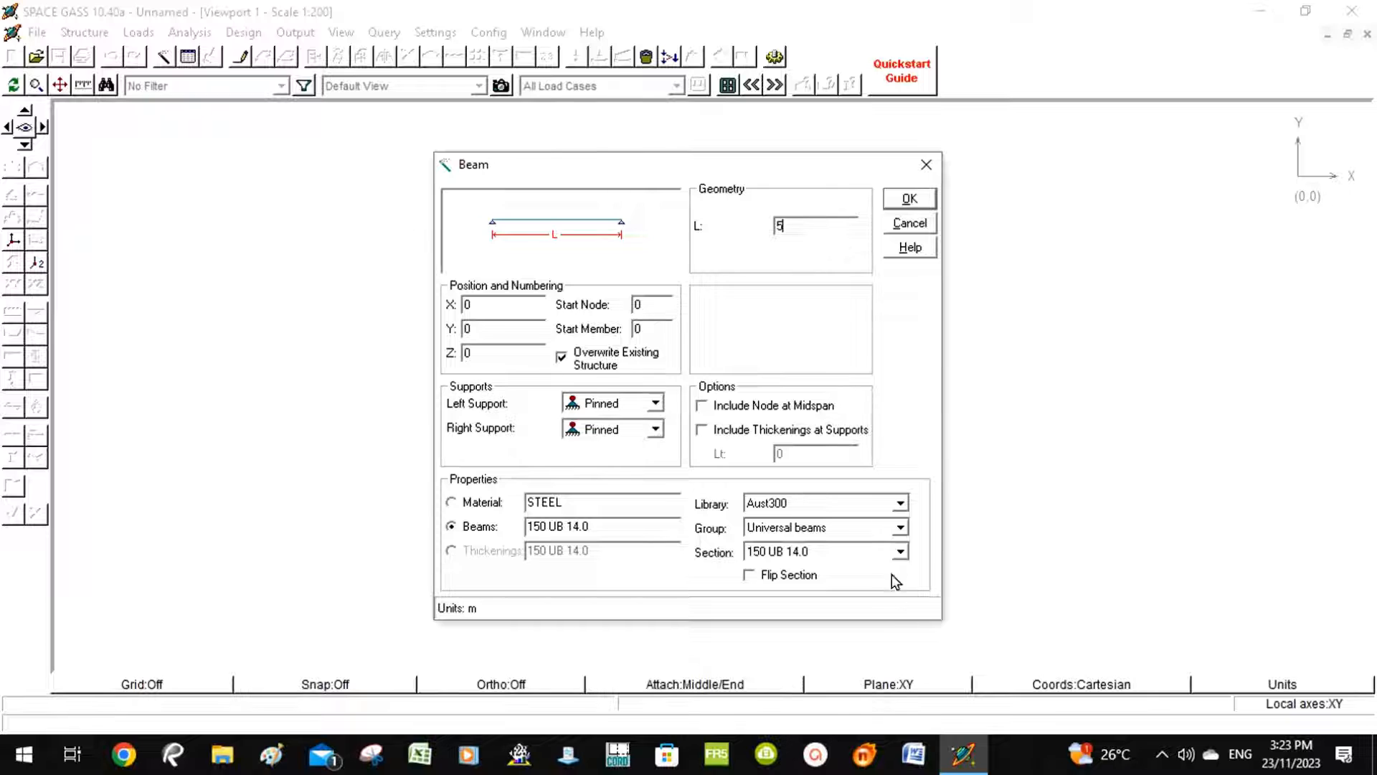
left_click(909, 198)
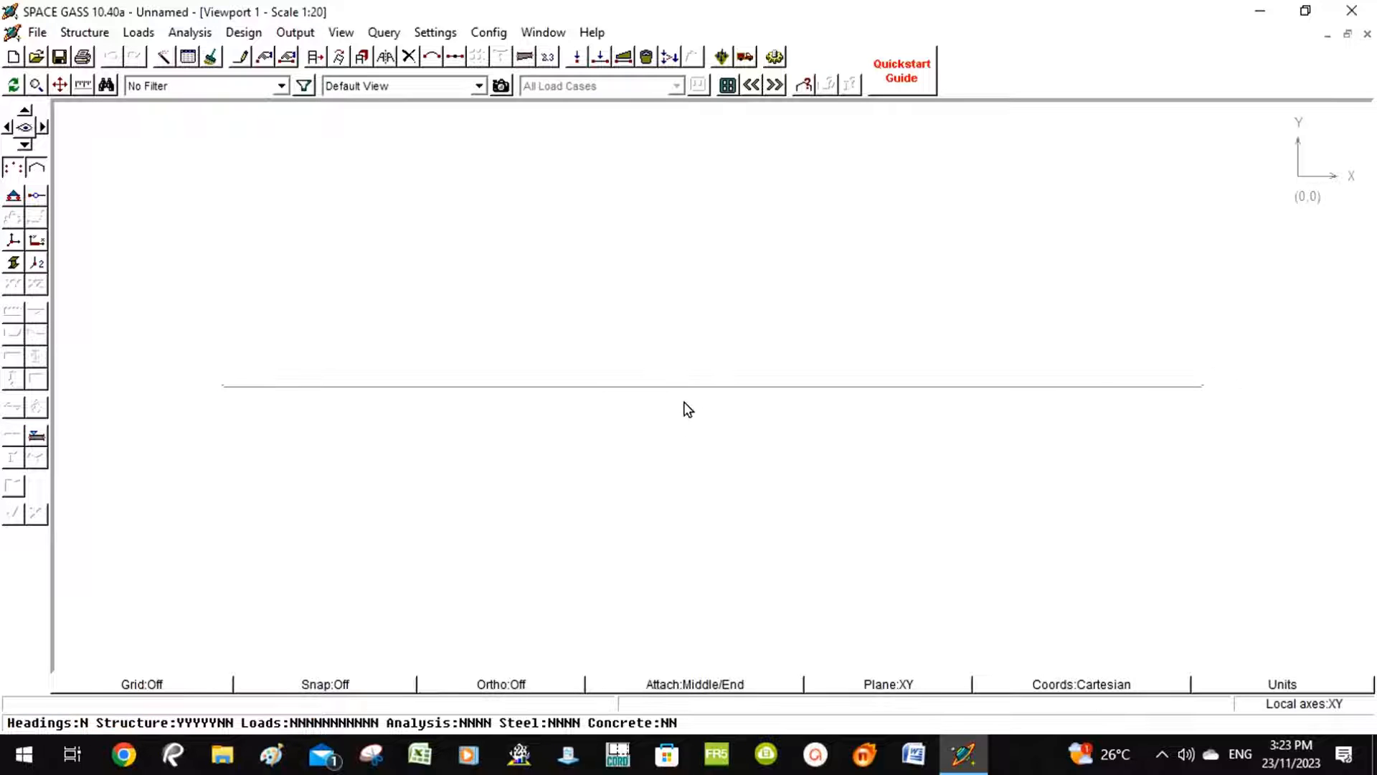
mouse_move(702, 398)
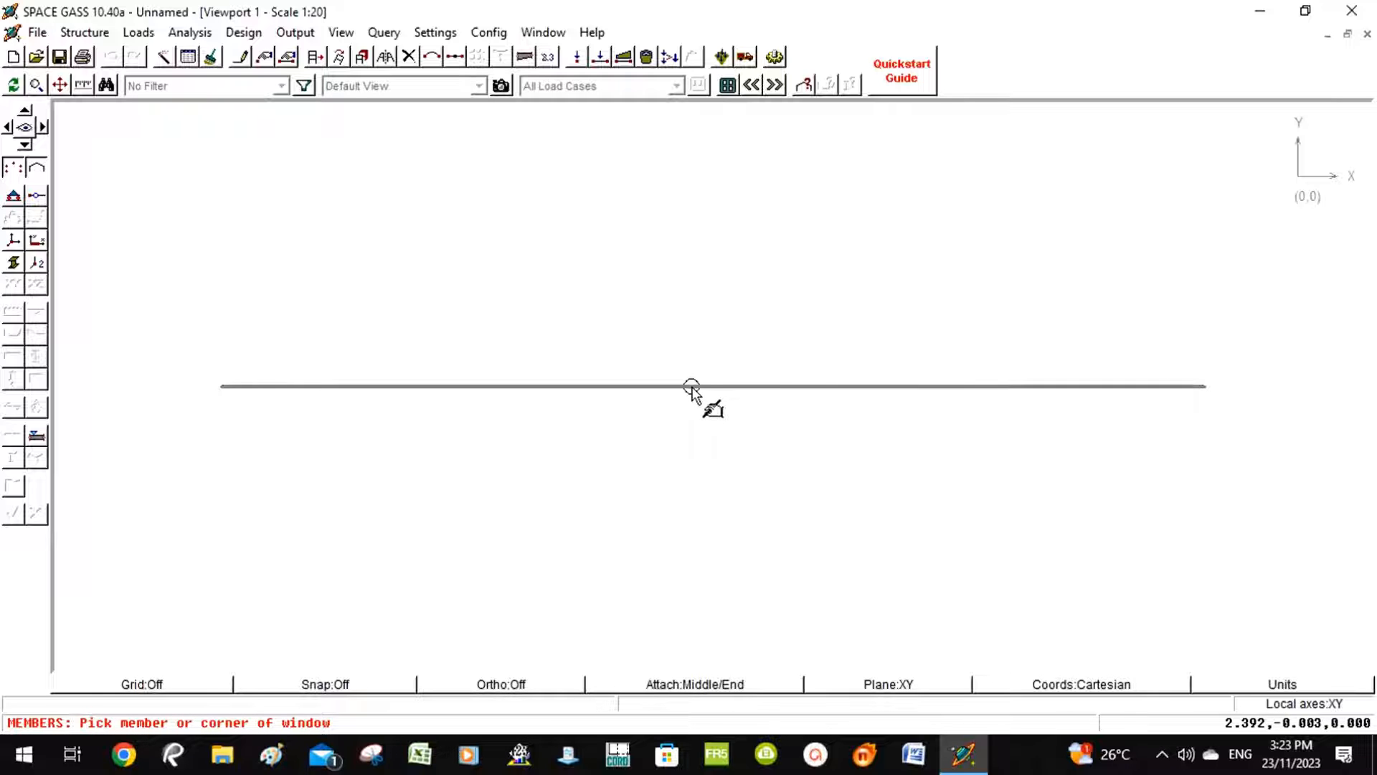
- Bring up the beam member's Properties (Form) from its right-click menu
right_click(692, 389)
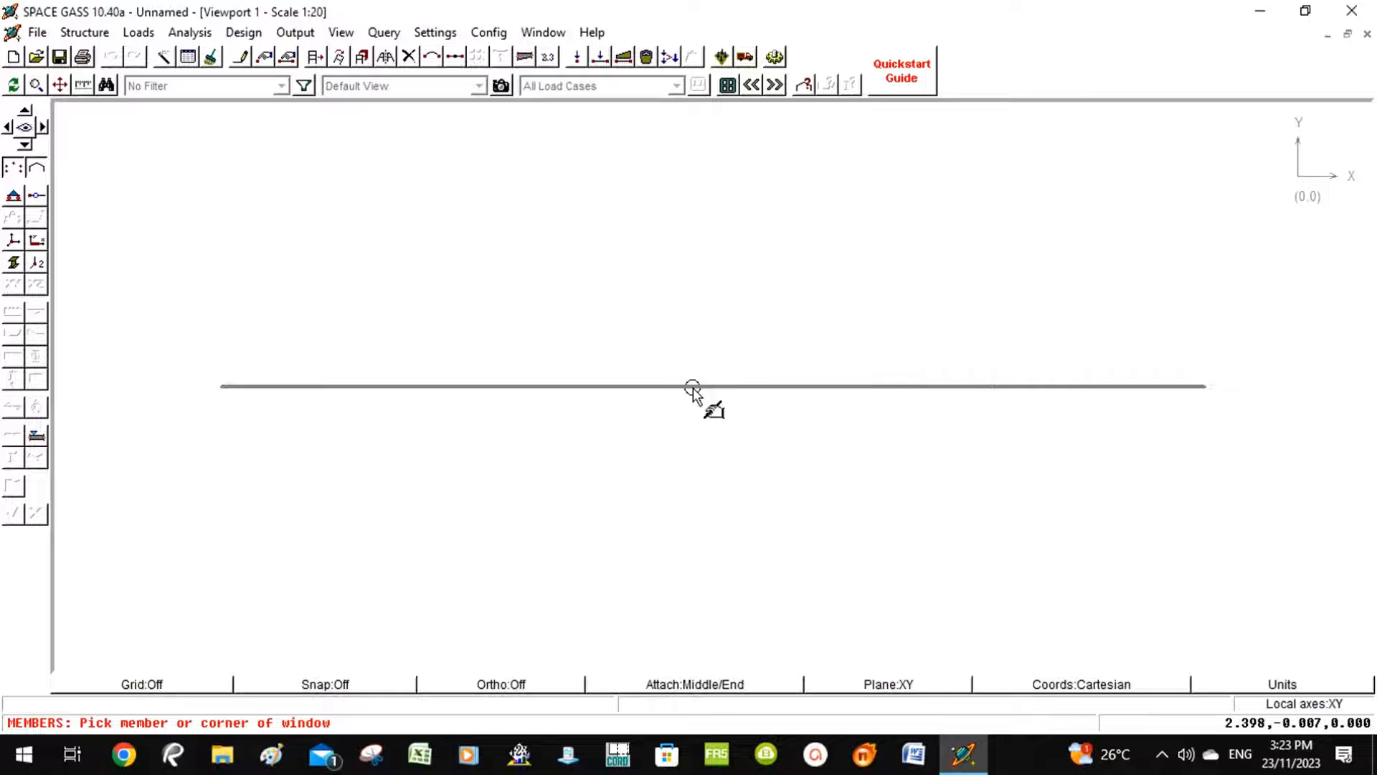
right_click(693, 389)
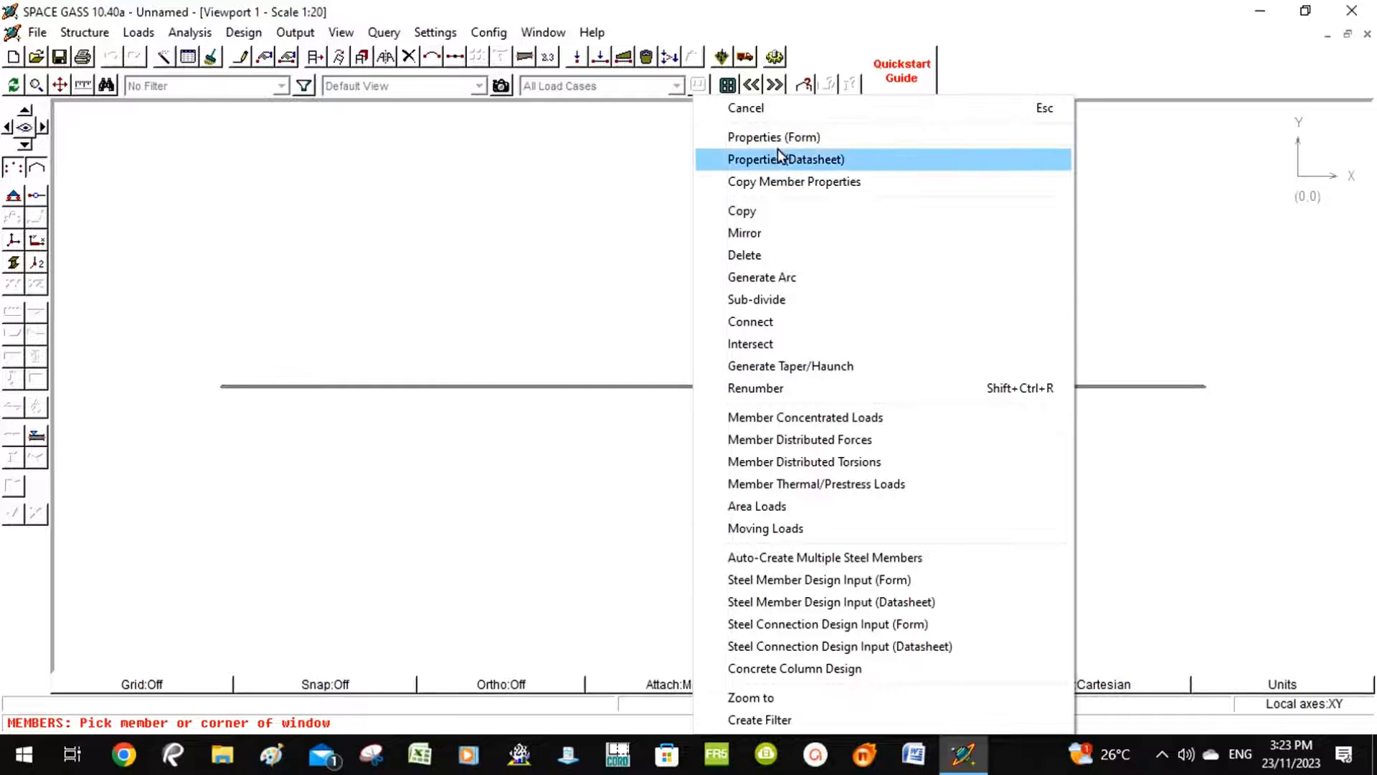
left_click(774, 138)
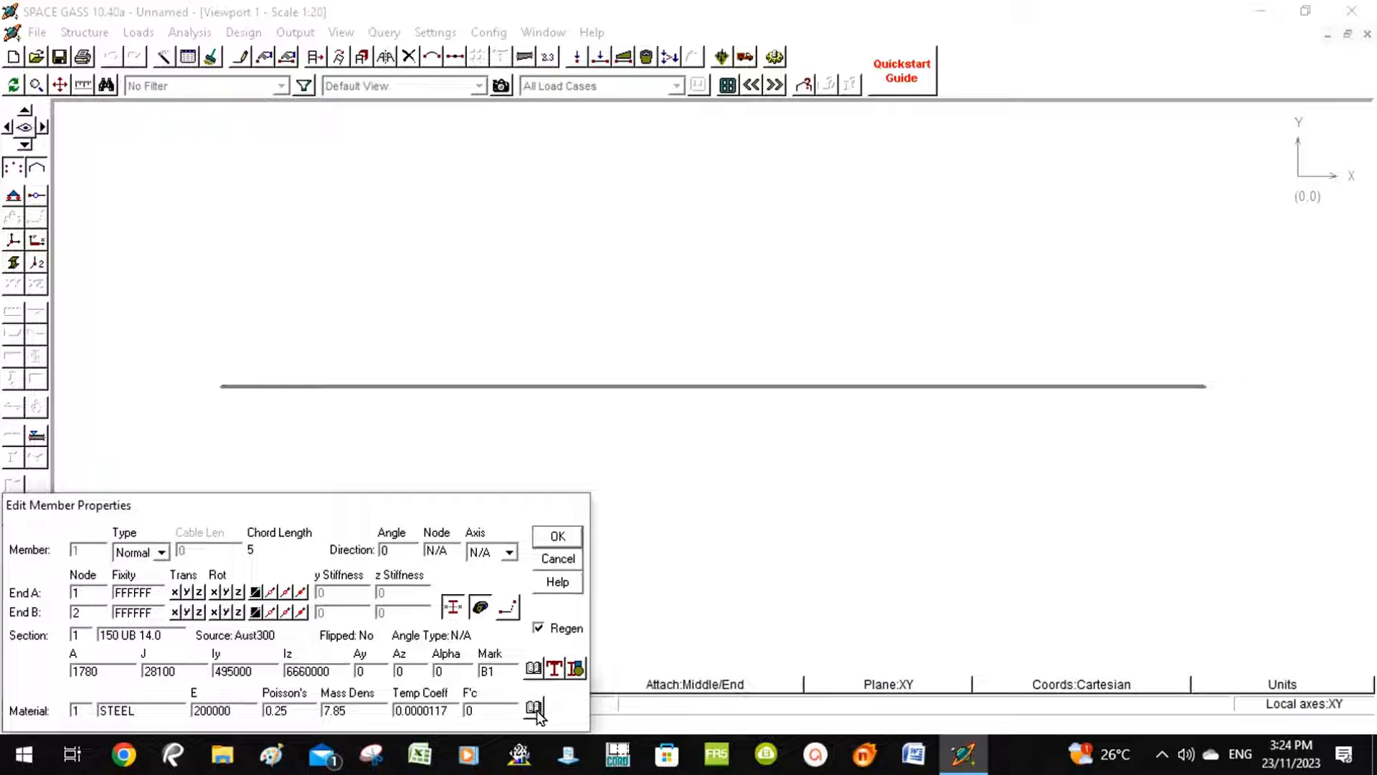
left_click(533, 707)
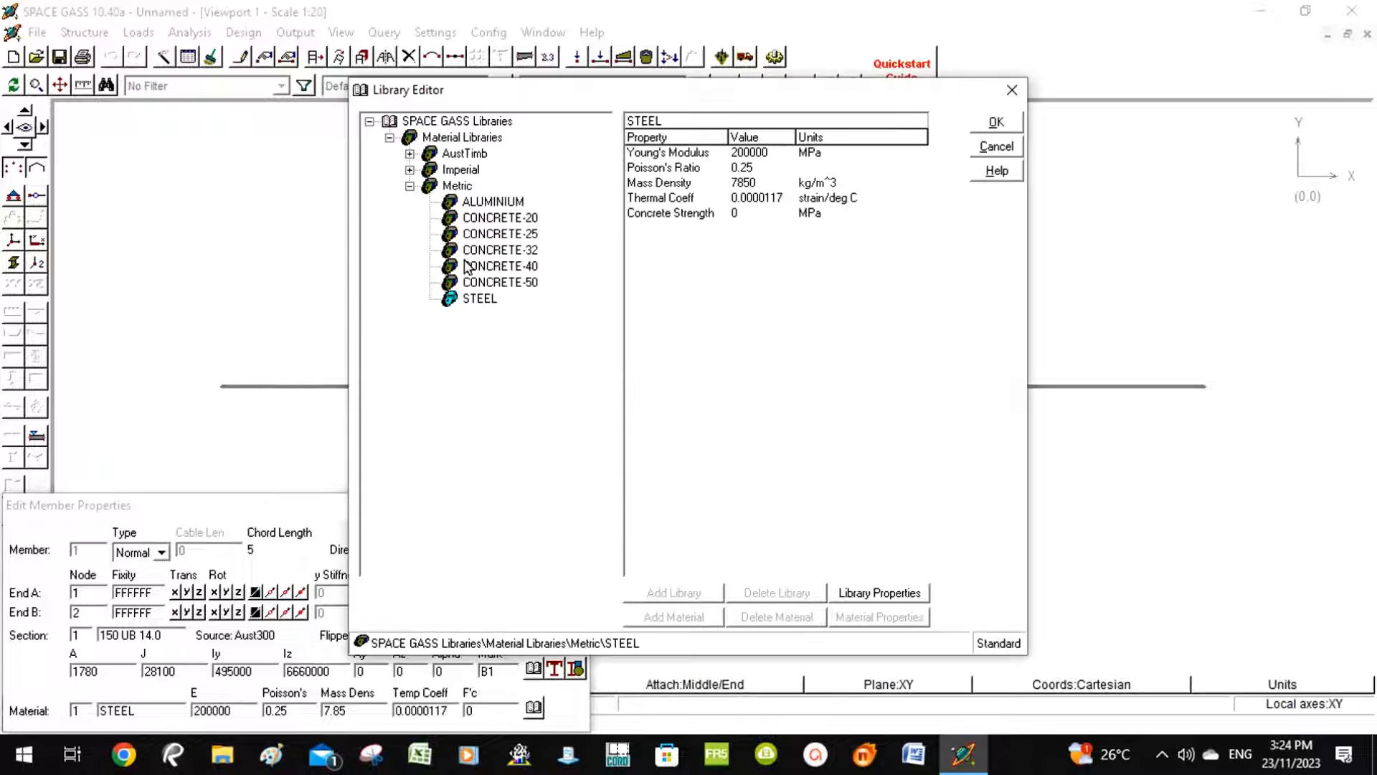
mouse_move(482, 298)
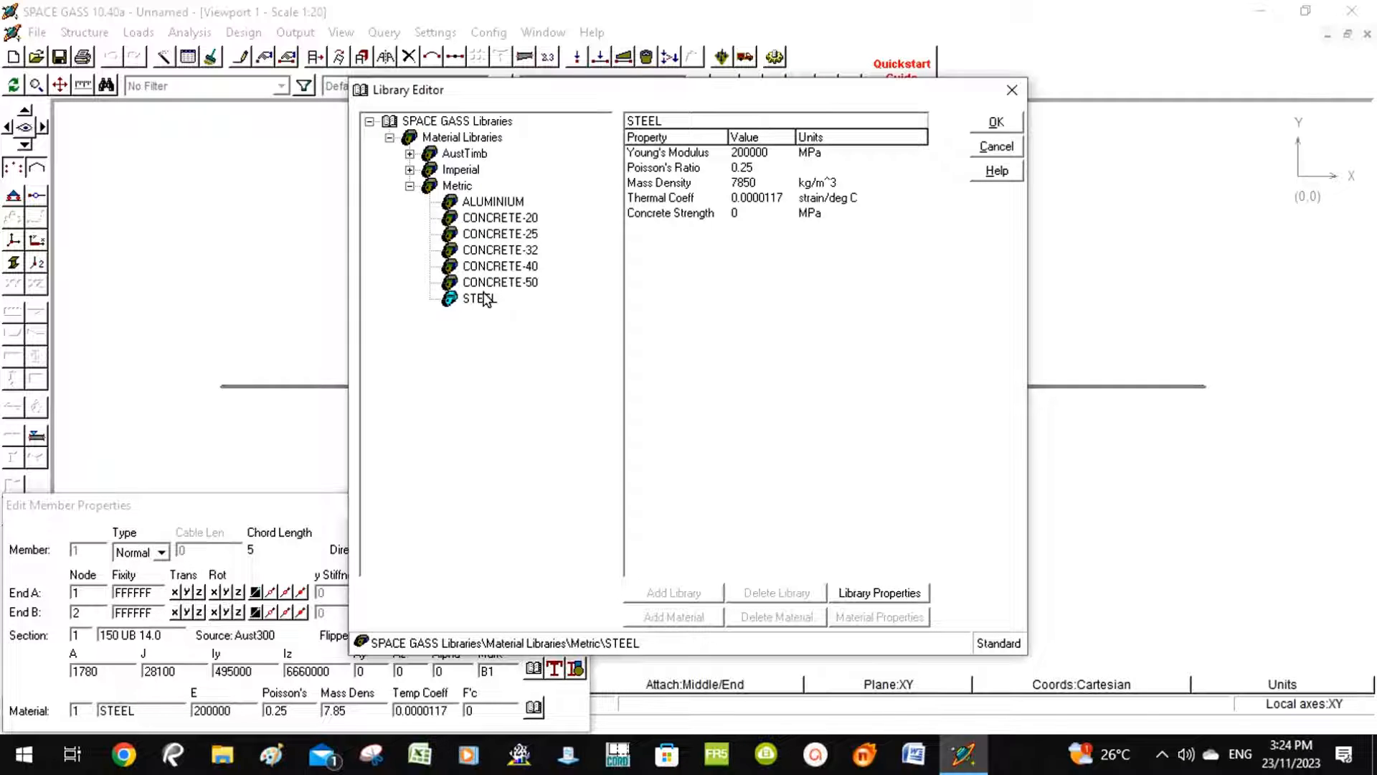
left_click(479, 299)
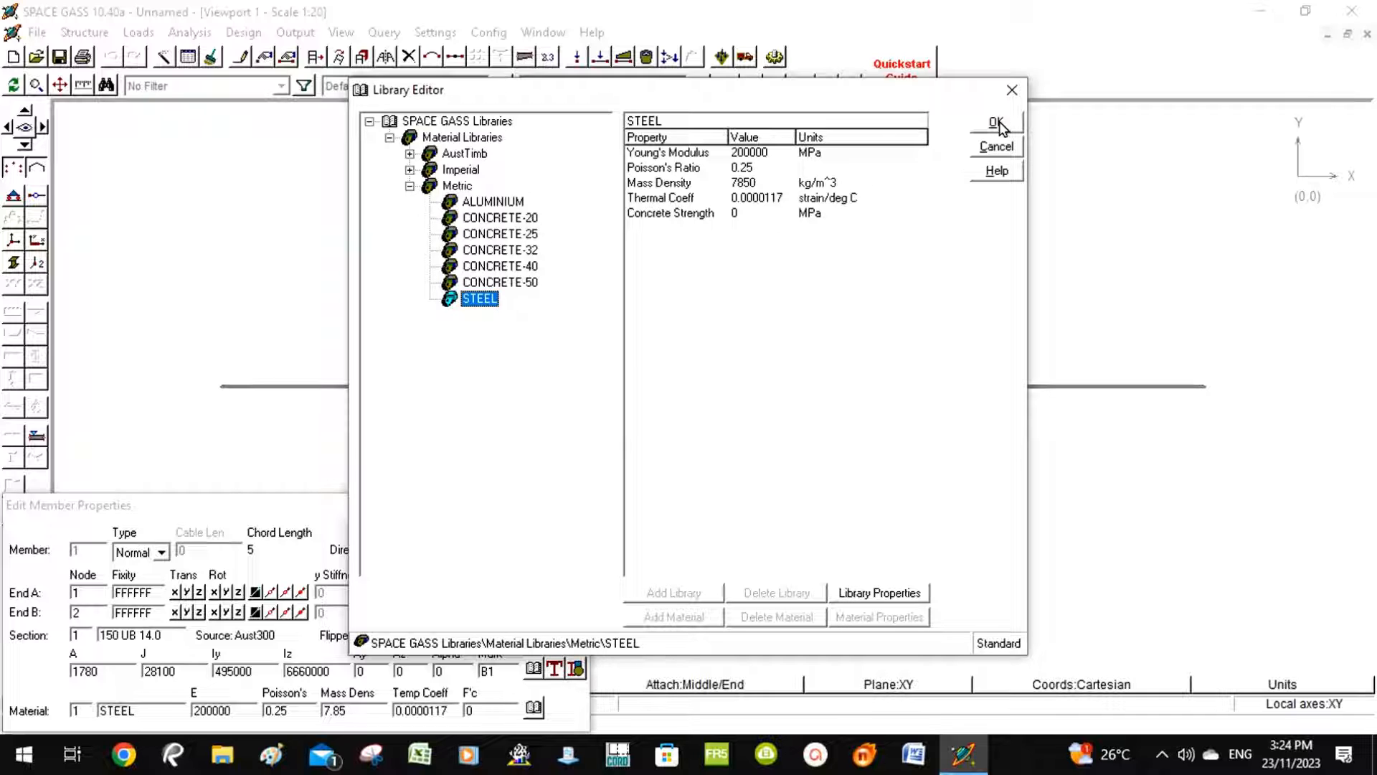
left_click(993, 122)
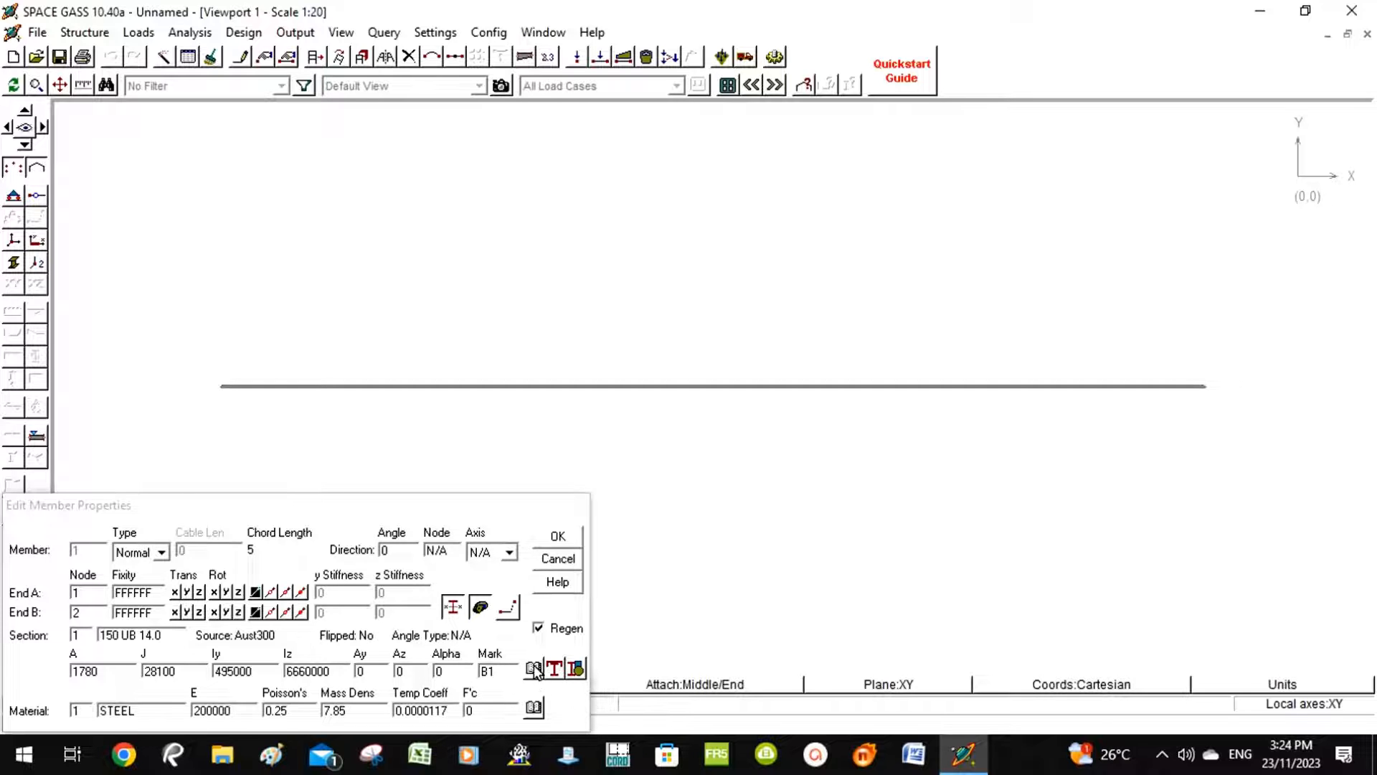
left_click(534, 669)
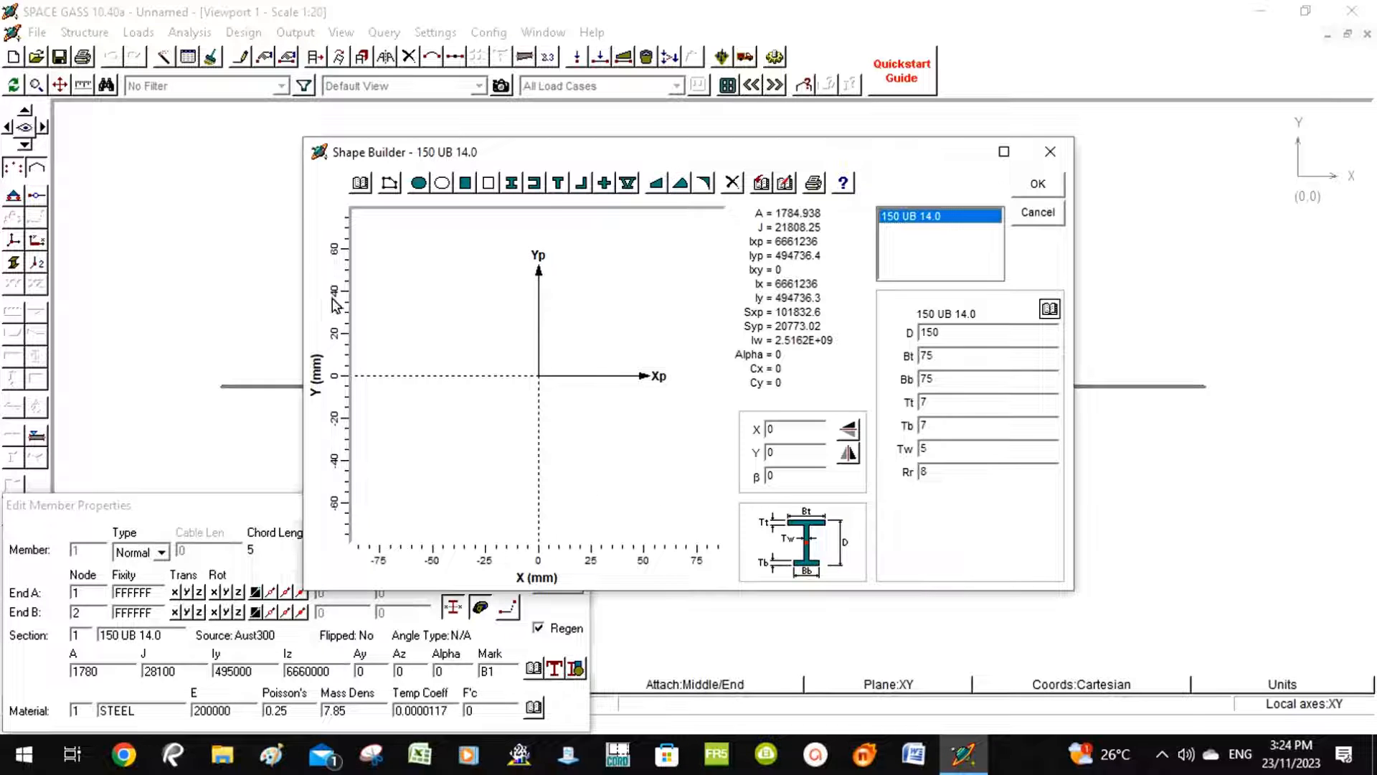
mouse_move(982, 256)
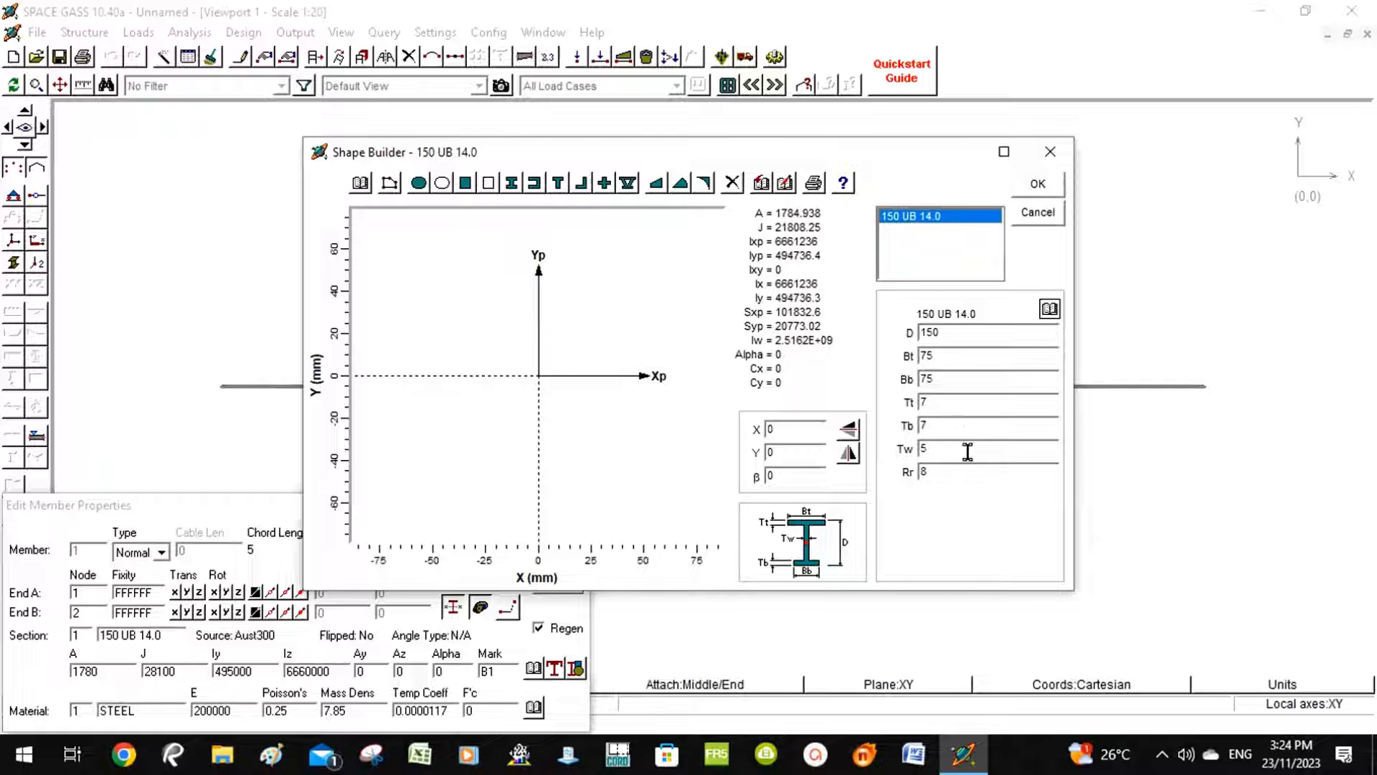
mouse_move(725, 343)
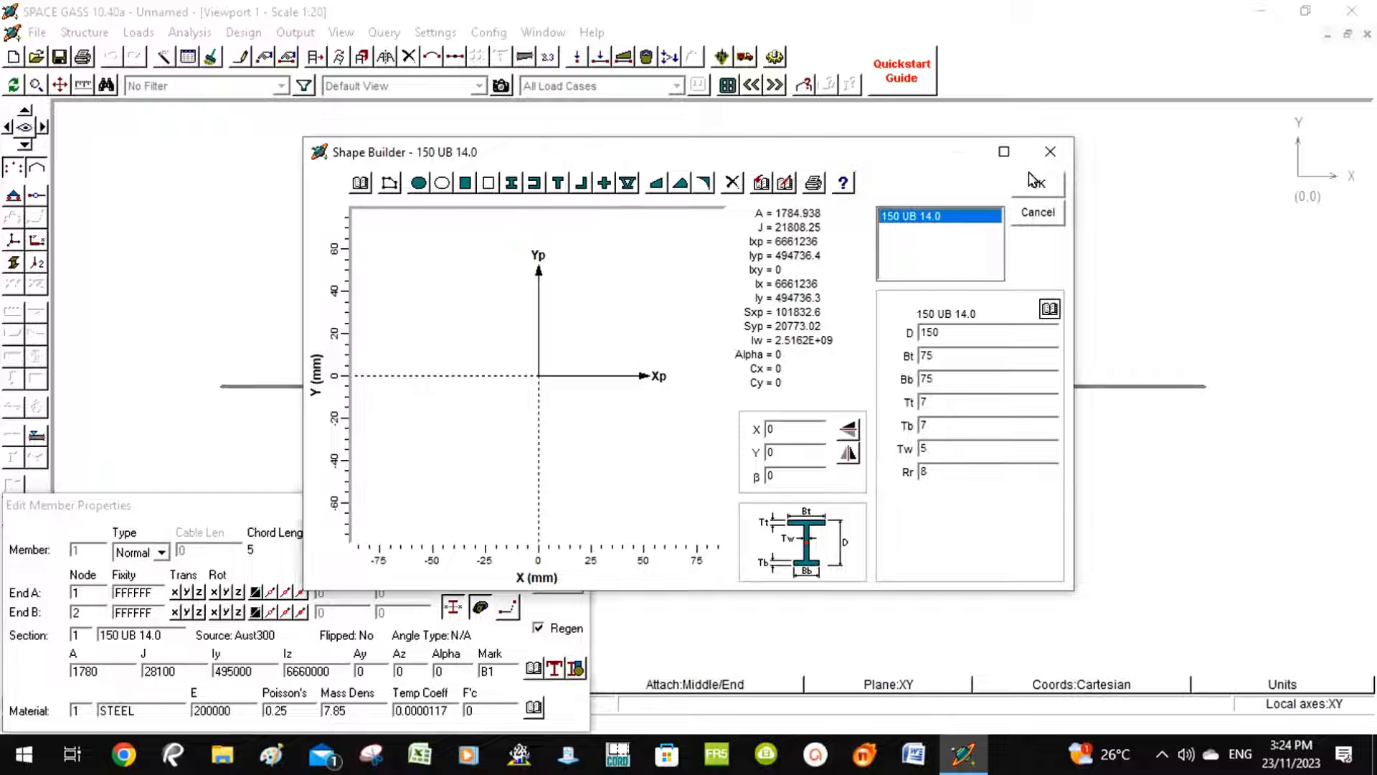
left_click(1038, 182)
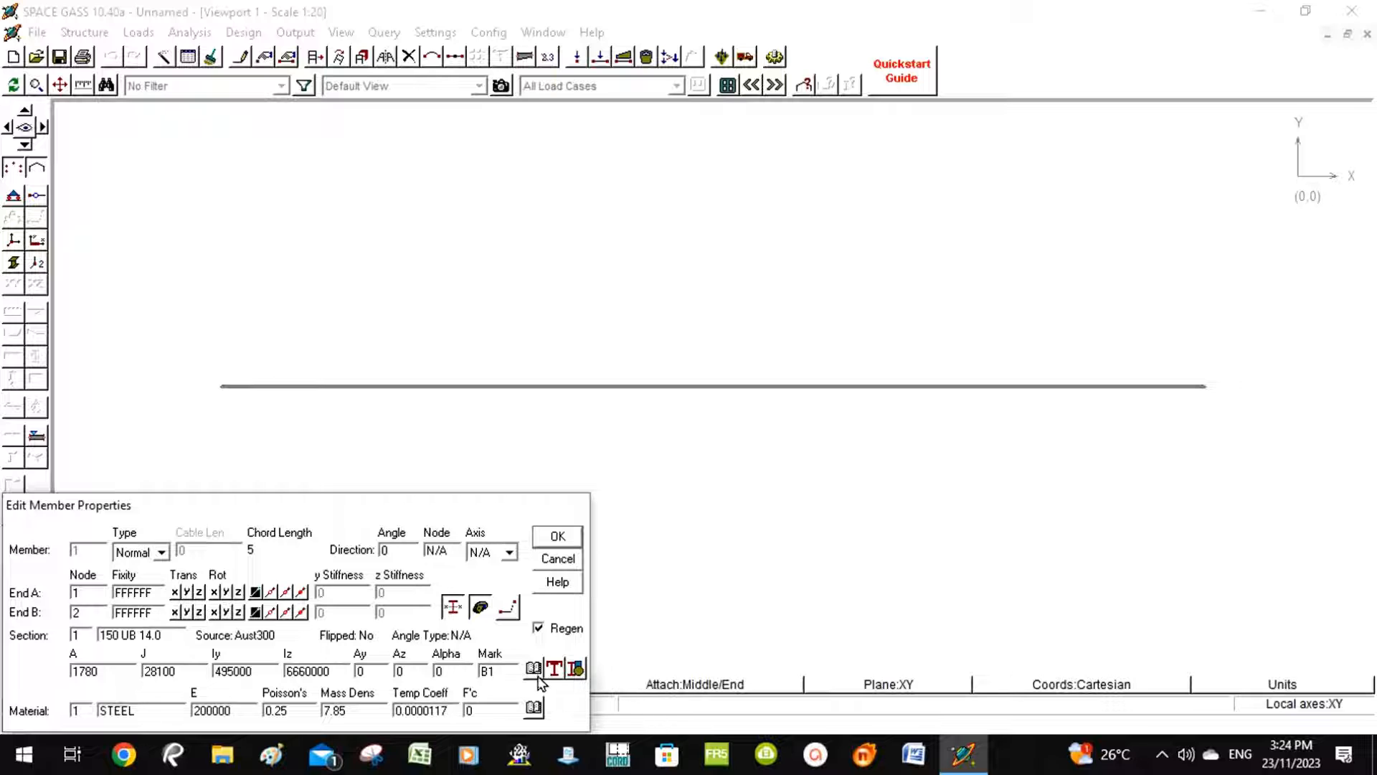
- Pick 300 PFC from Aust300 Parallel flange channels as the beam's section
left_click(533, 670)
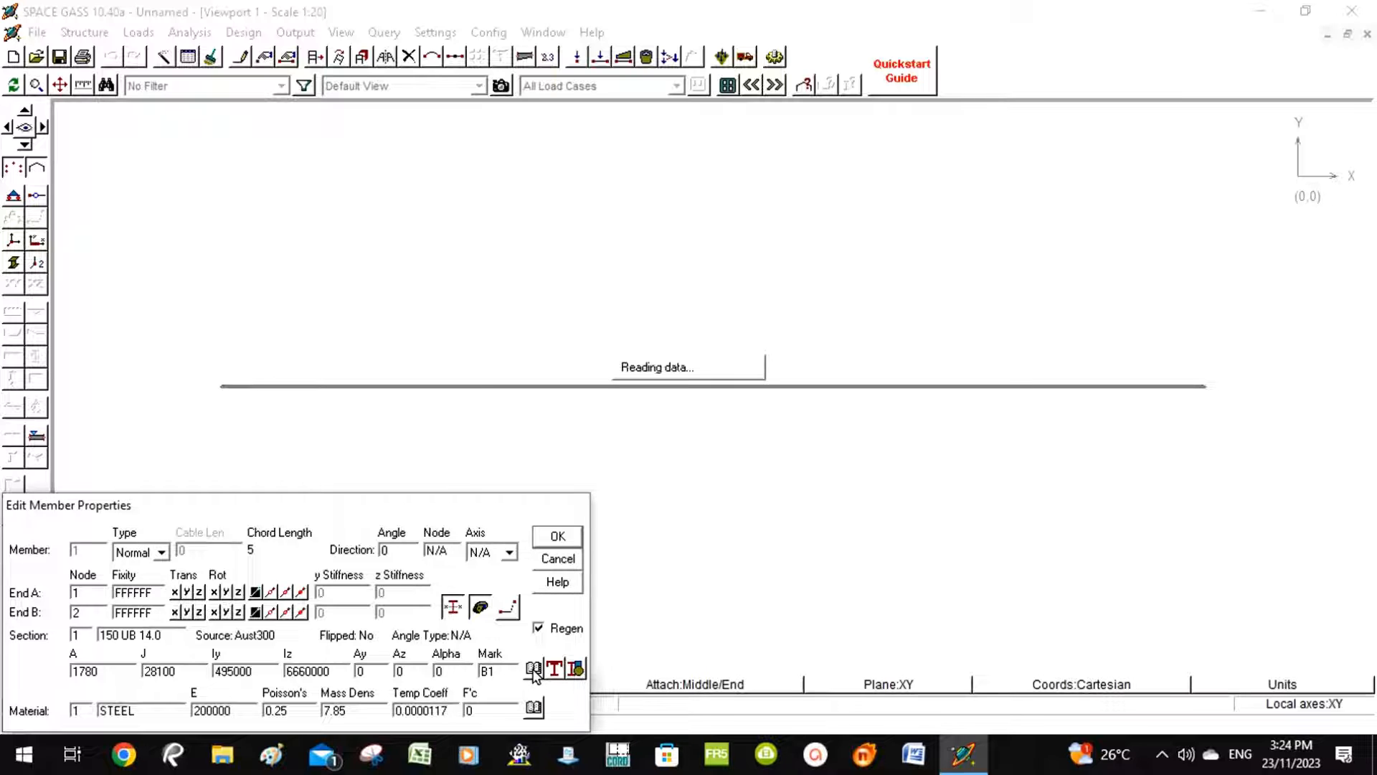
left_click(534, 669)
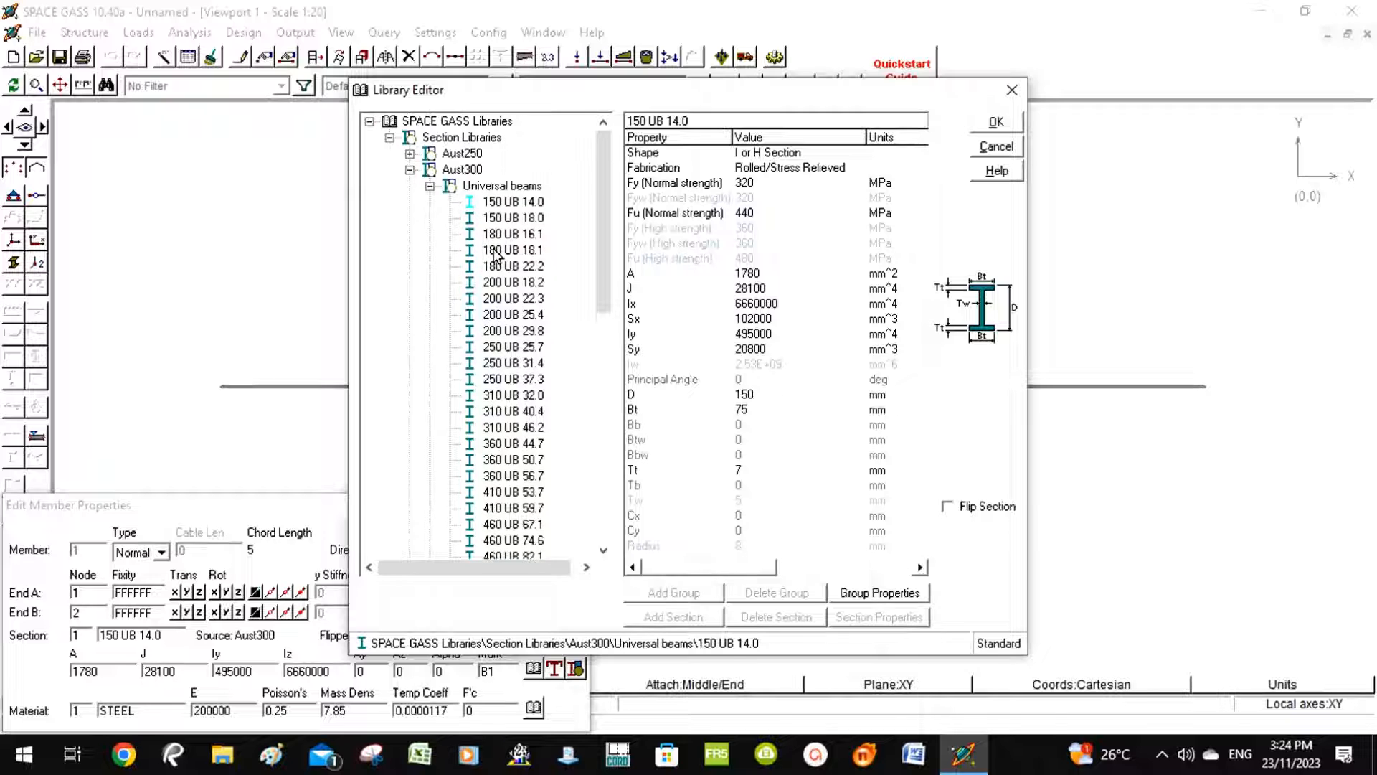
left_click(502, 185)
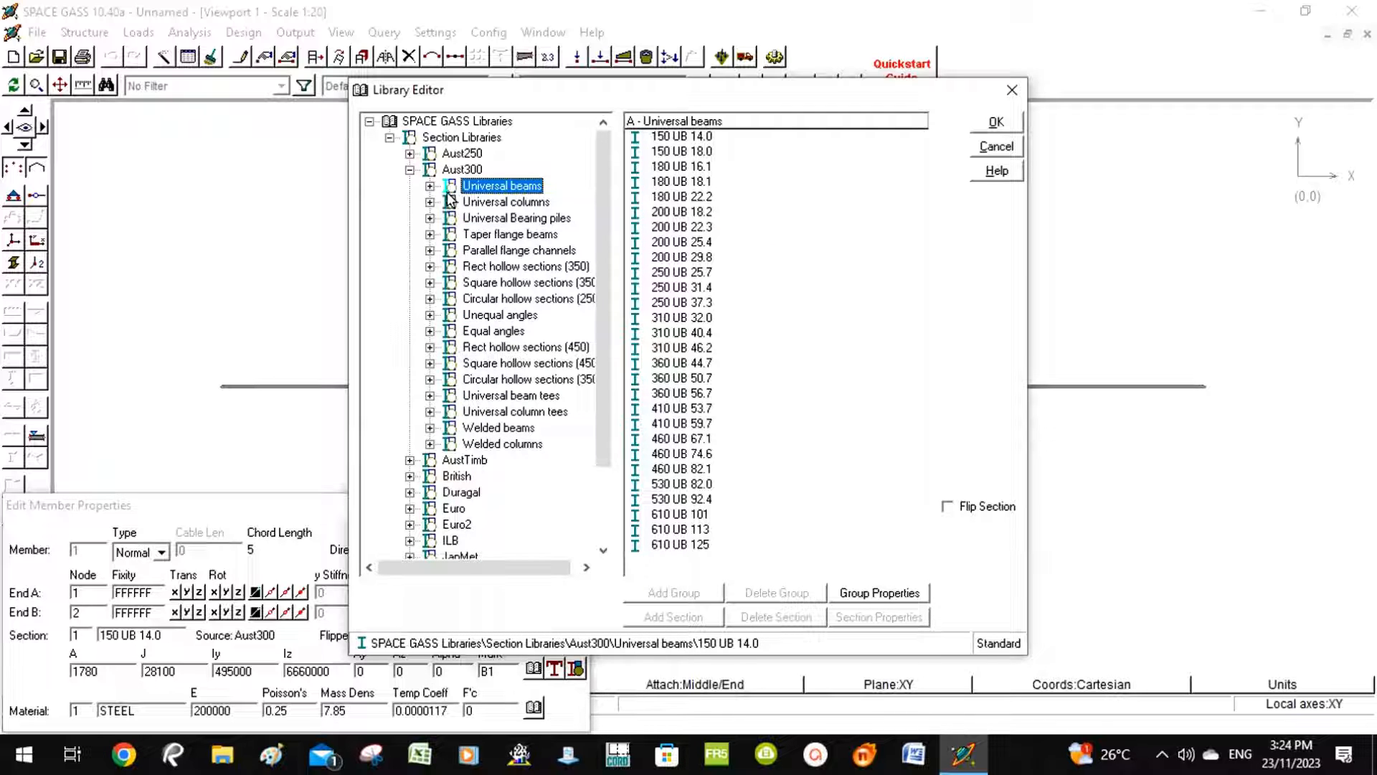
mouse_move(456, 270)
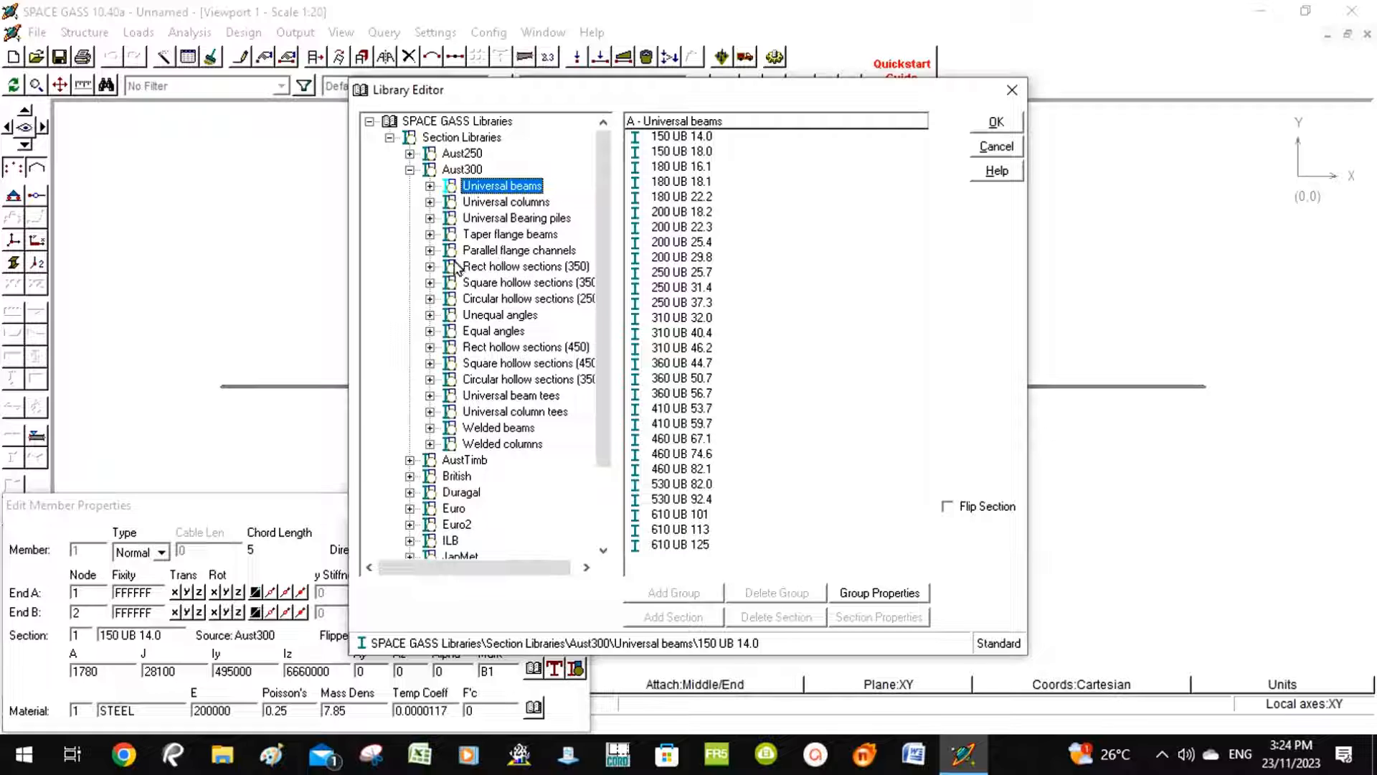
left_click(429, 250)
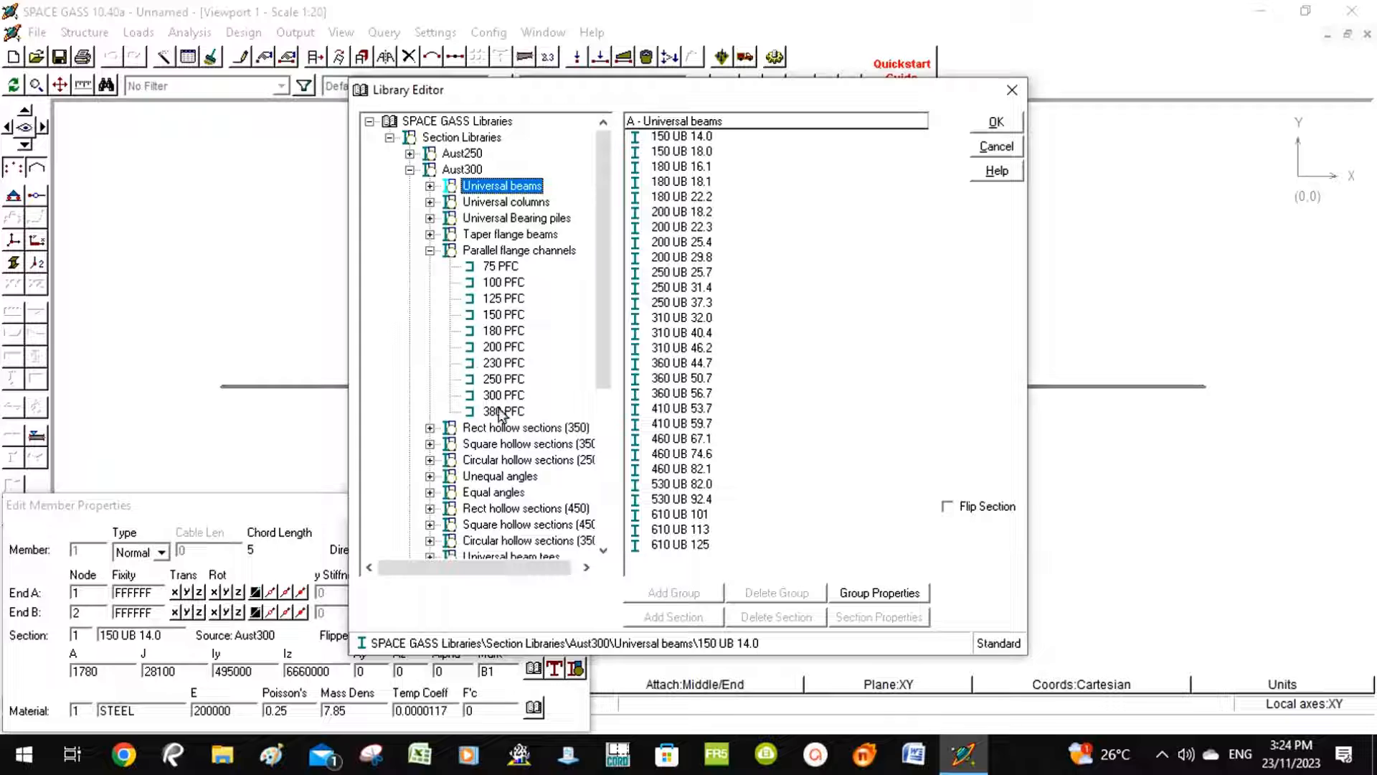
mouse_move(505, 409)
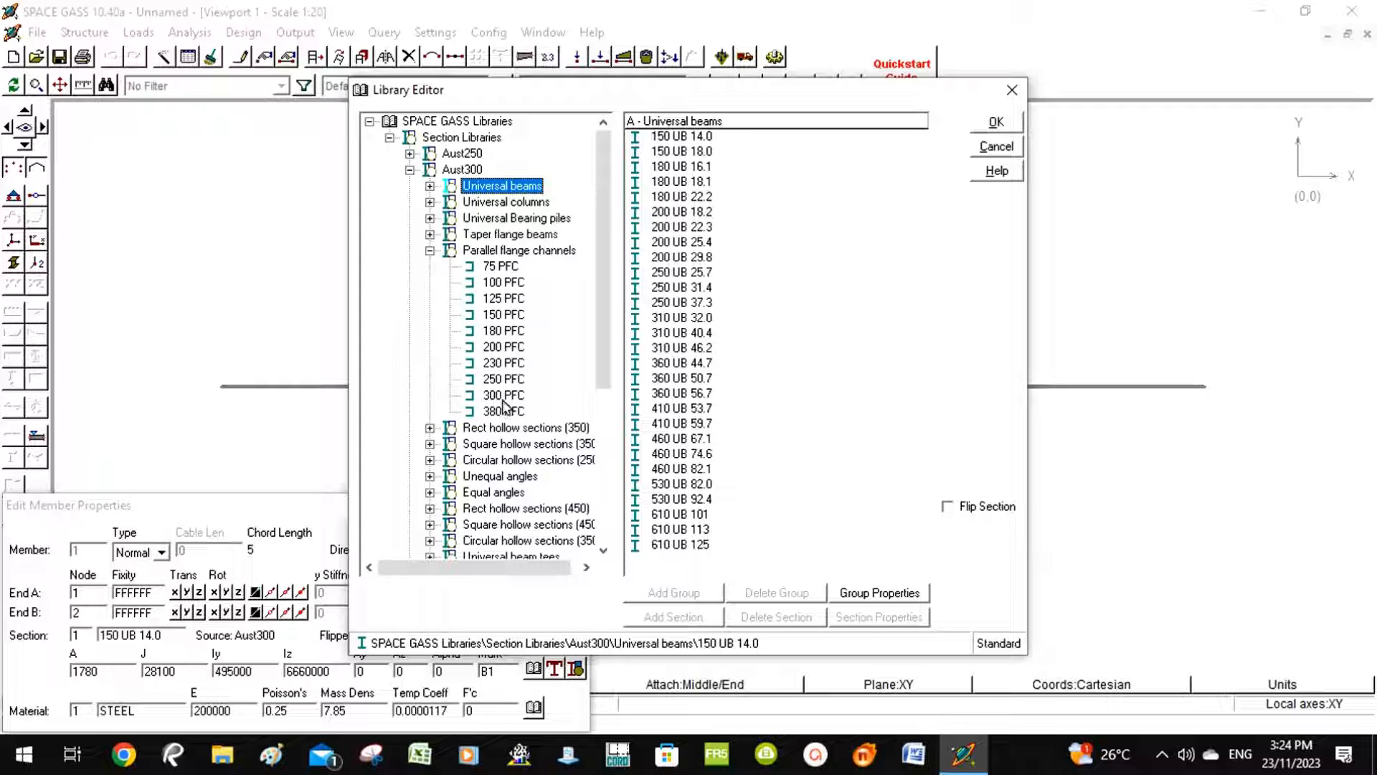
left_click(504, 394)
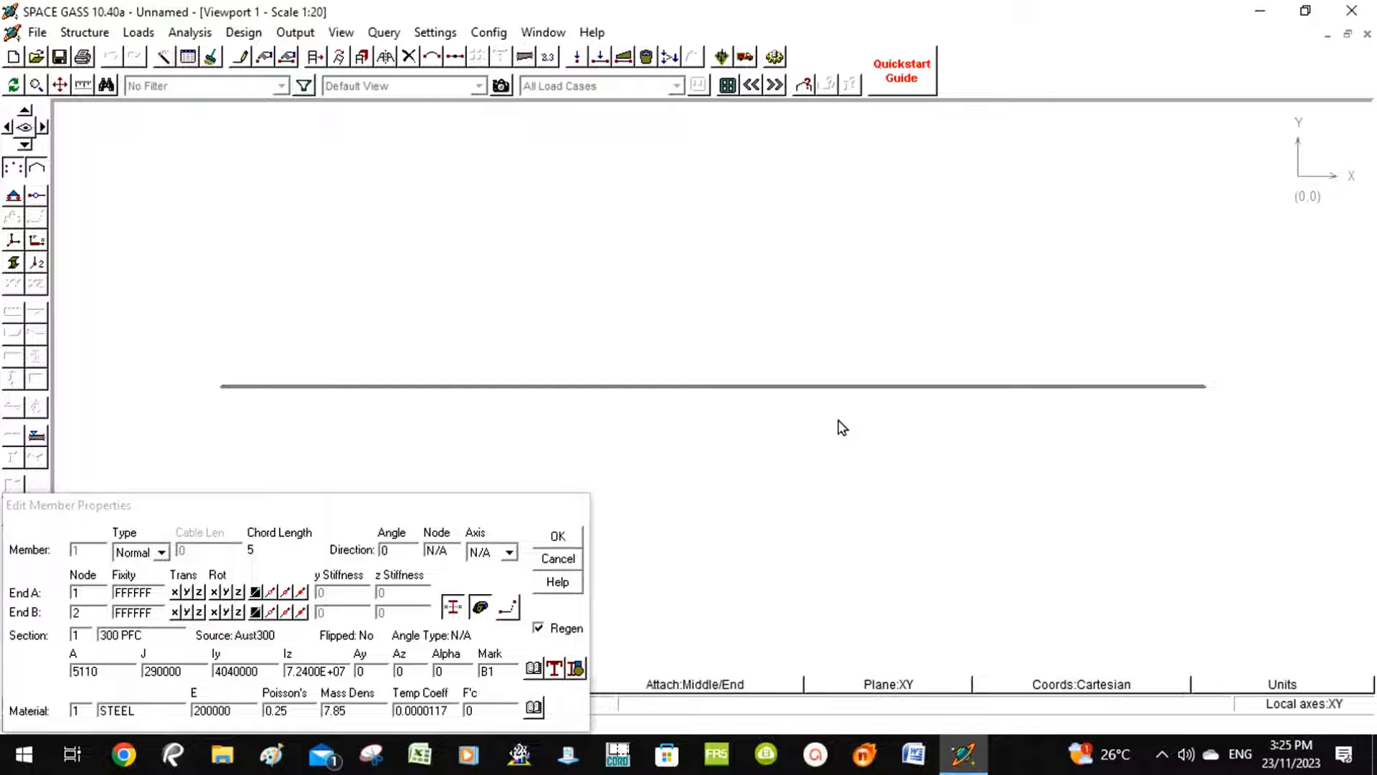
mouse_move(449, 284)
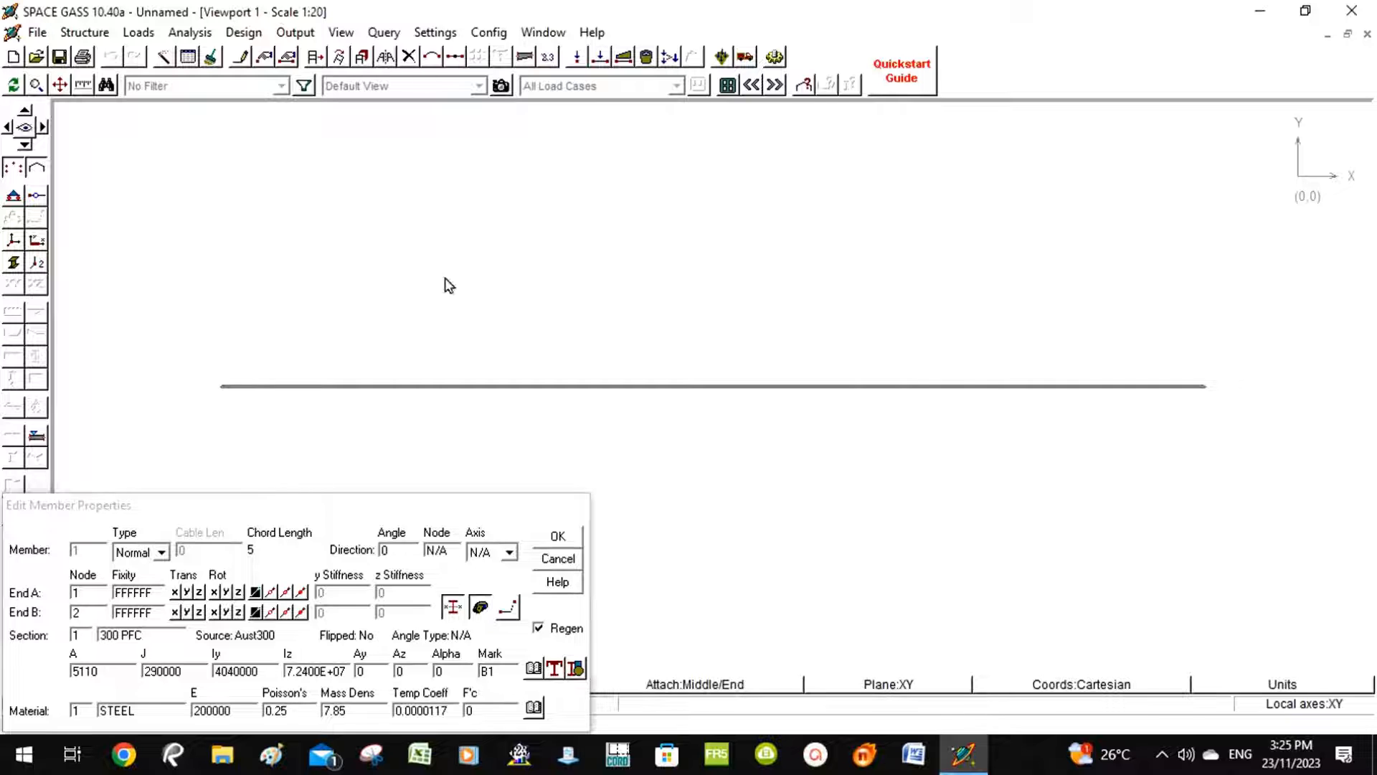
mouse_move(513, 347)
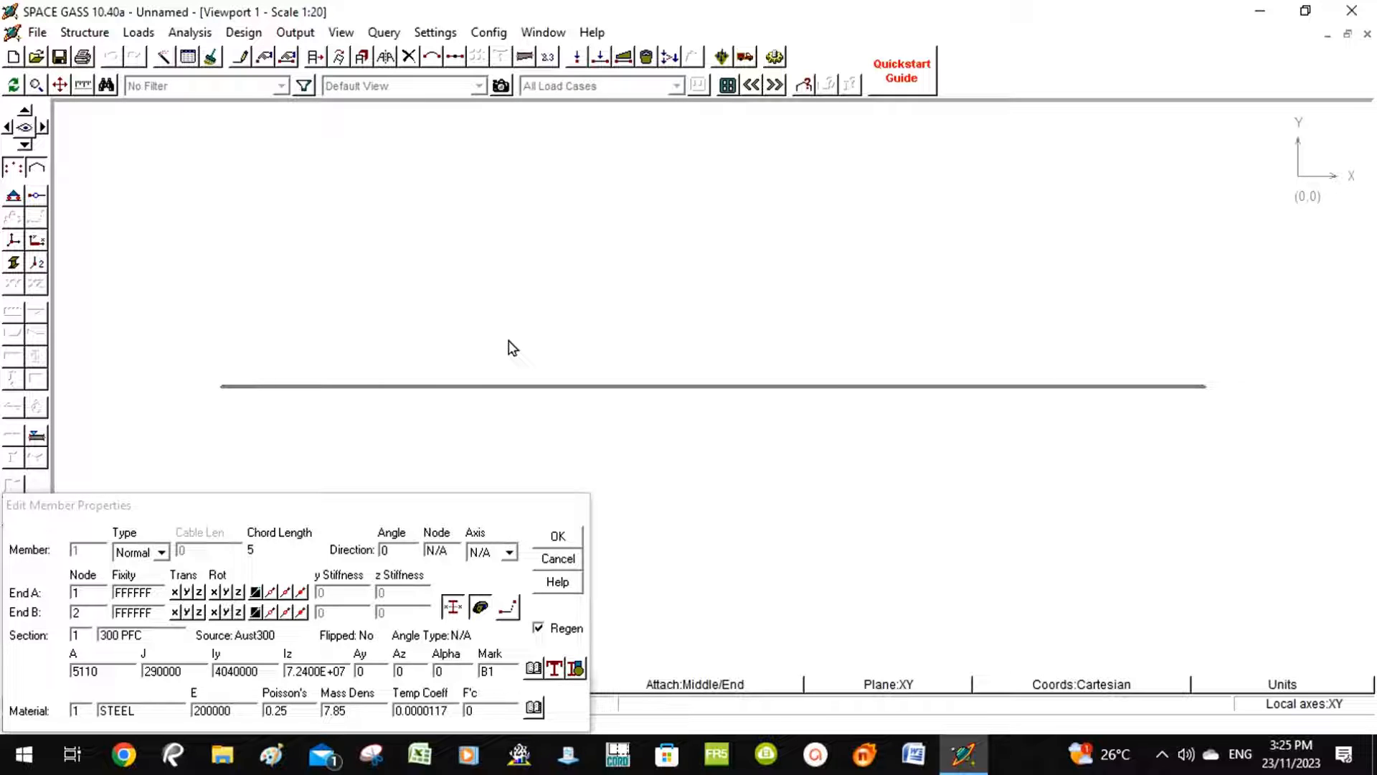
mouse_move(92, 79)
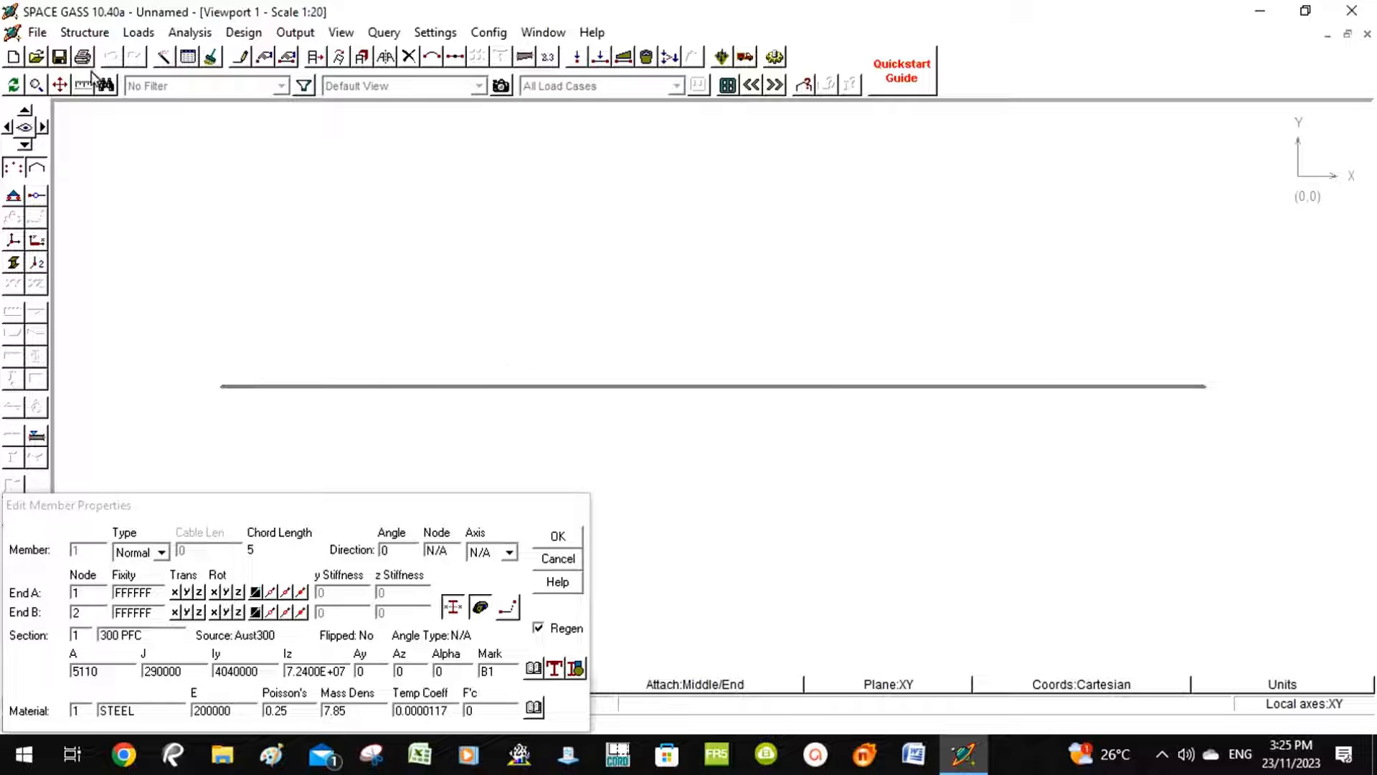
mouse_move(593, 395)
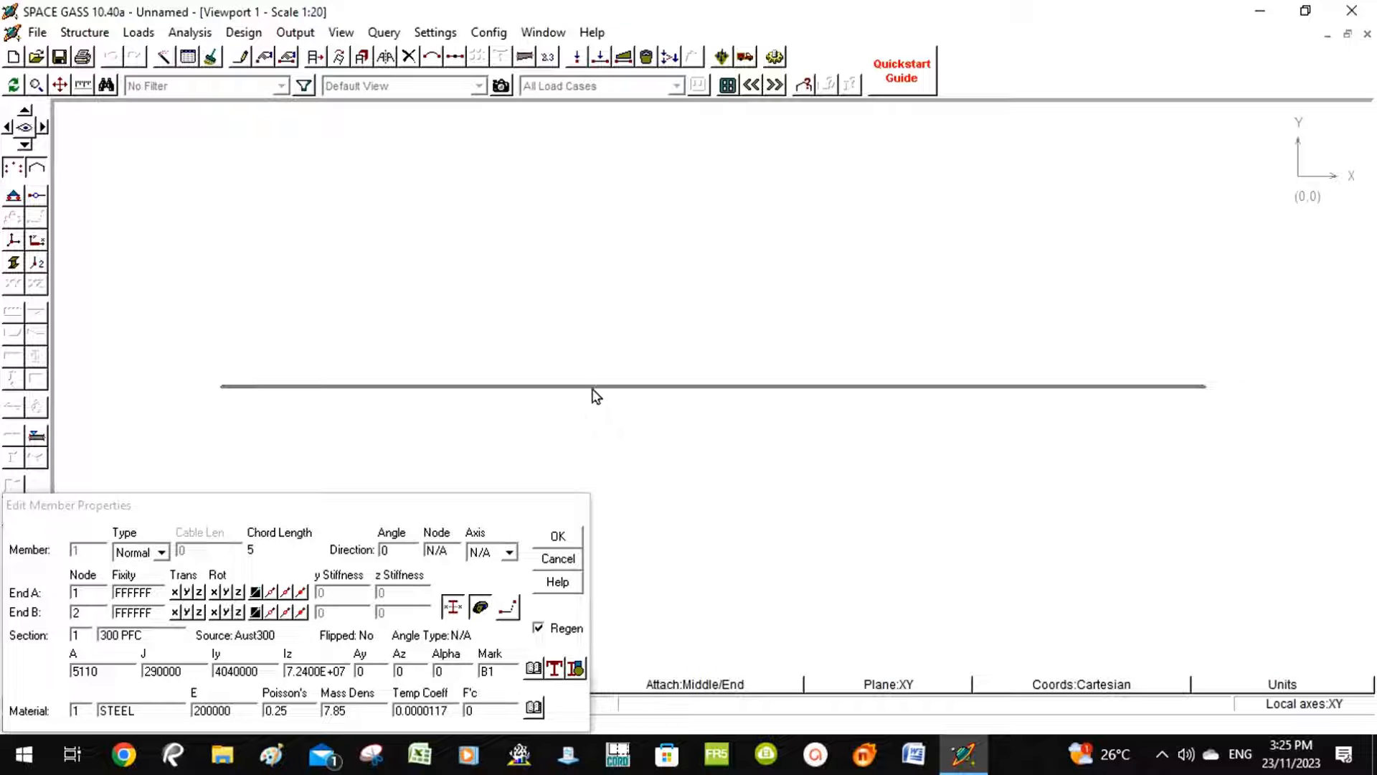
mouse_move(722, 401)
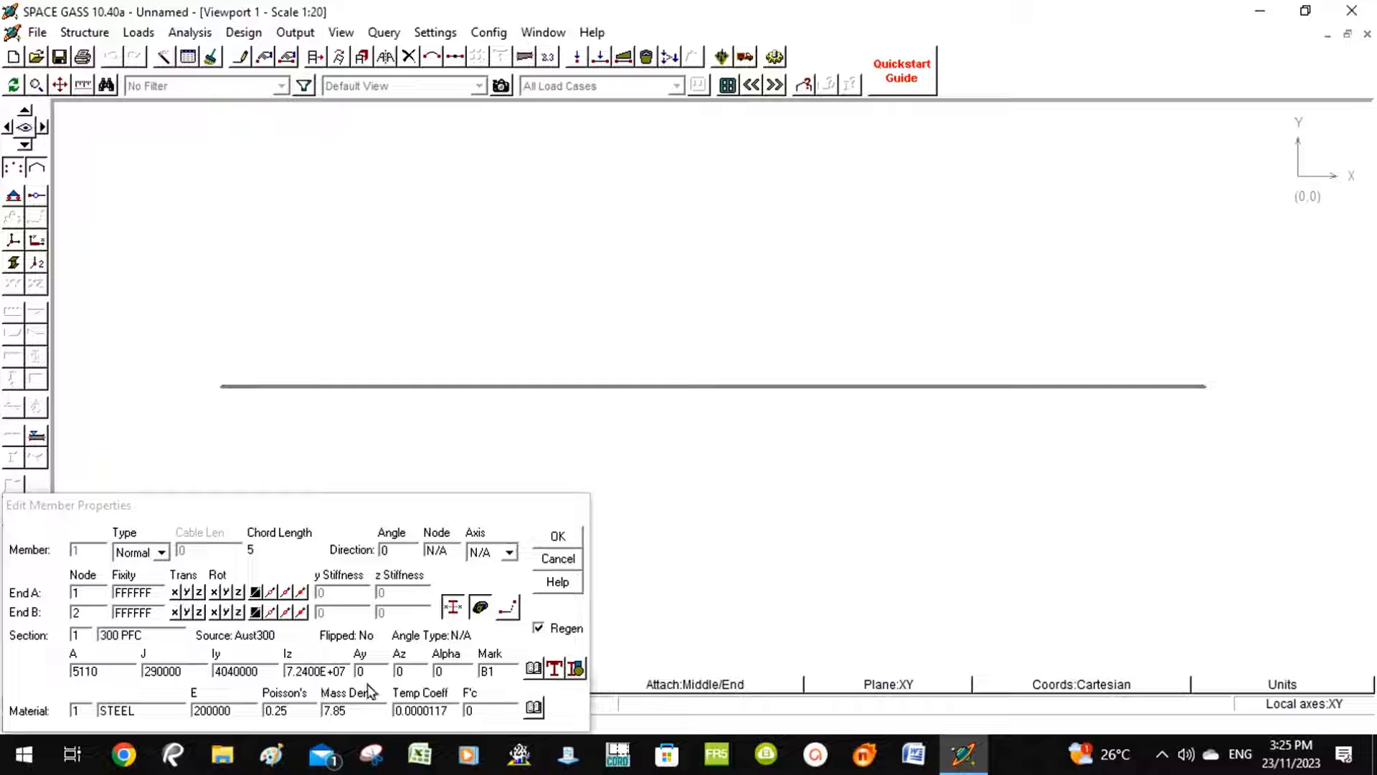
mouse_move(492, 695)
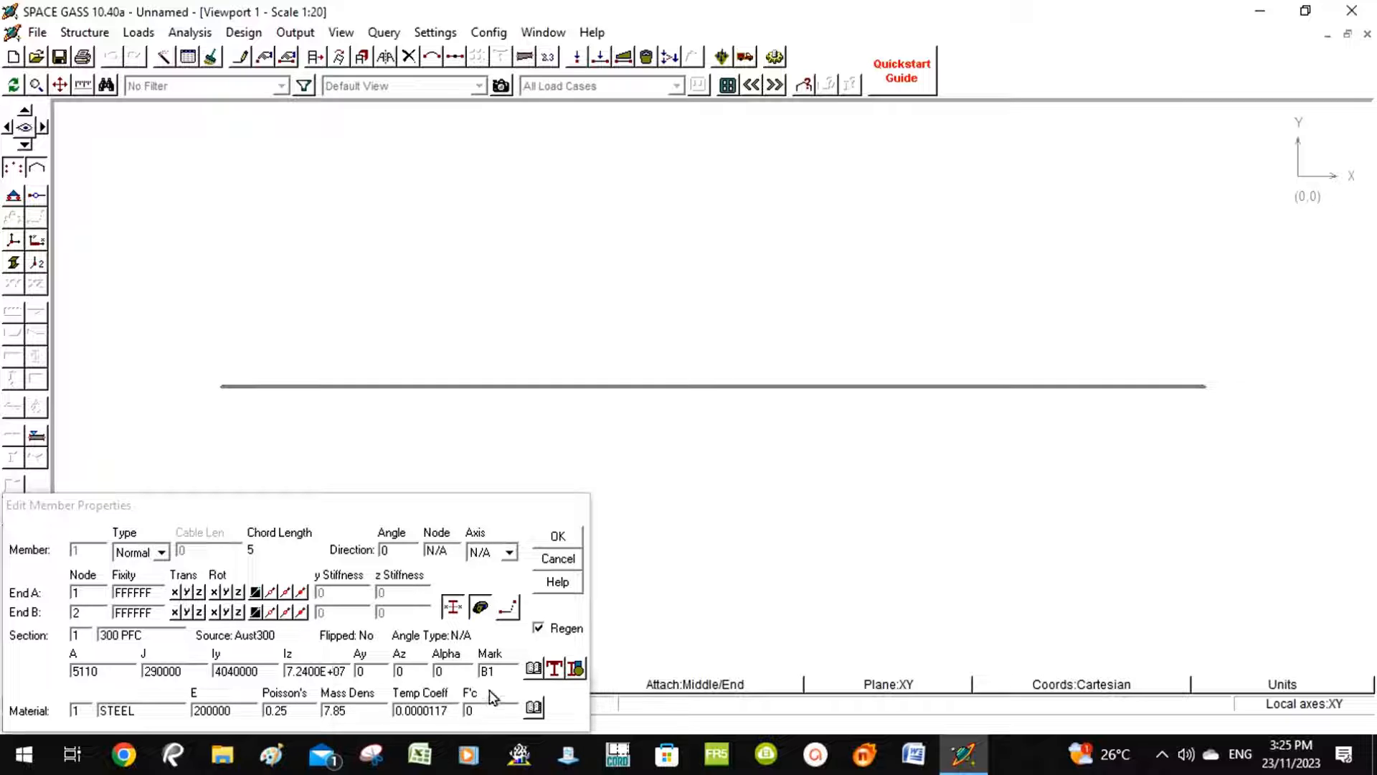
- Accept the section change and start Member Distributed Forces, applying loads to members as a group
left_click(557, 535)
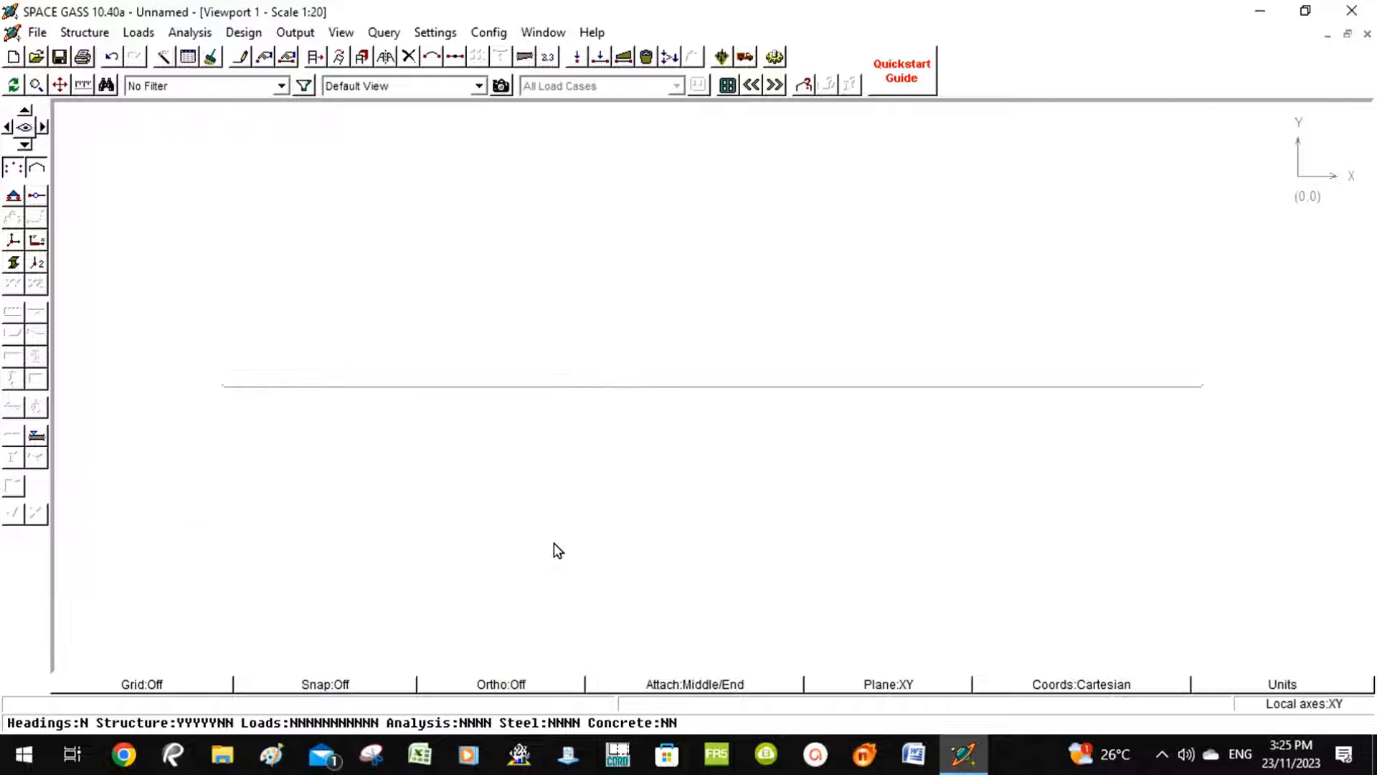
mouse_move(631, 404)
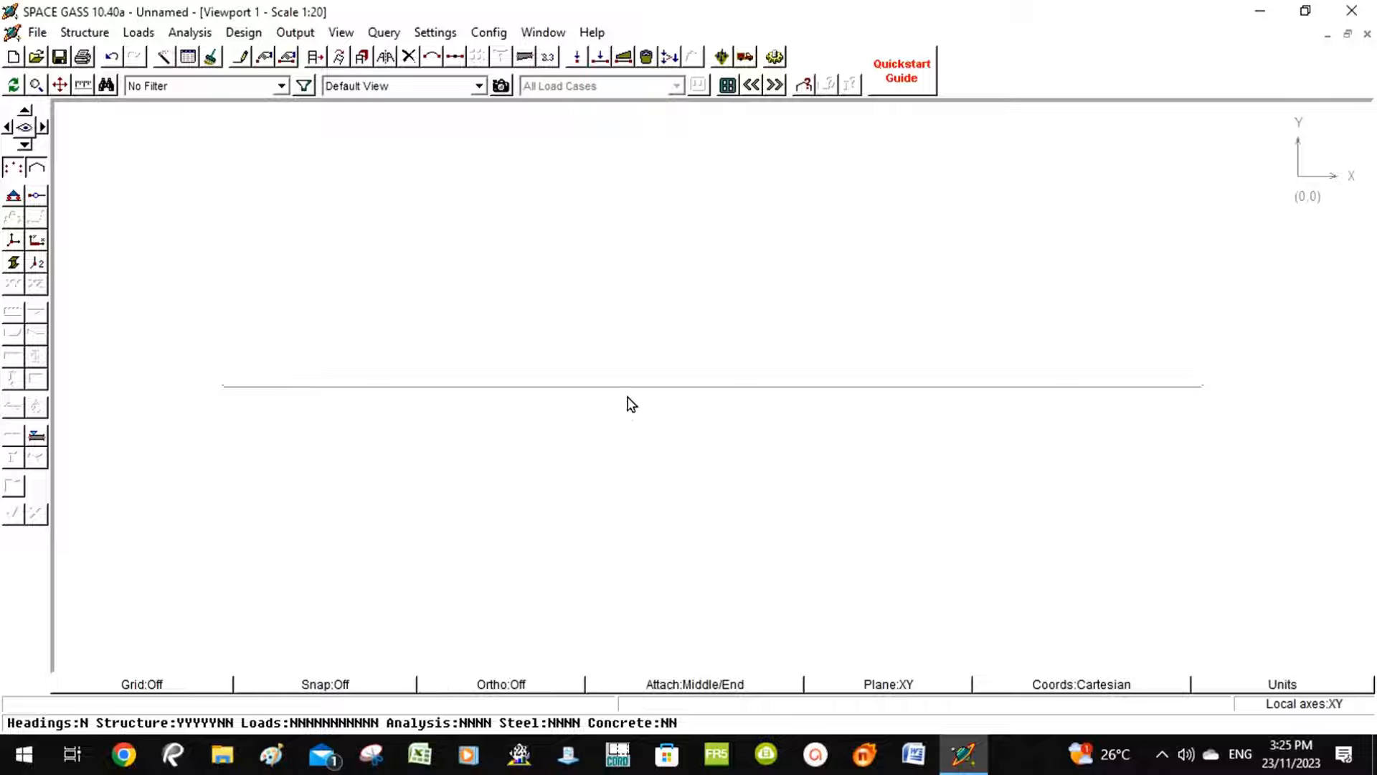
mouse_move(635, 396)
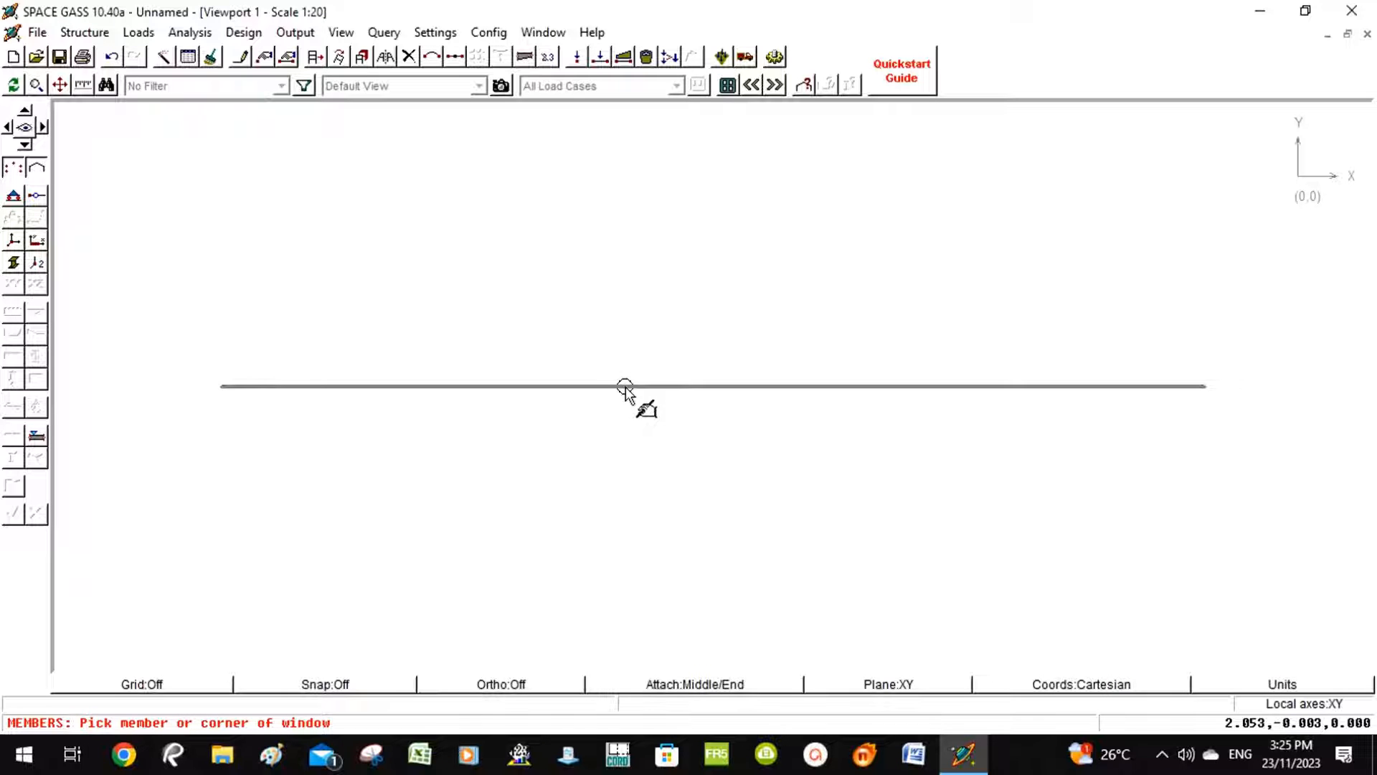
right_click(625, 389)
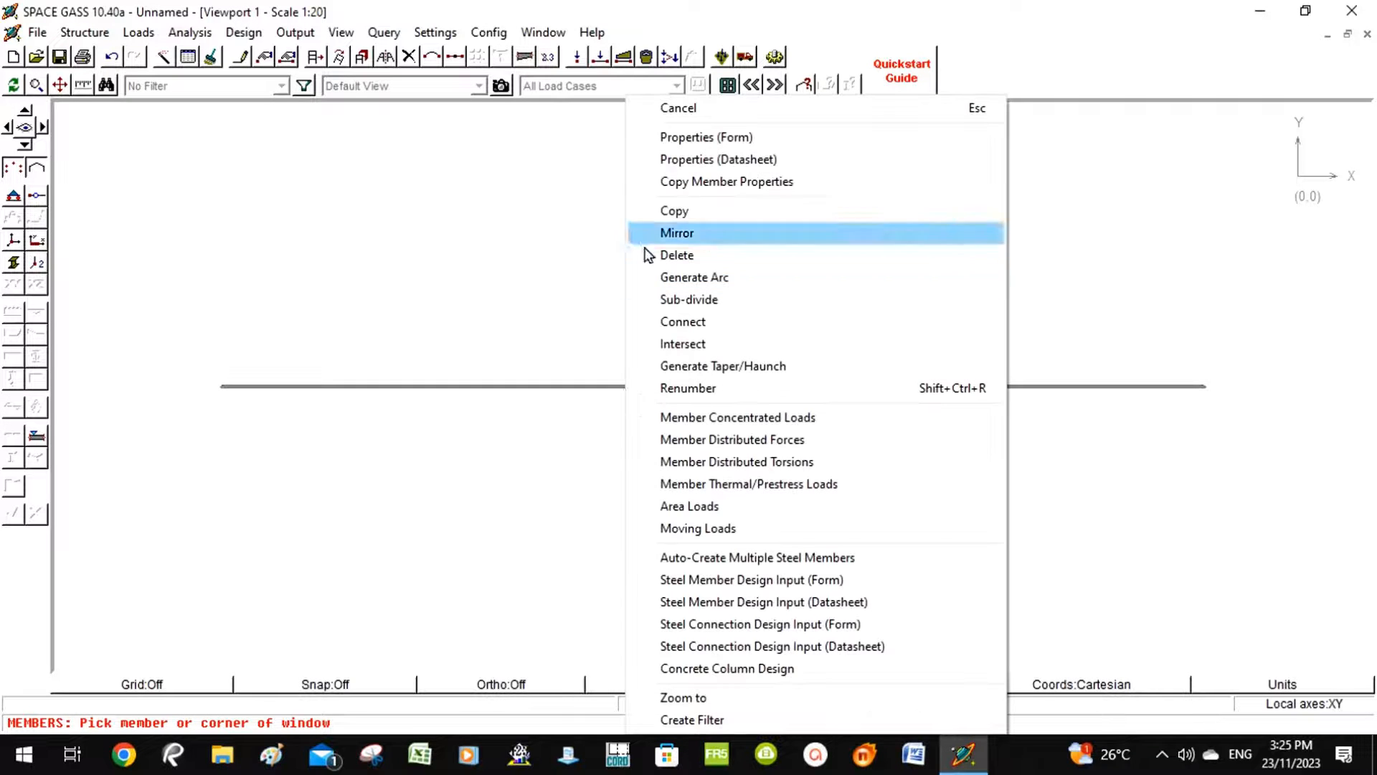
mouse_move(720, 307)
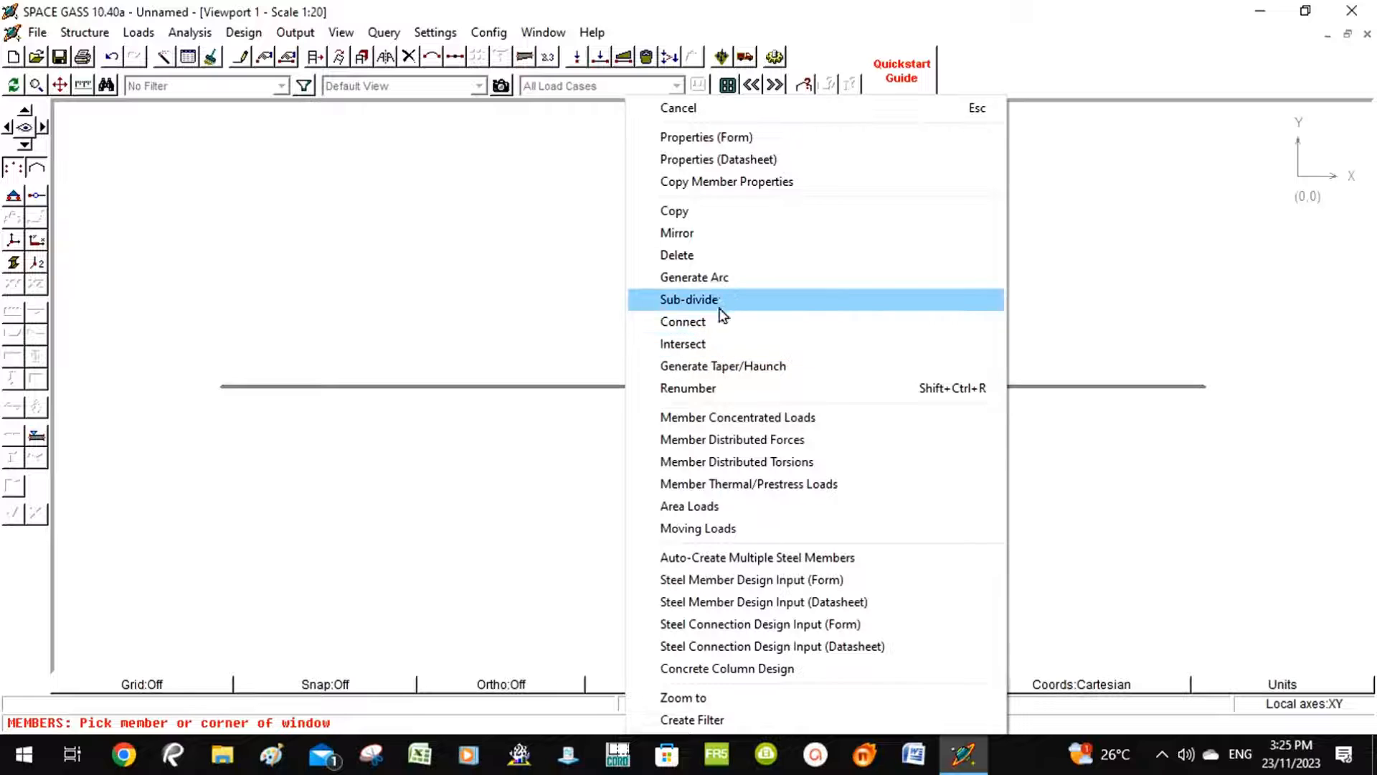
mouse_move(722, 366)
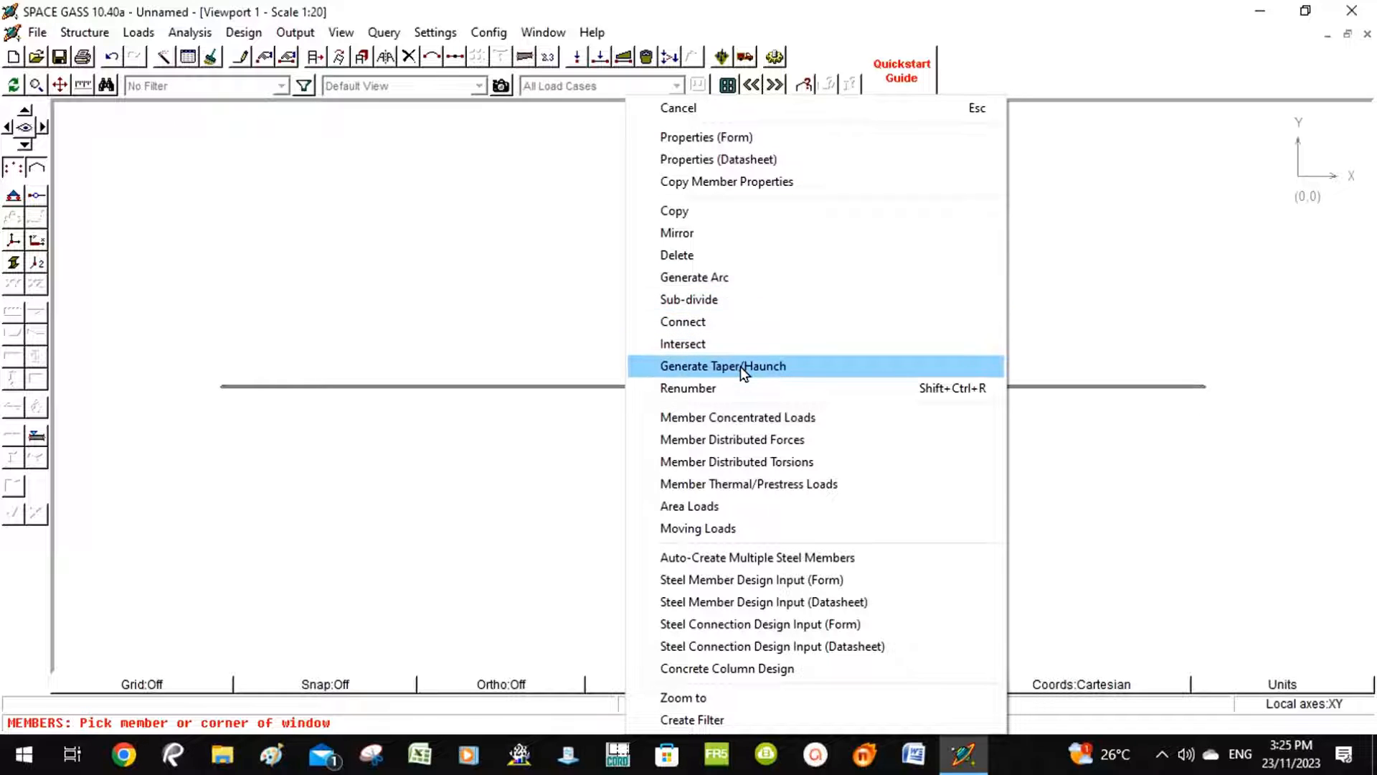
mouse_move(758, 389)
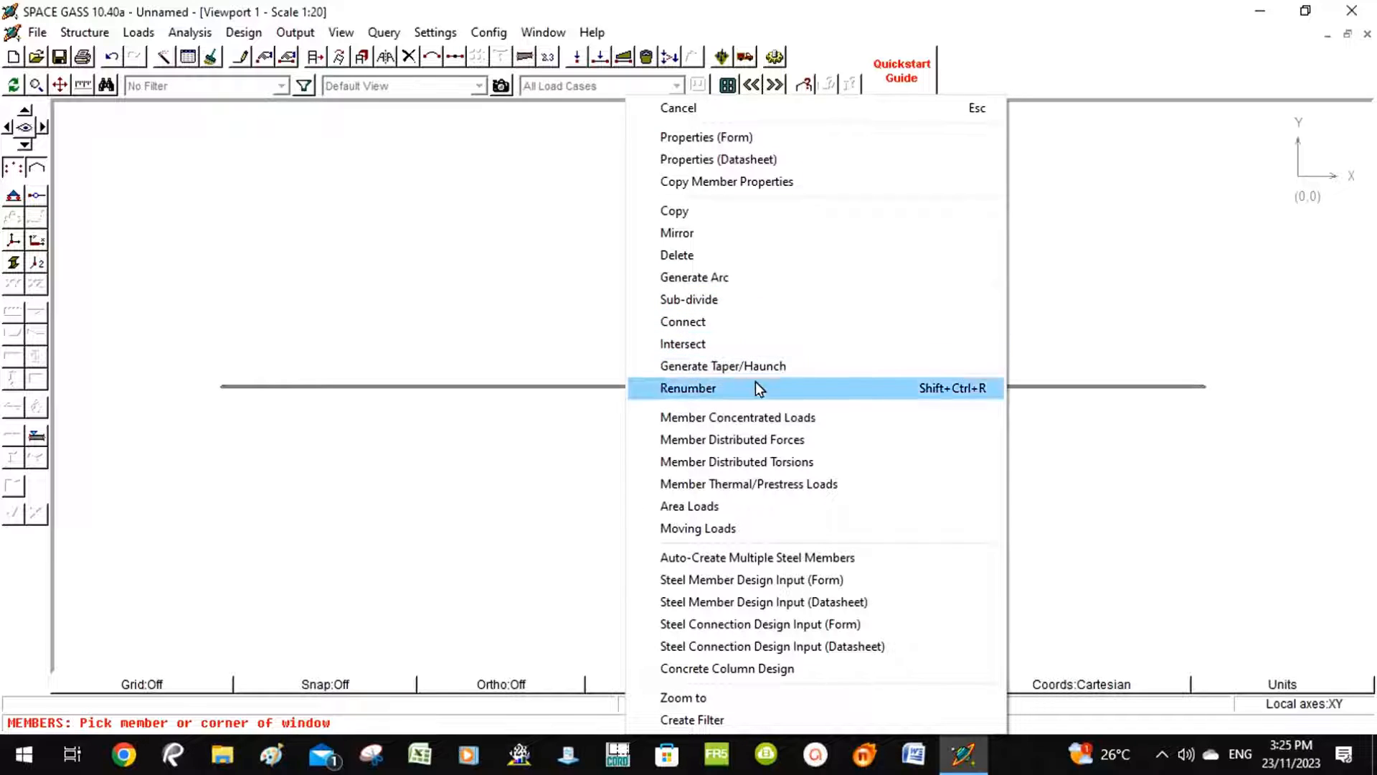
mouse_move(753, 455)
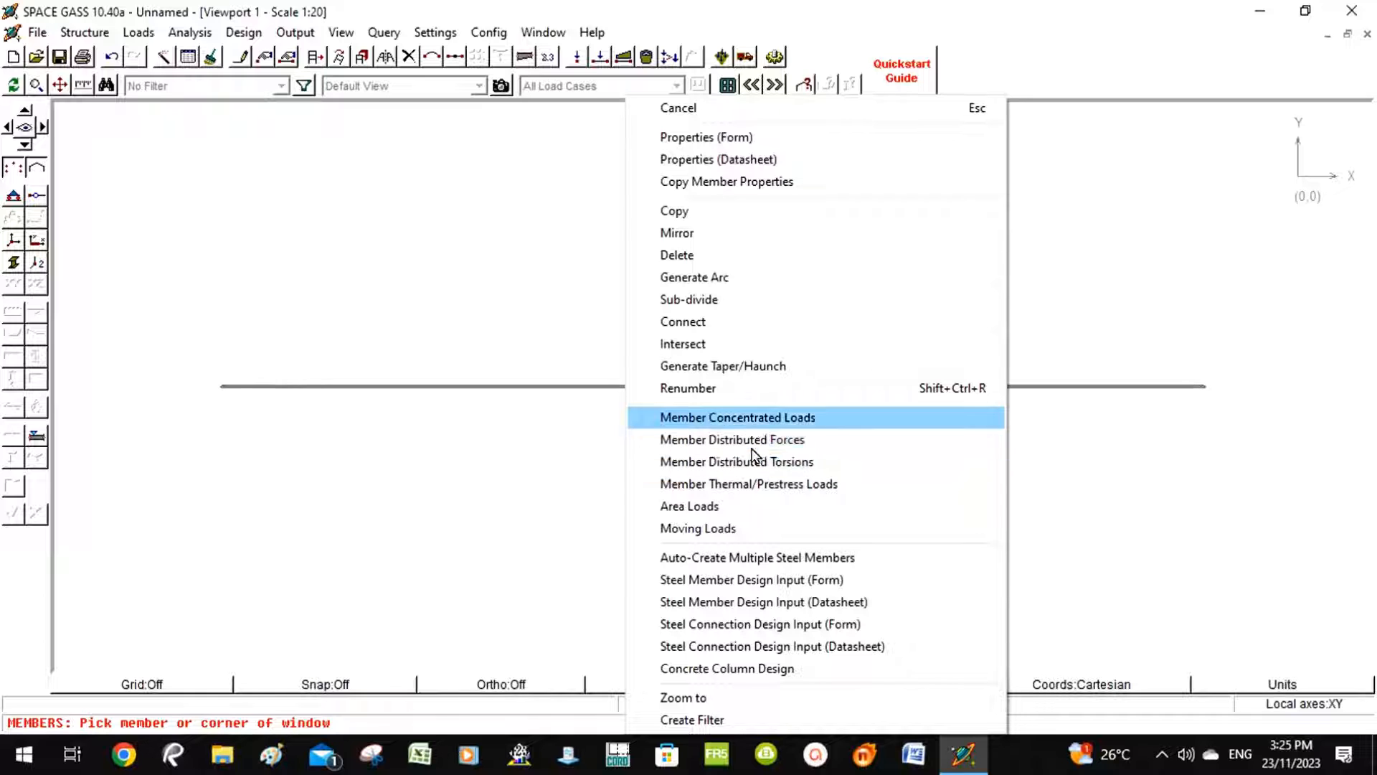
left_click(736, 418)
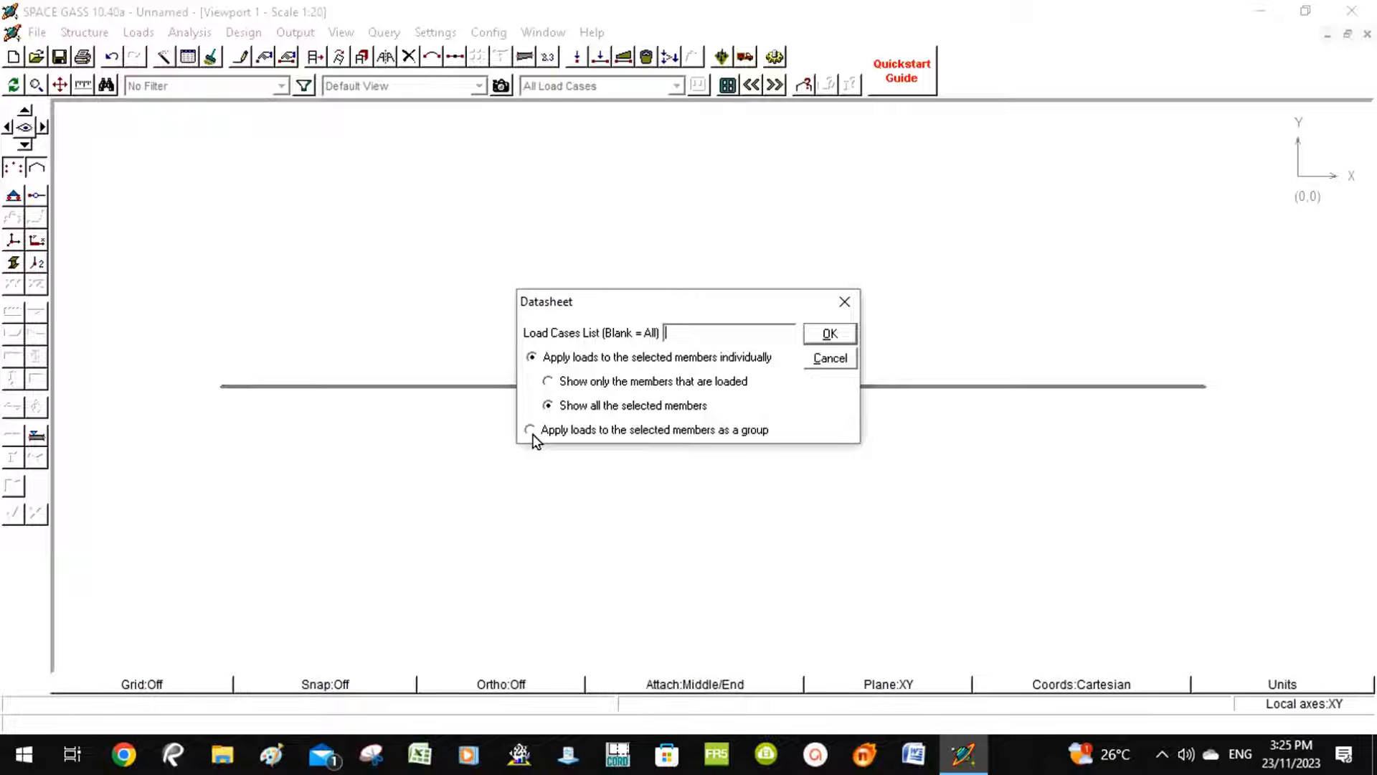
left_click(531, 429)
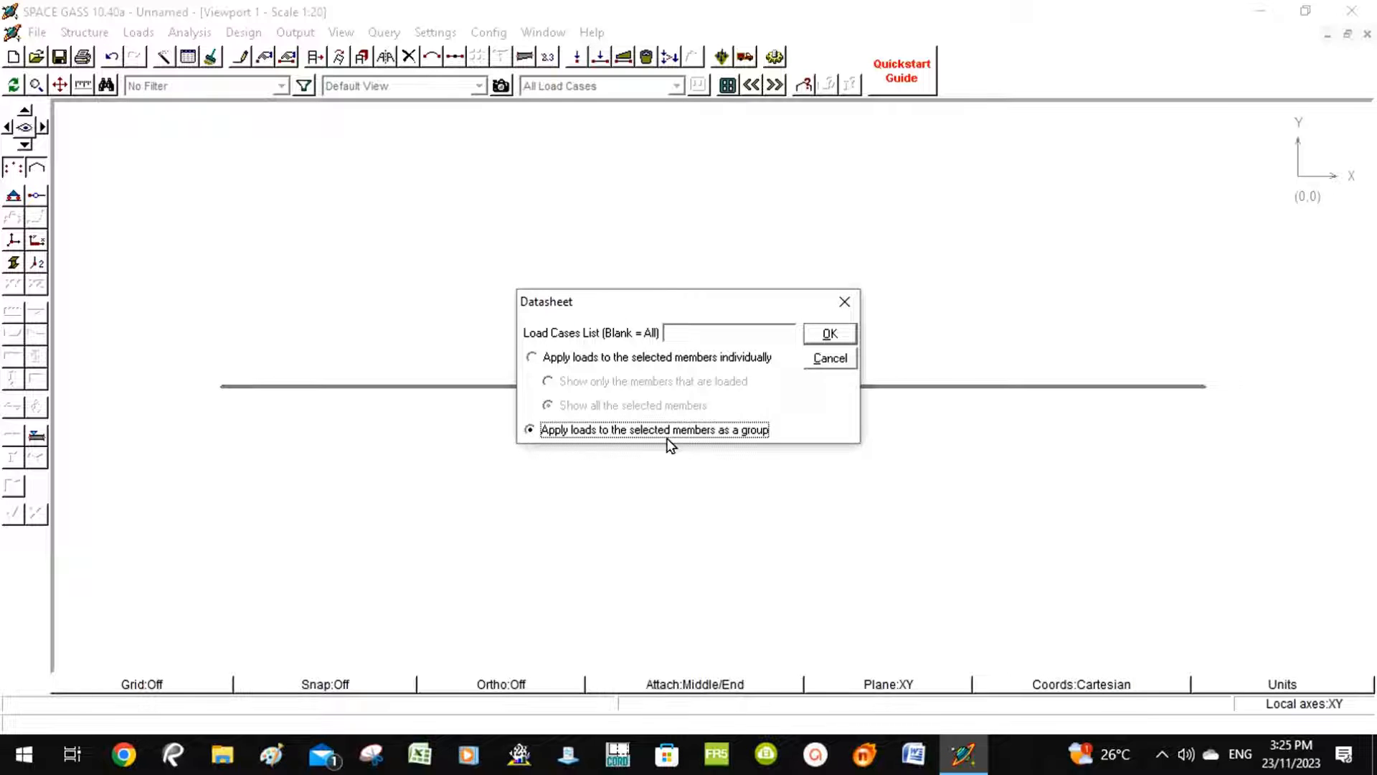
mouse_move(788, 444)
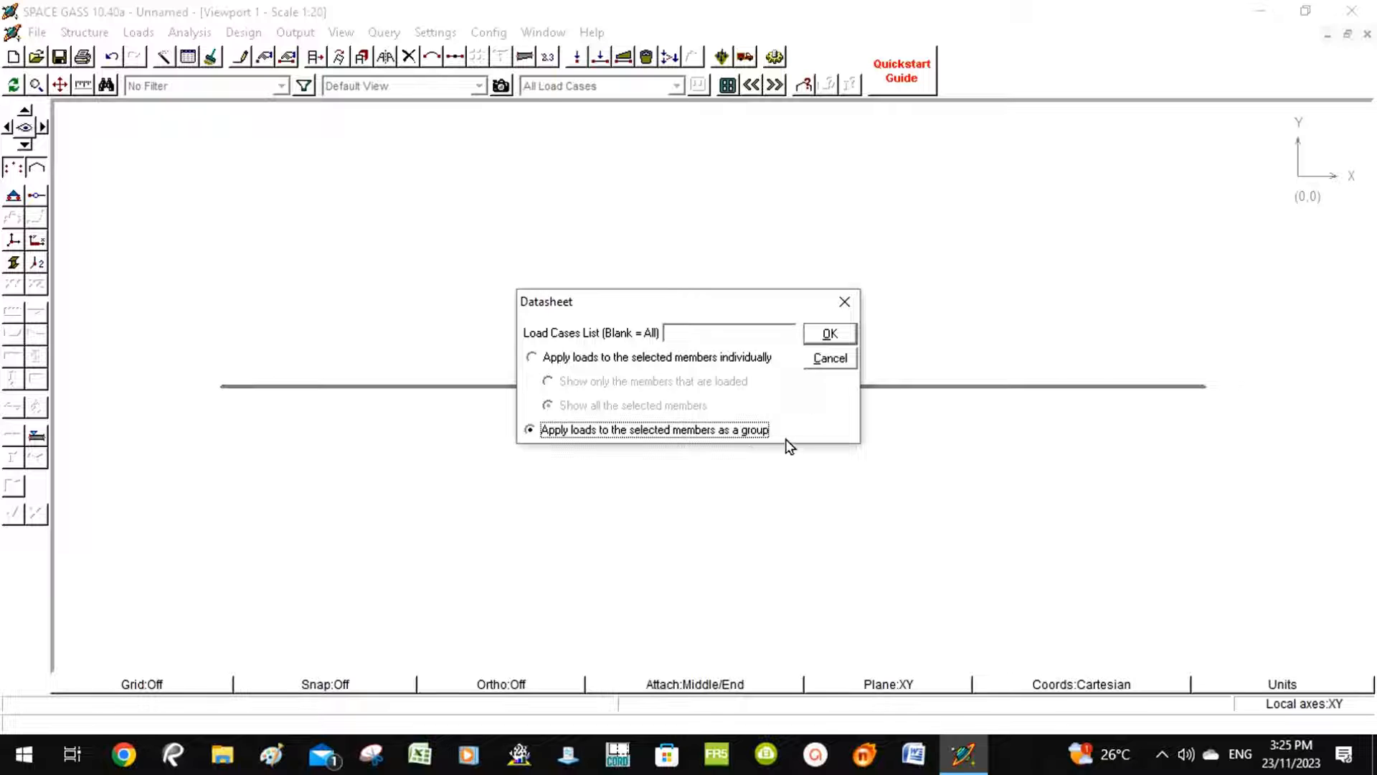
left_click(828, 333)
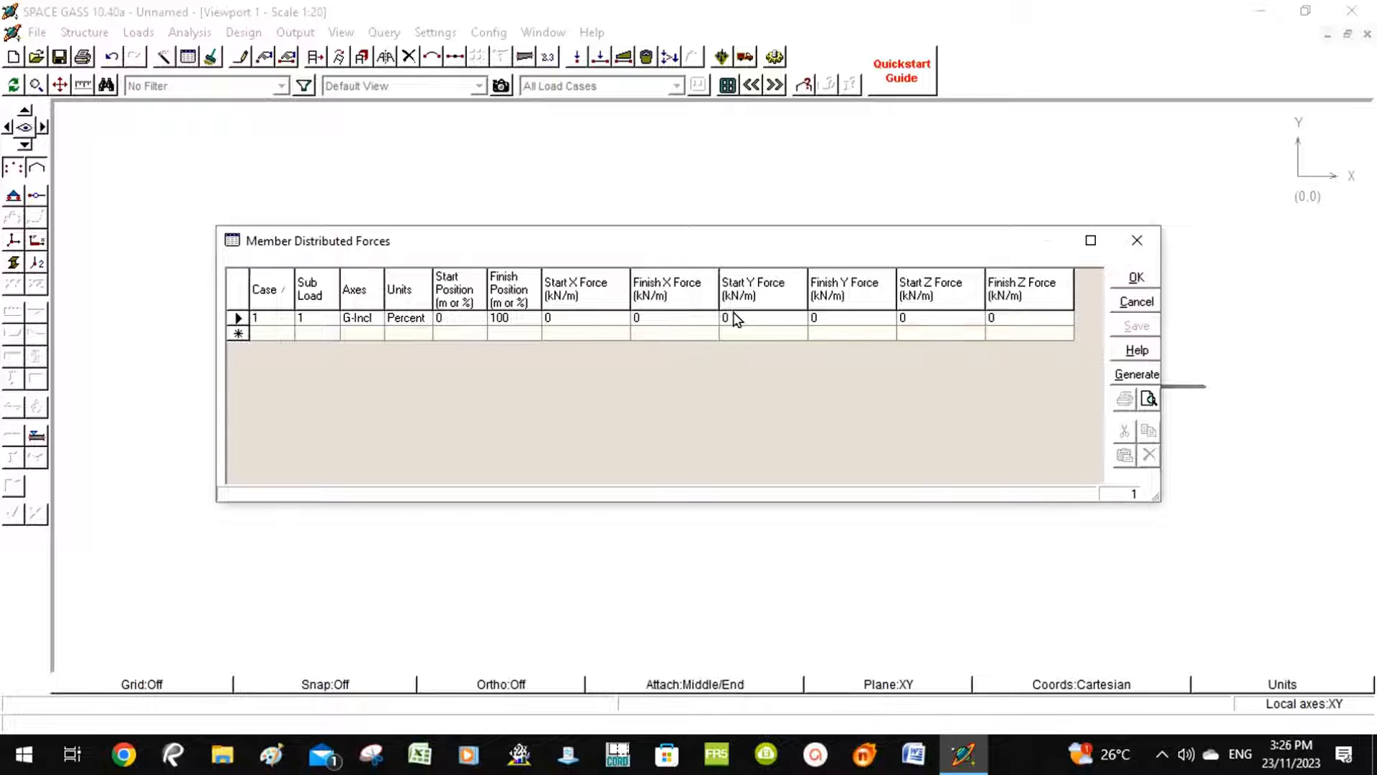
- Set Start Y Force and Finish Y Force to -20 kN/m and confirm the load
left_click(726, 318)
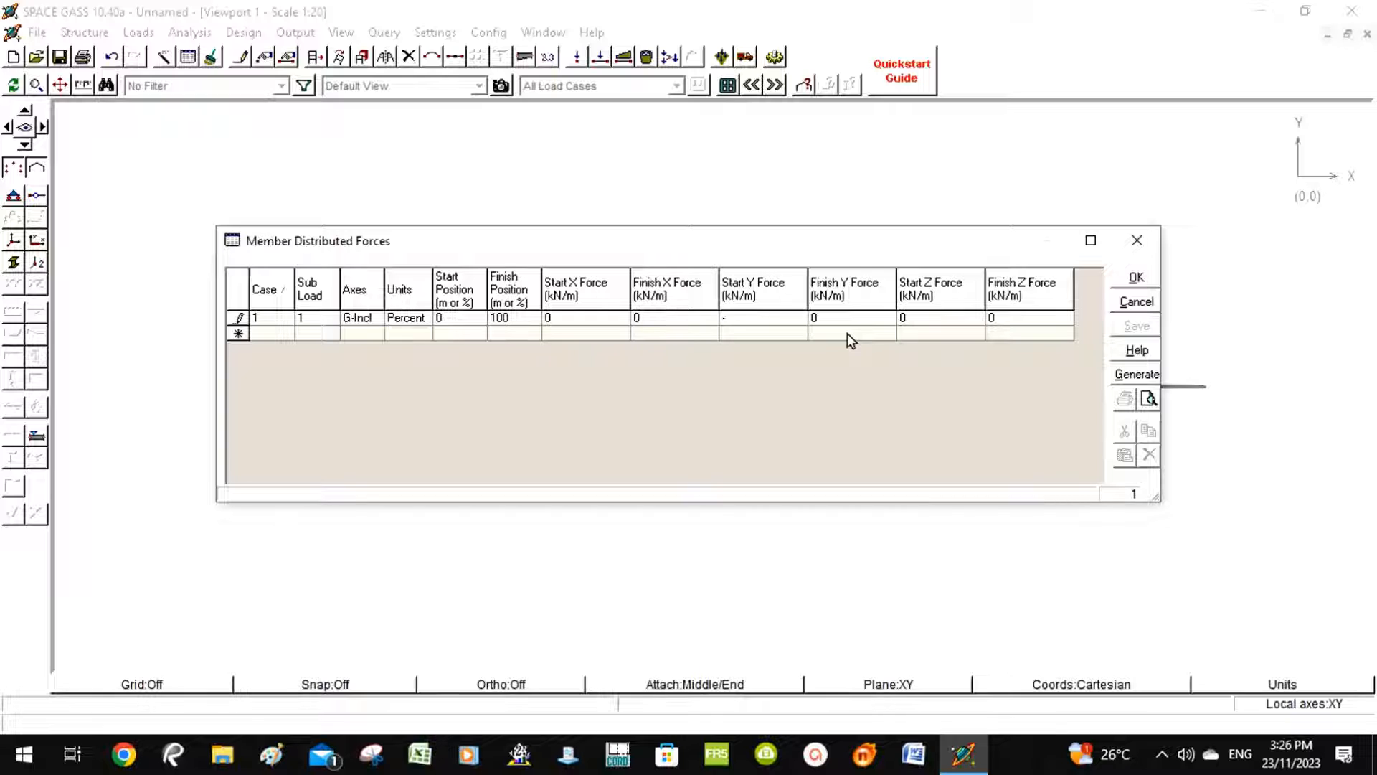
type("-20")
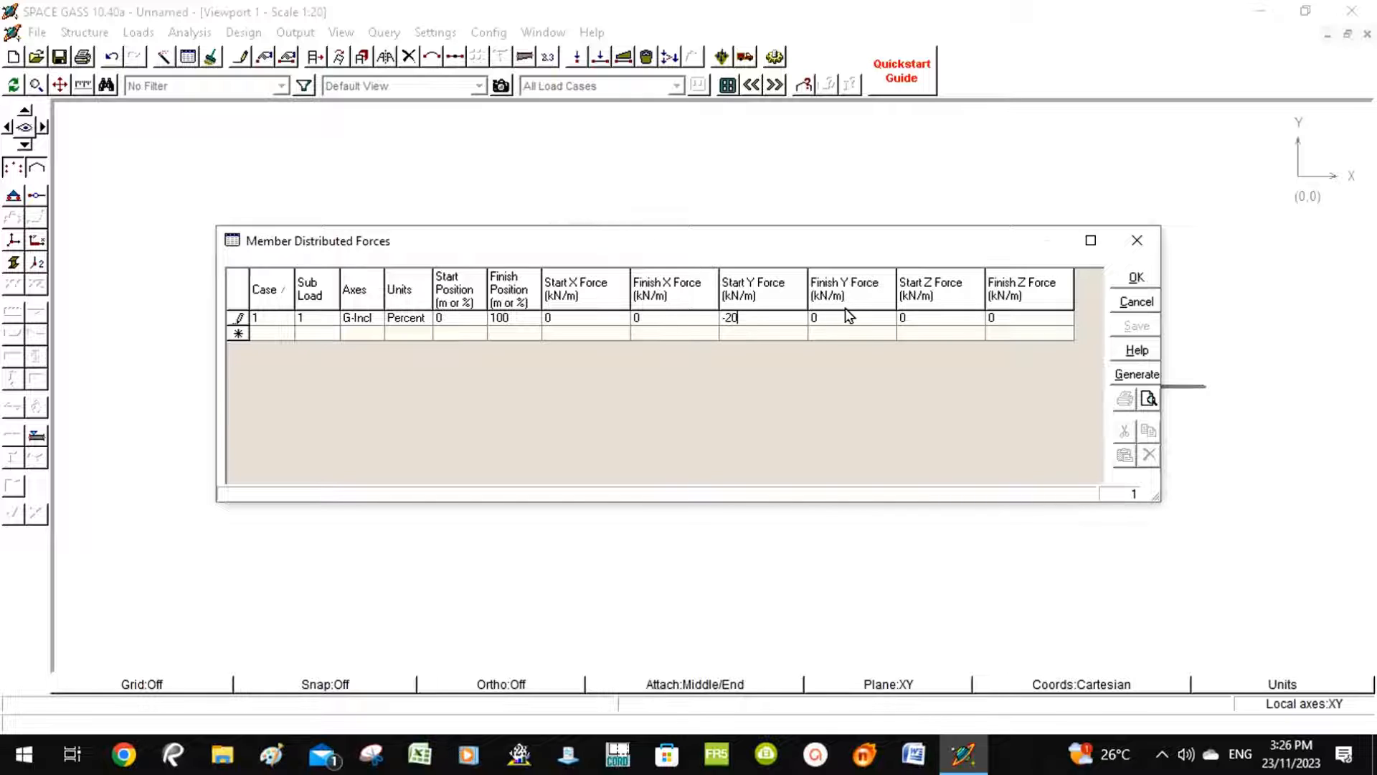
type("-20")
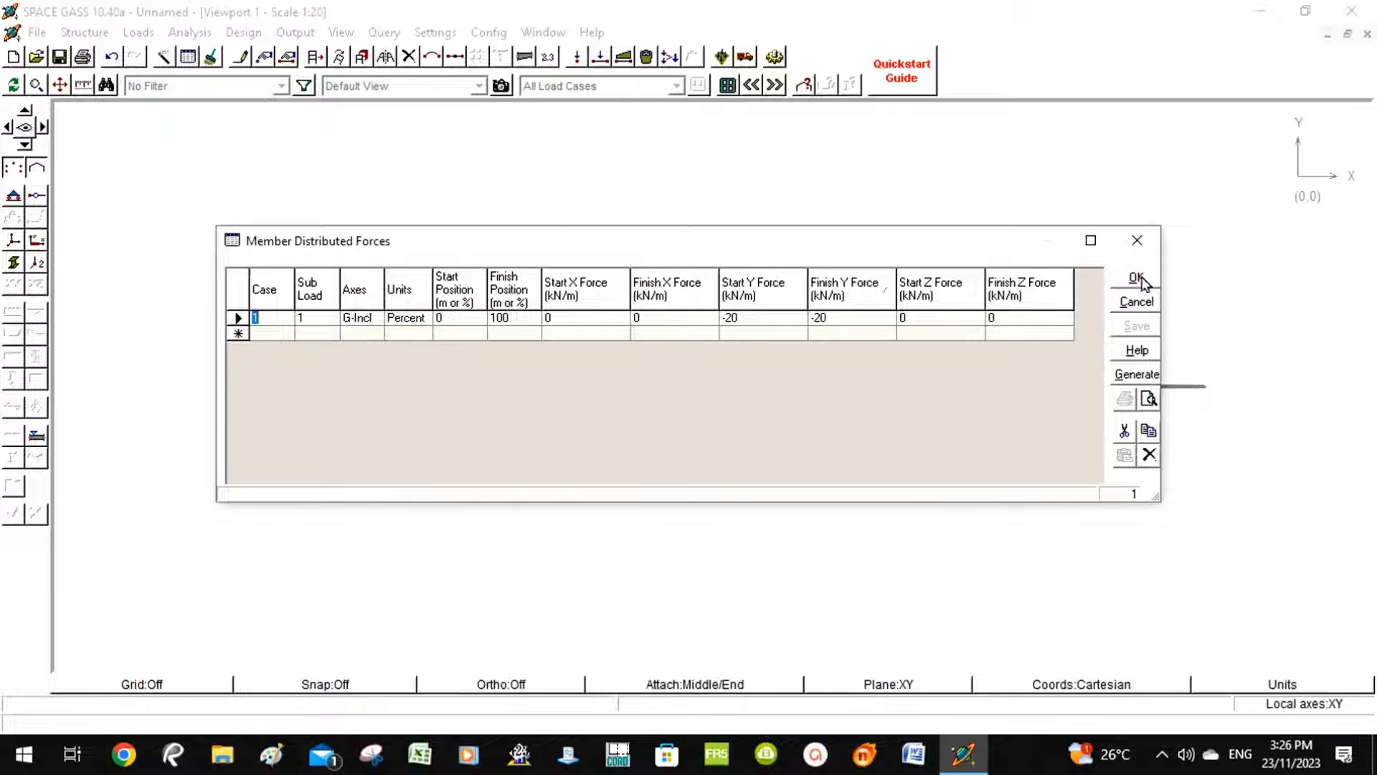
left_click(1137, 277)
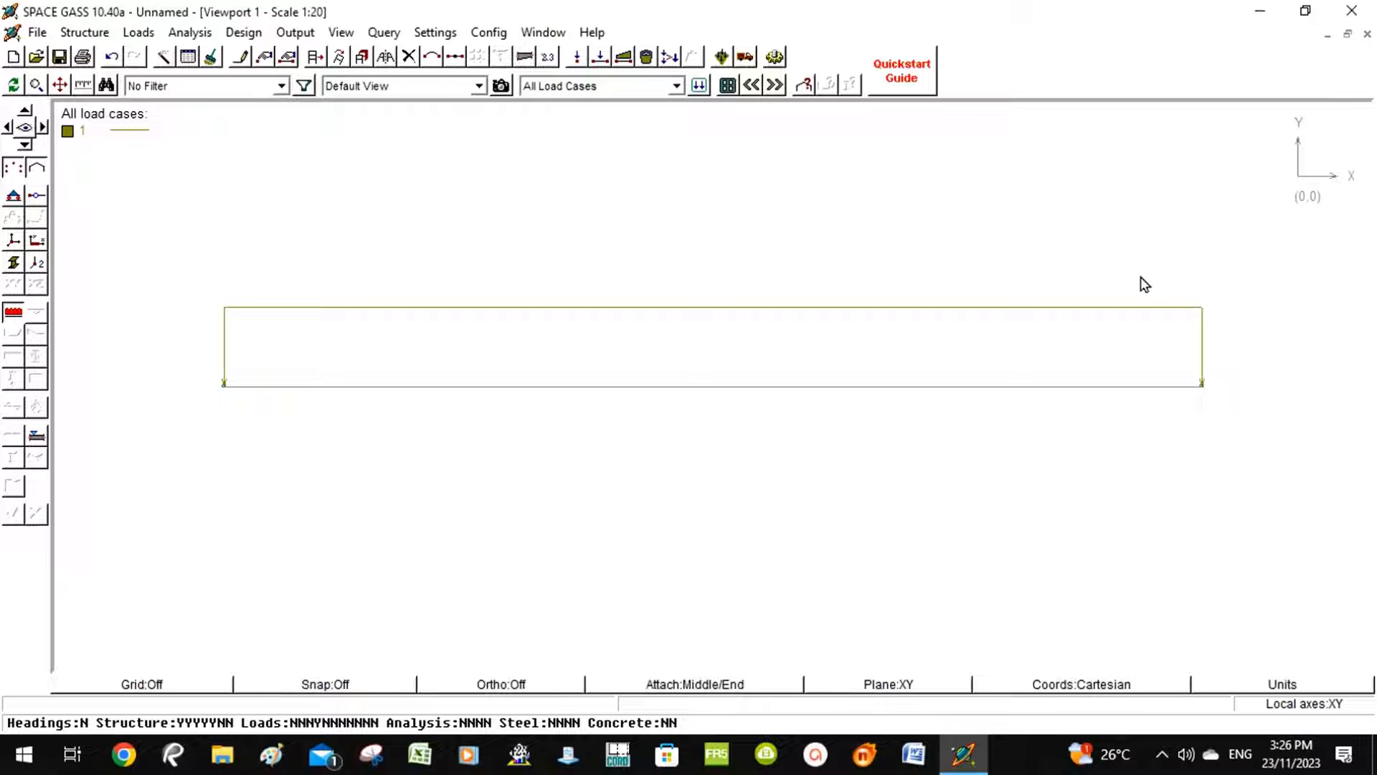
mouse_move(442, 433)
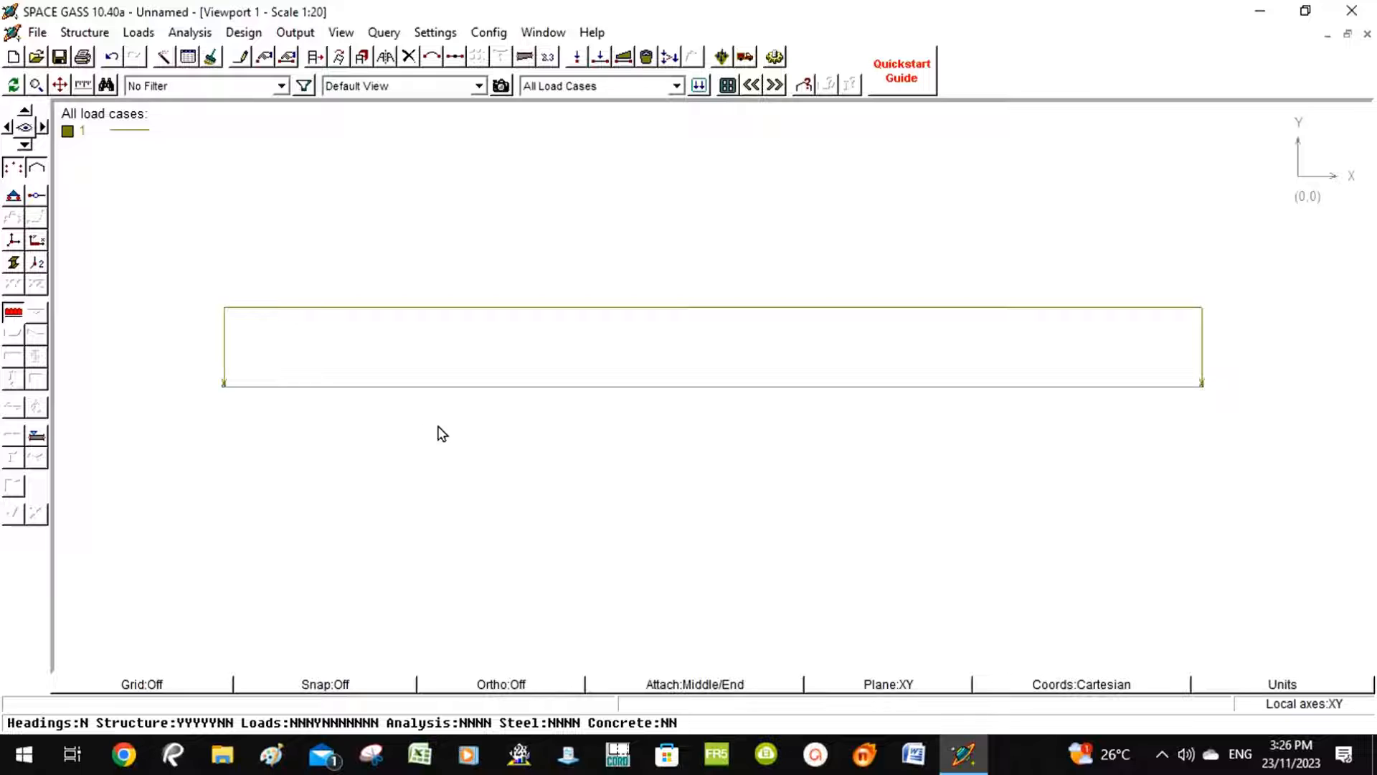
mouse_move(672, 391)
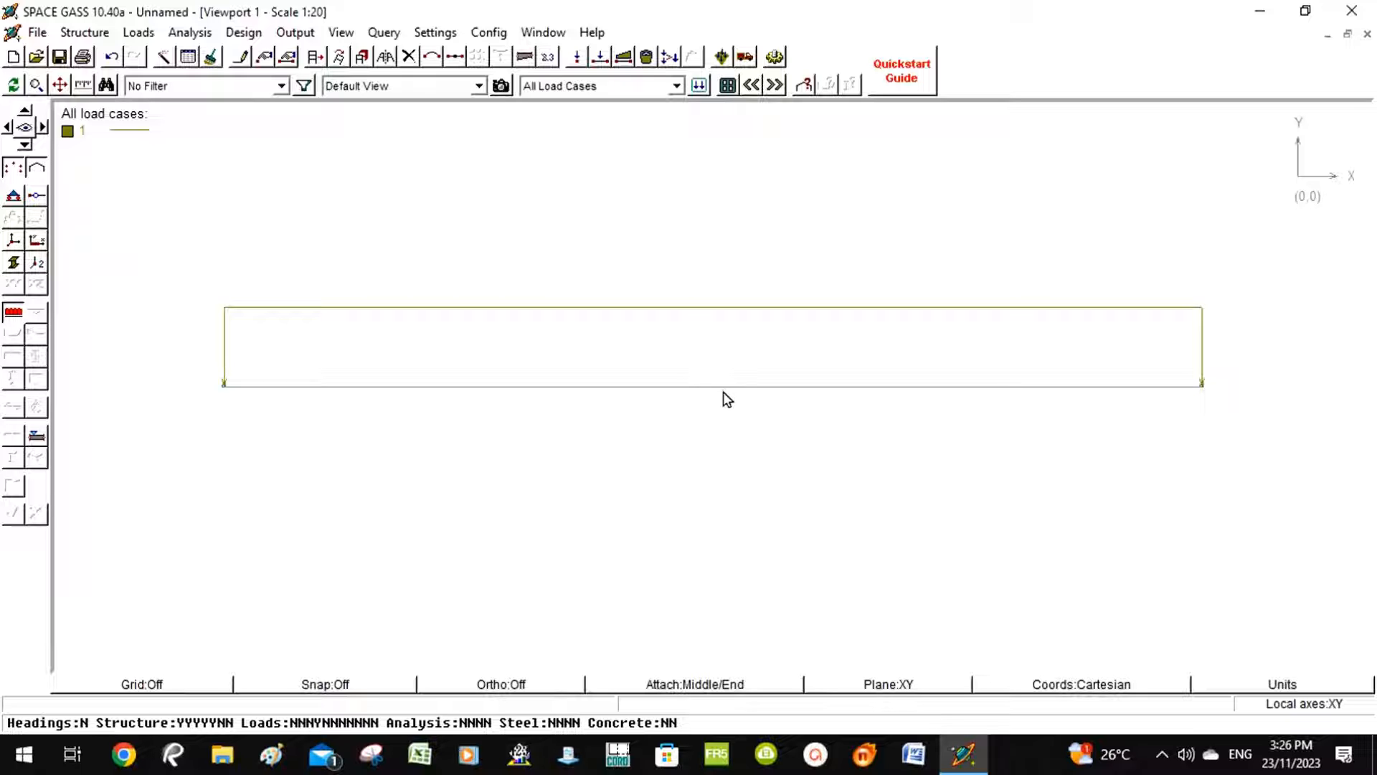
mouse_move(1214, 360)
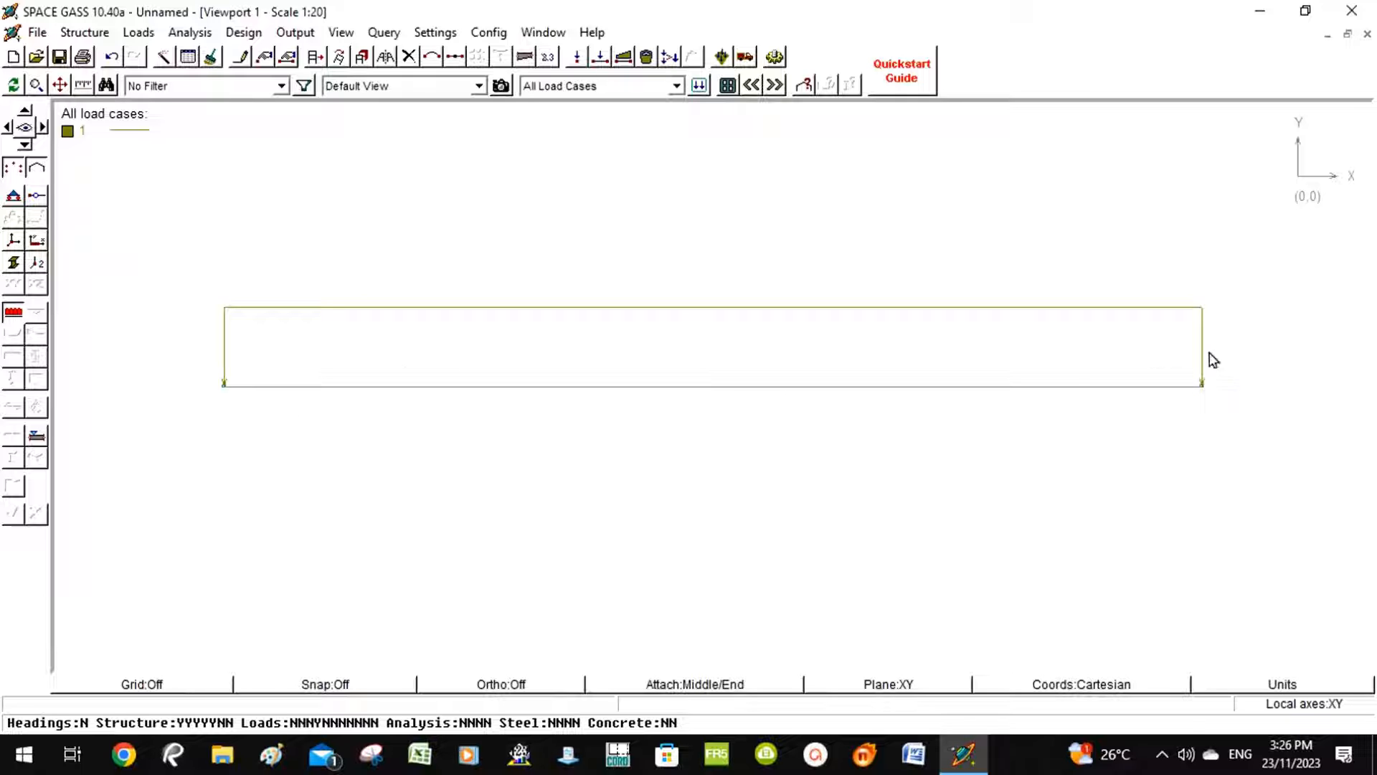
mouse_move(753, 396)
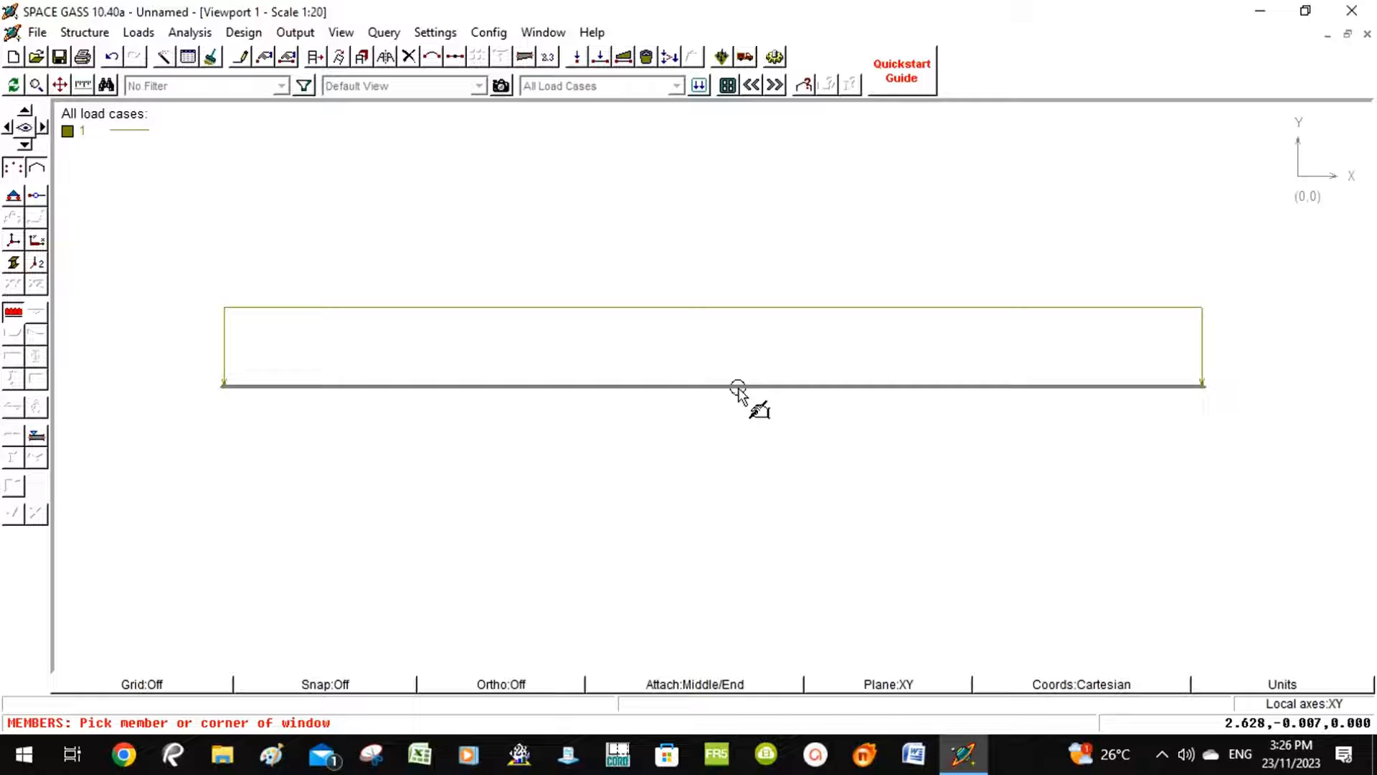
- Sub-divide the beam with 1 equally spaced node at 50%
right_click(737, 390)
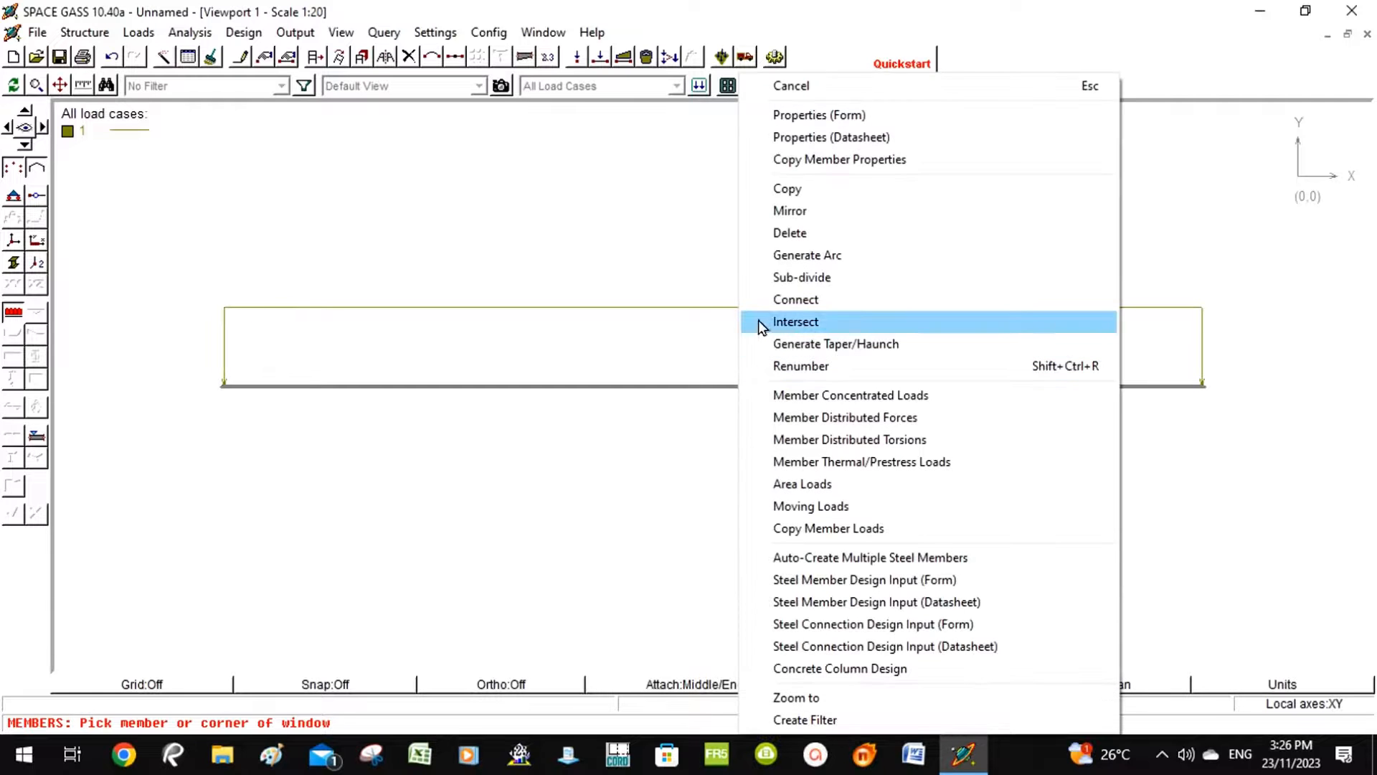
mouse_move(801, 277)
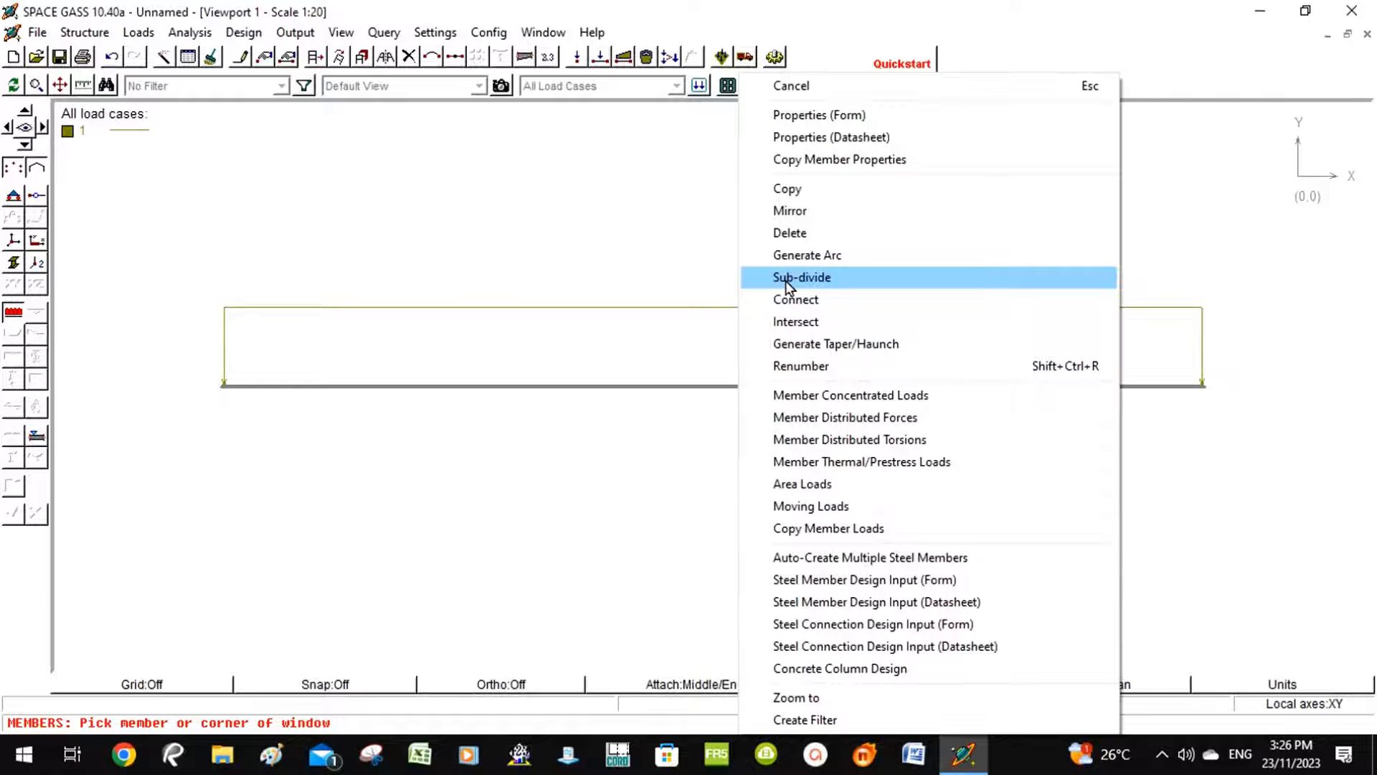
left_click(800, 277)
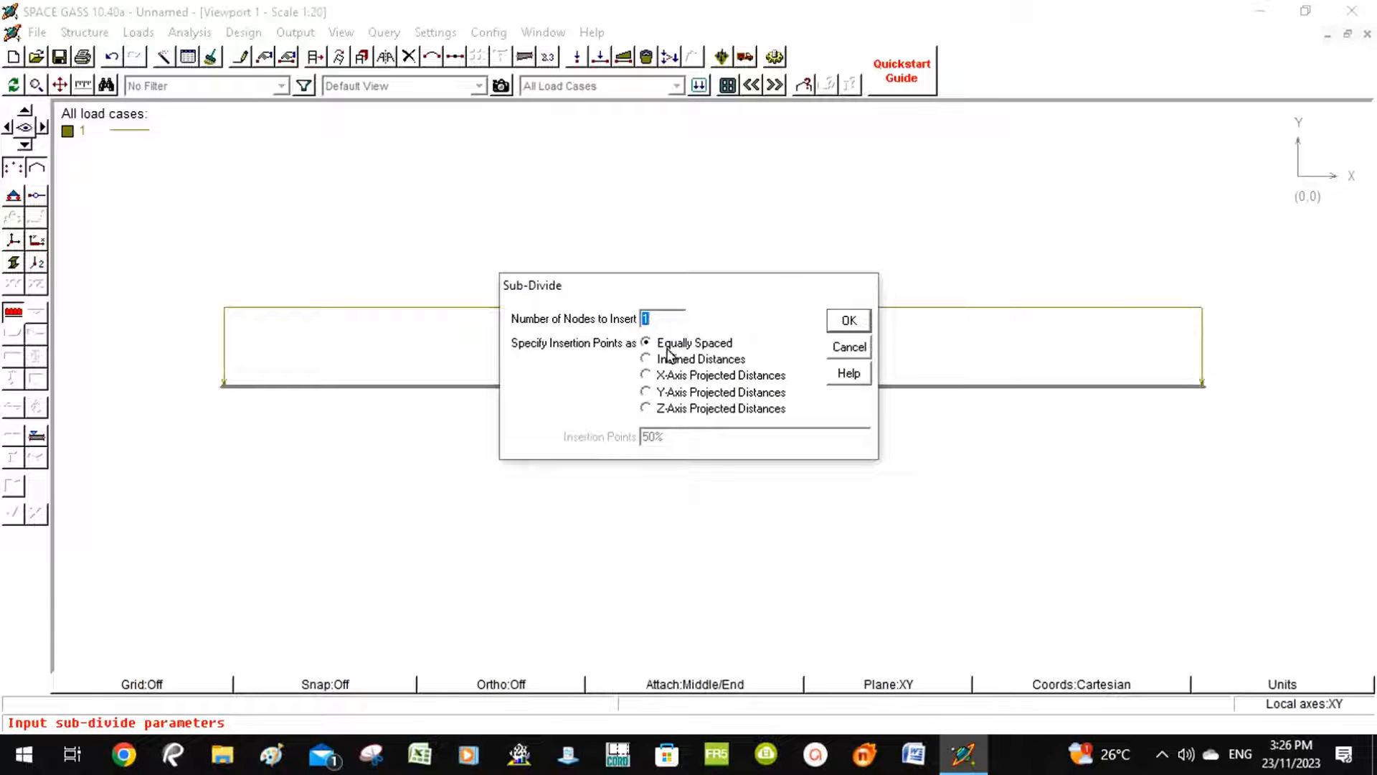
mouse_move(676, 347)
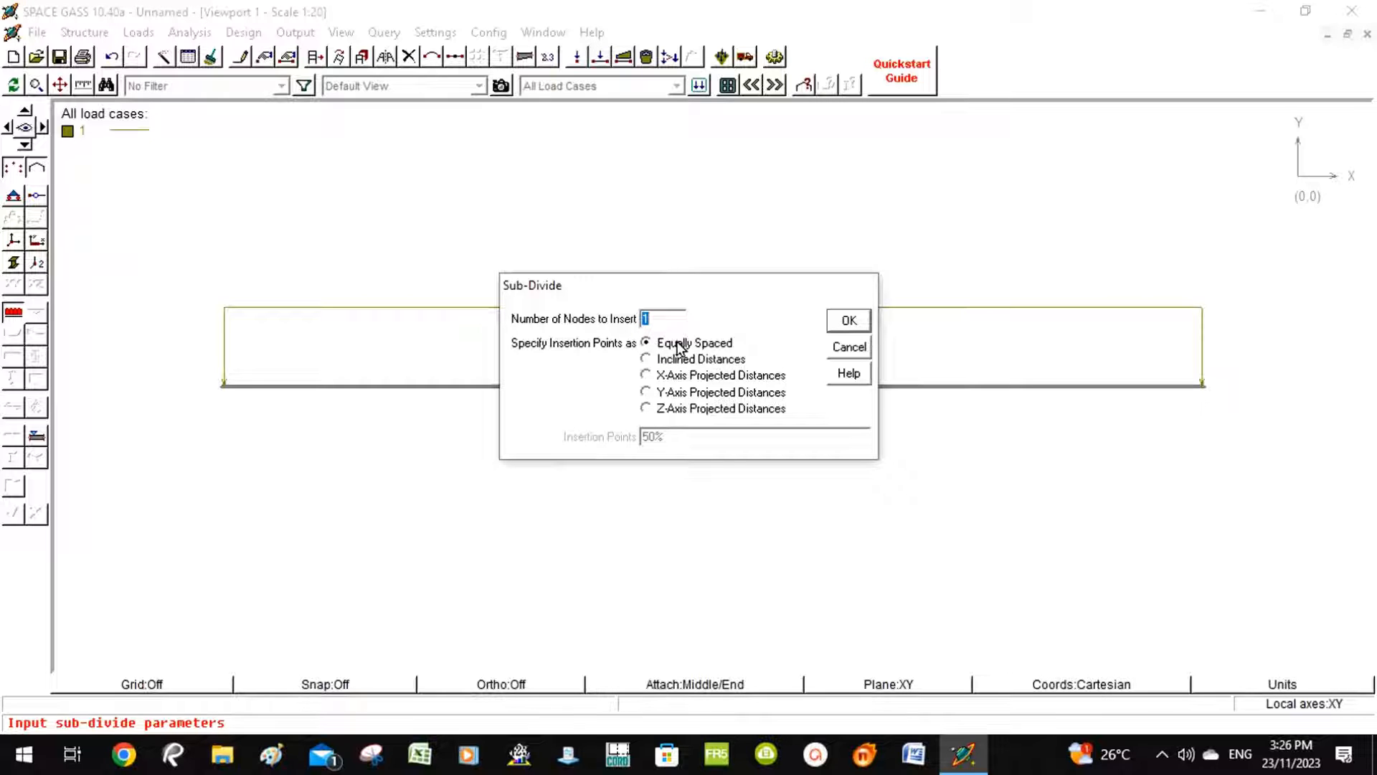
left_click(846, 319)
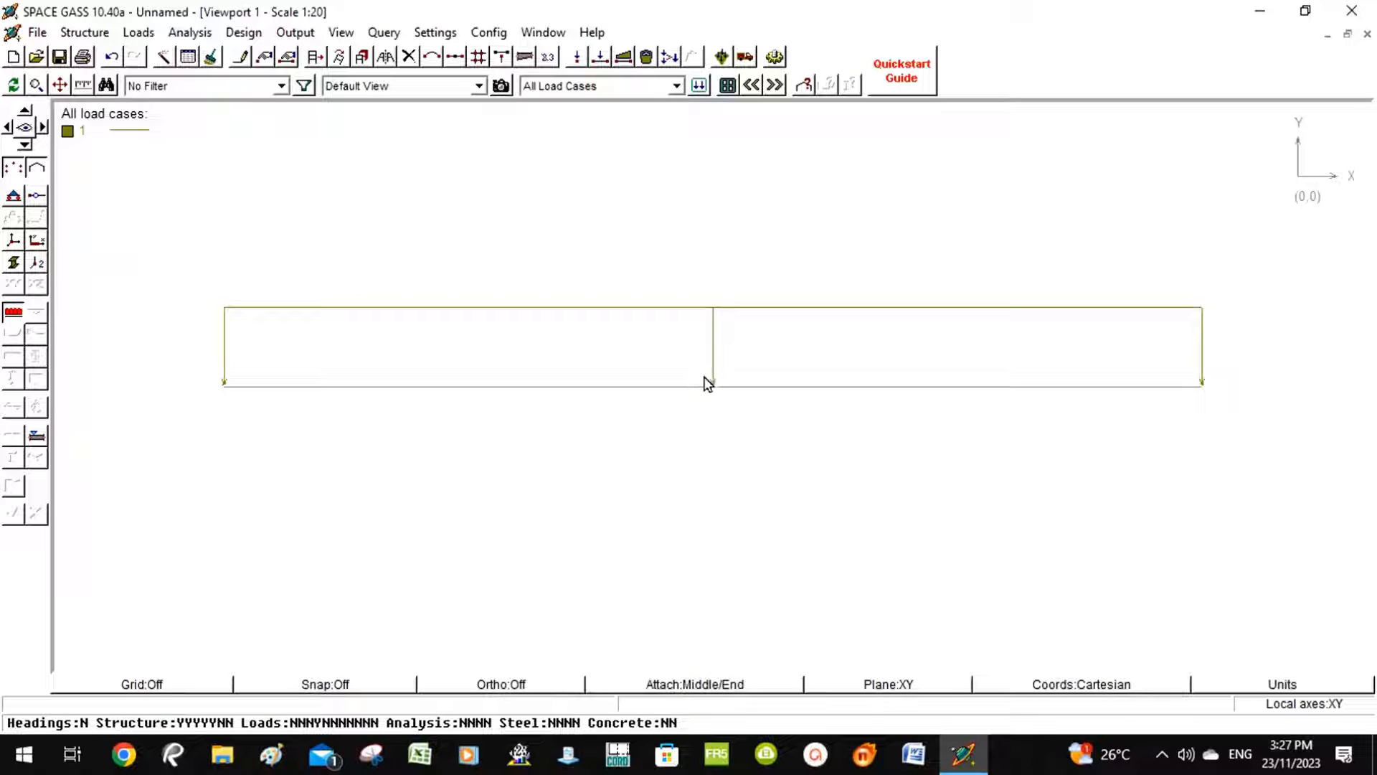
mouse_move(720, 377)
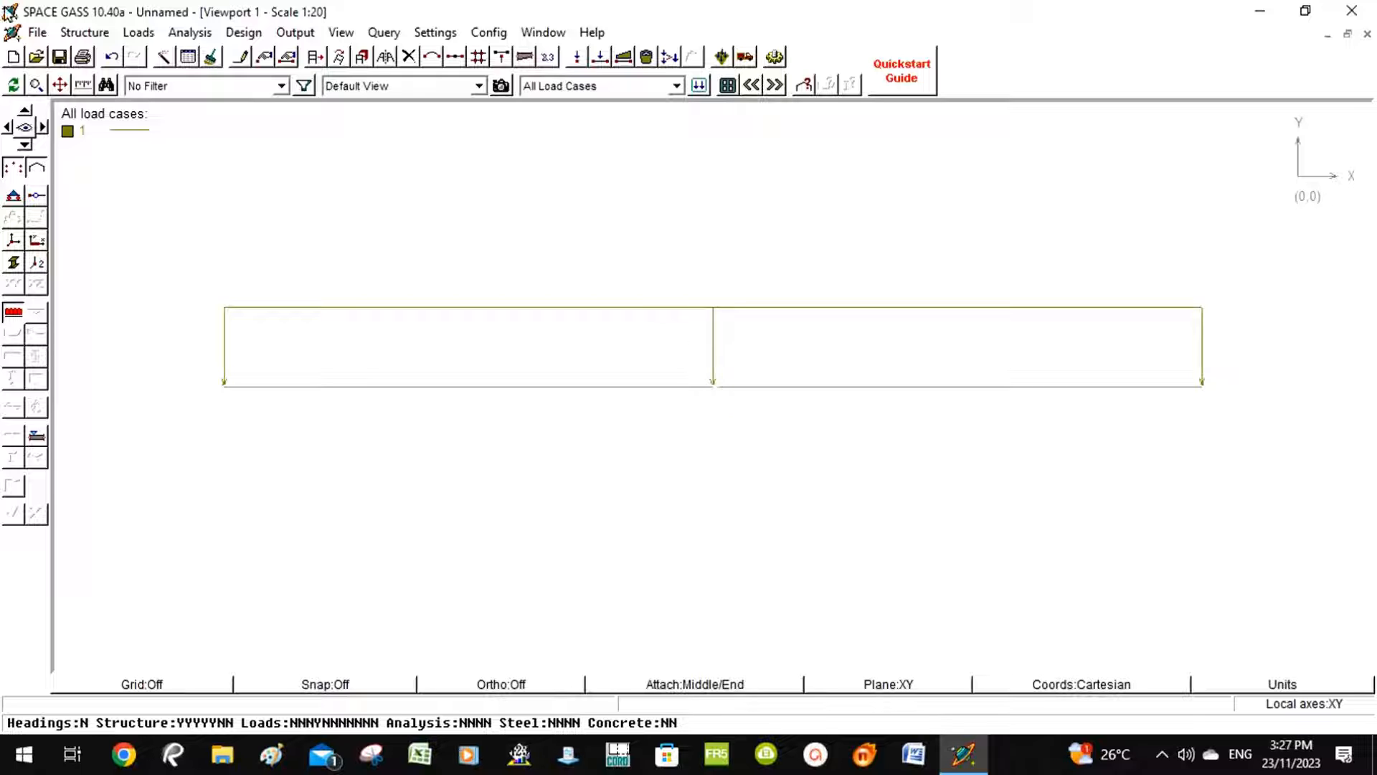
- Run a Linear Static Analysis and acknowledge its completion
left_click(189, 33)
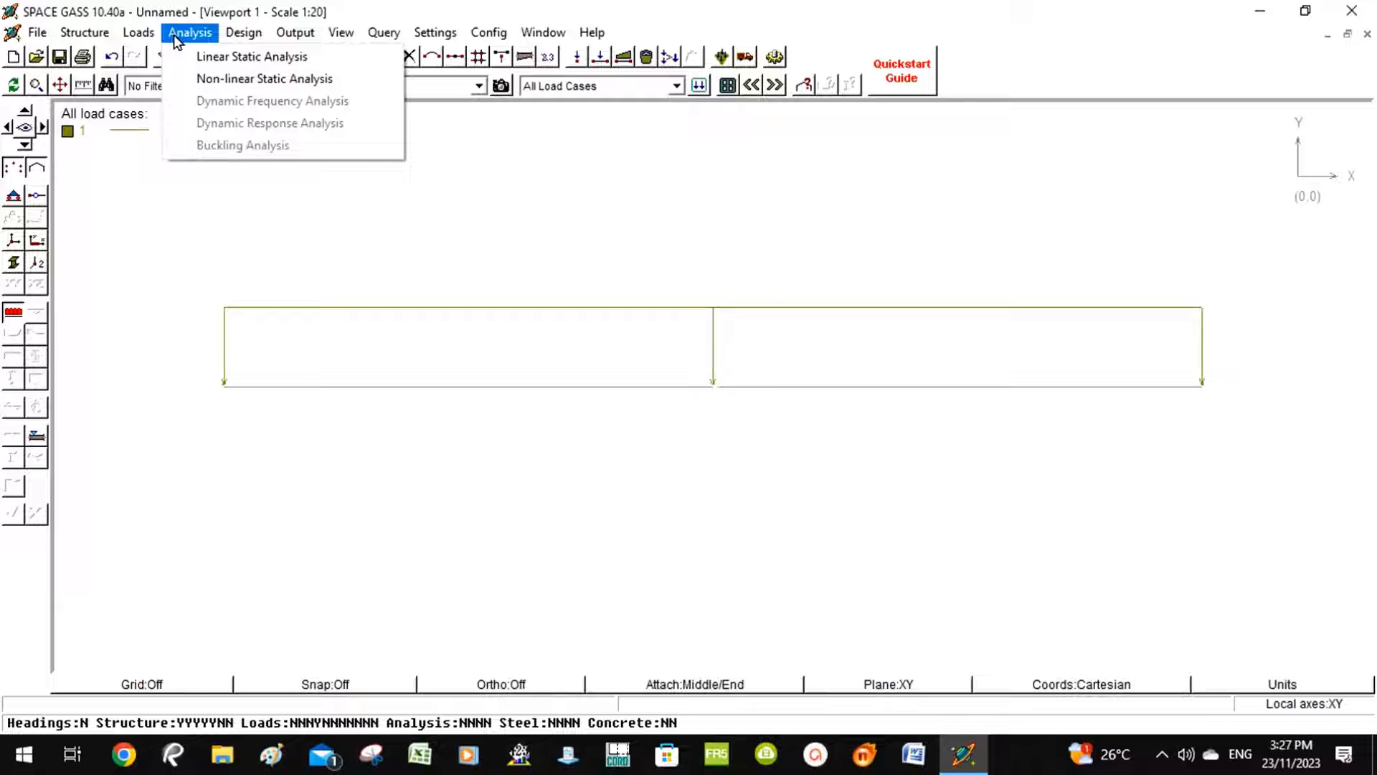
mouse_move(253, 56)
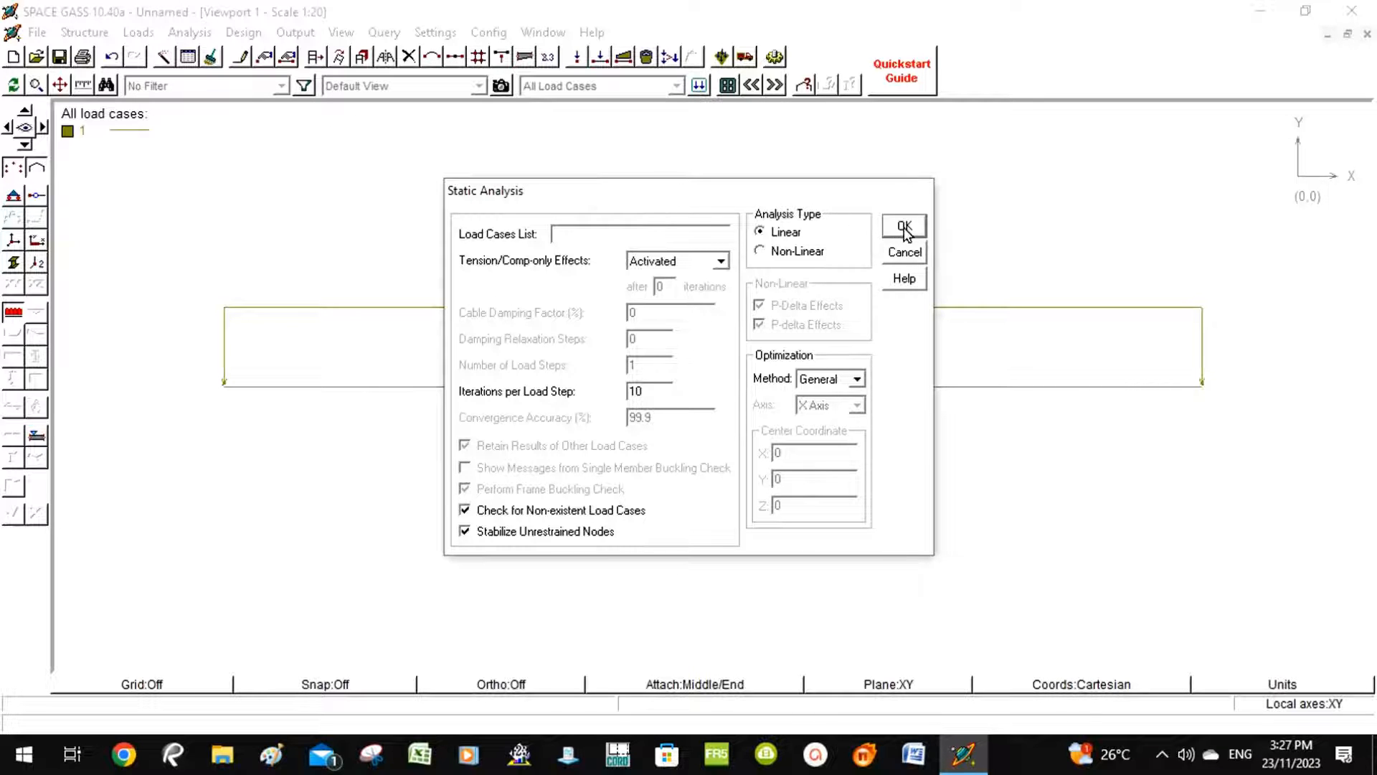
left_click(904, 227)
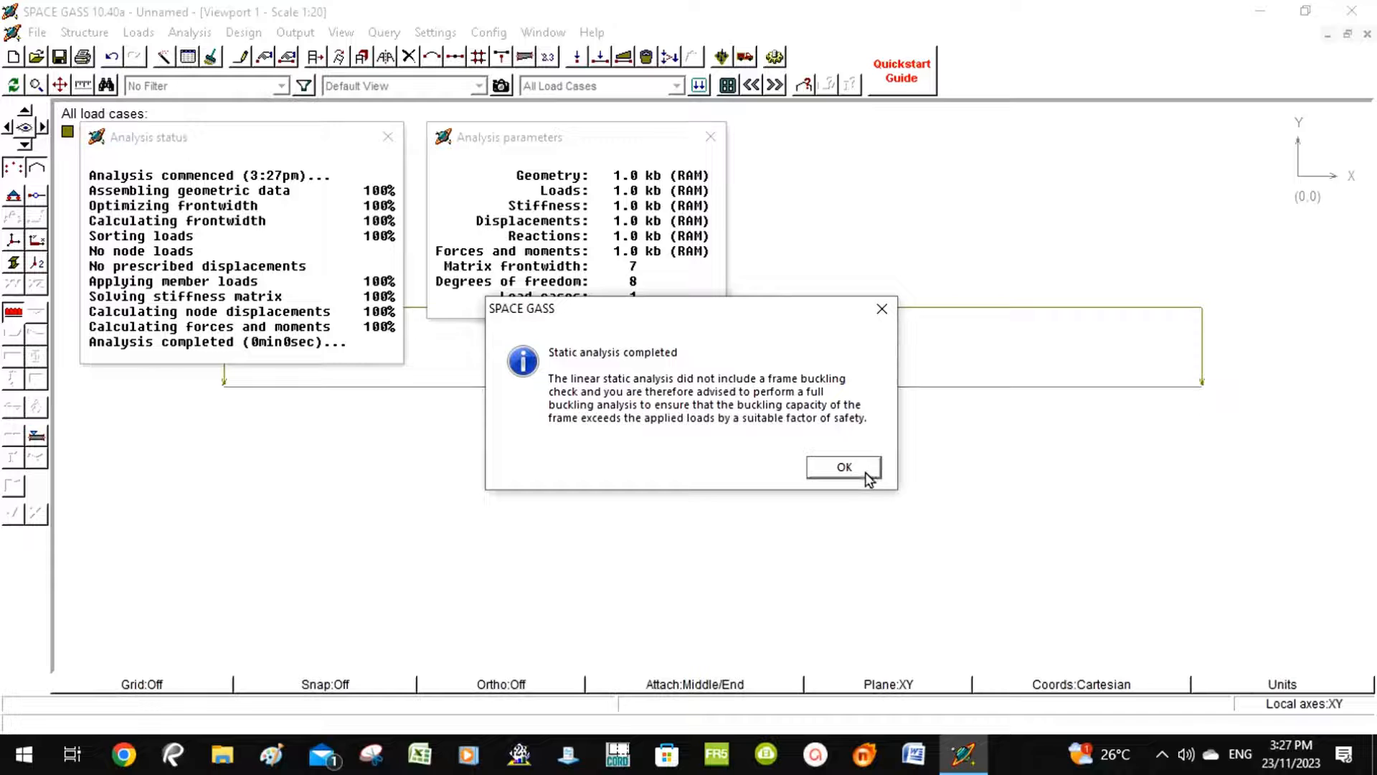
left_click(844, 466)
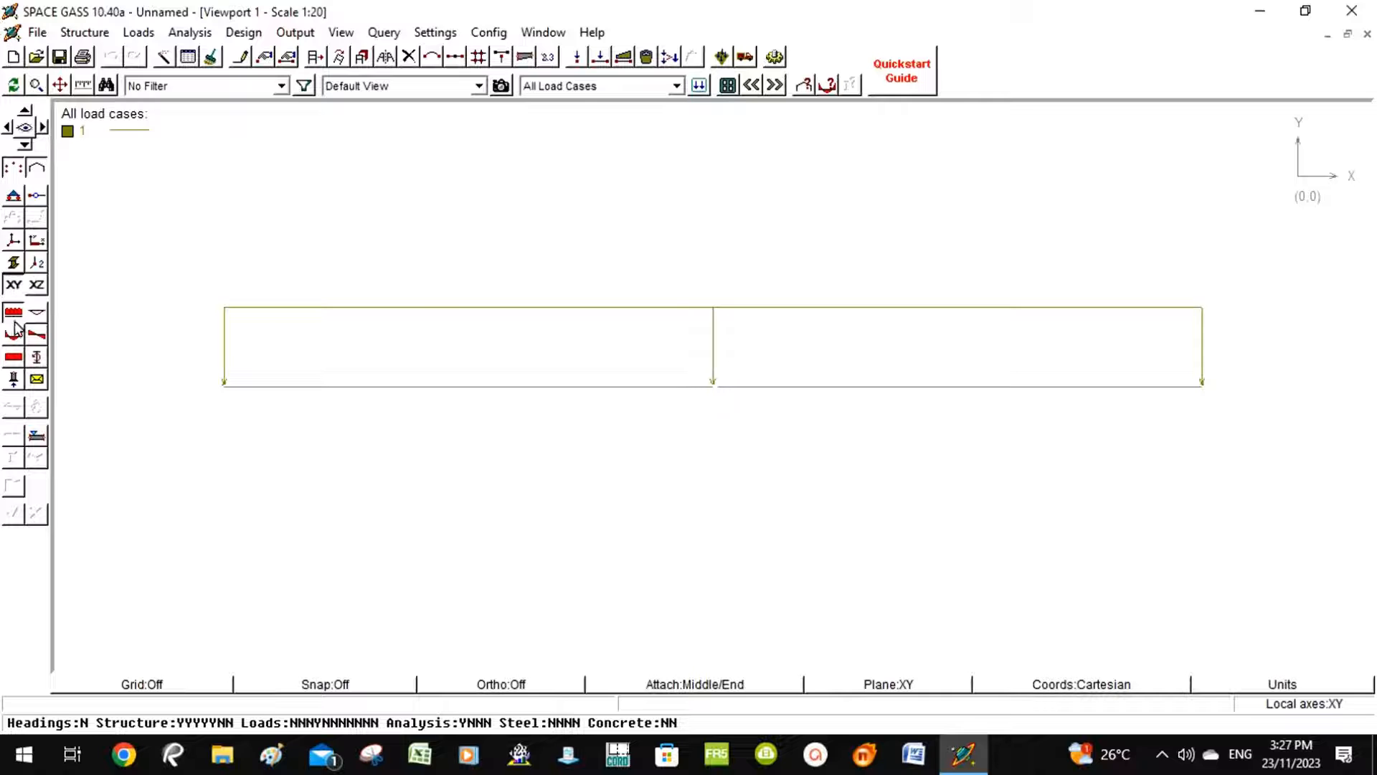
mouse_move(38, 314)
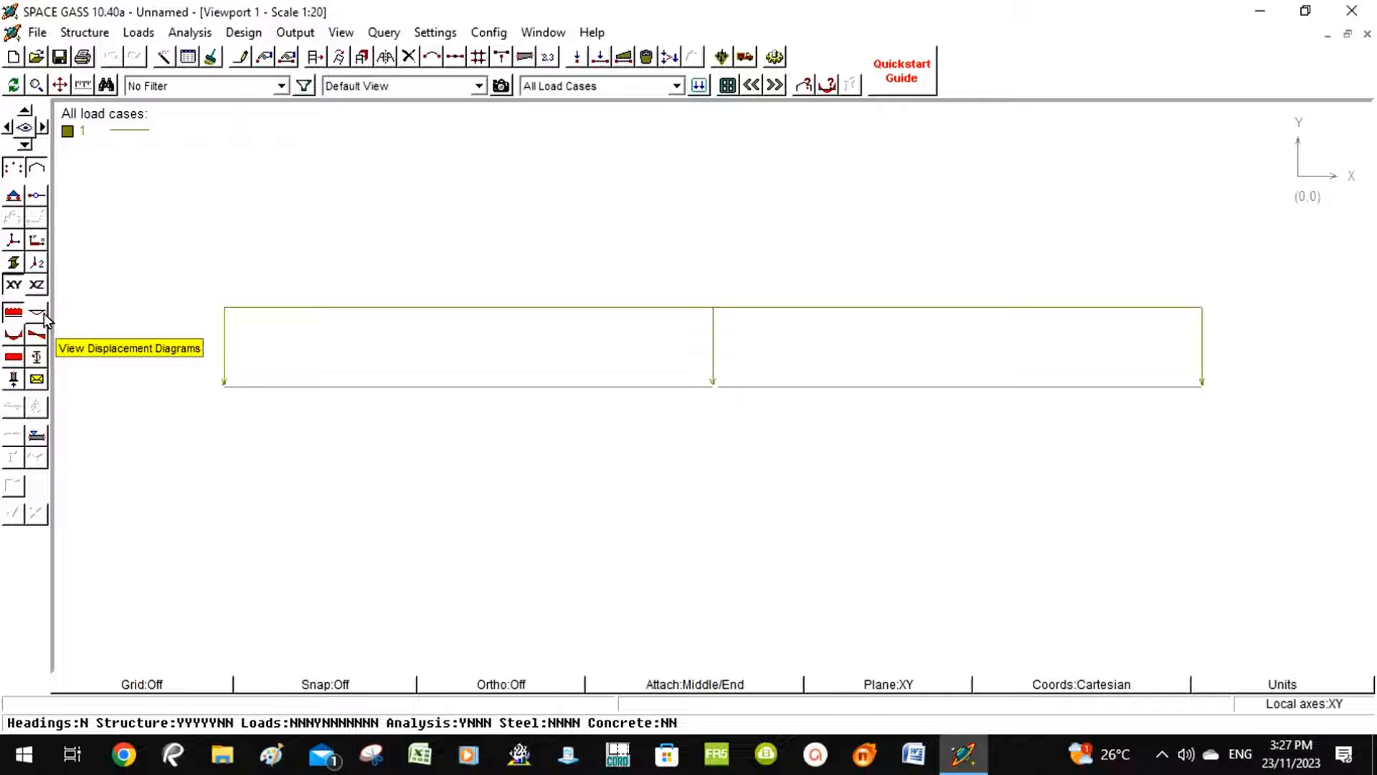
- Display displacement diagrams with annotation, showing -11.24 midspan deflection and -20 loads
left_click(38, 313)
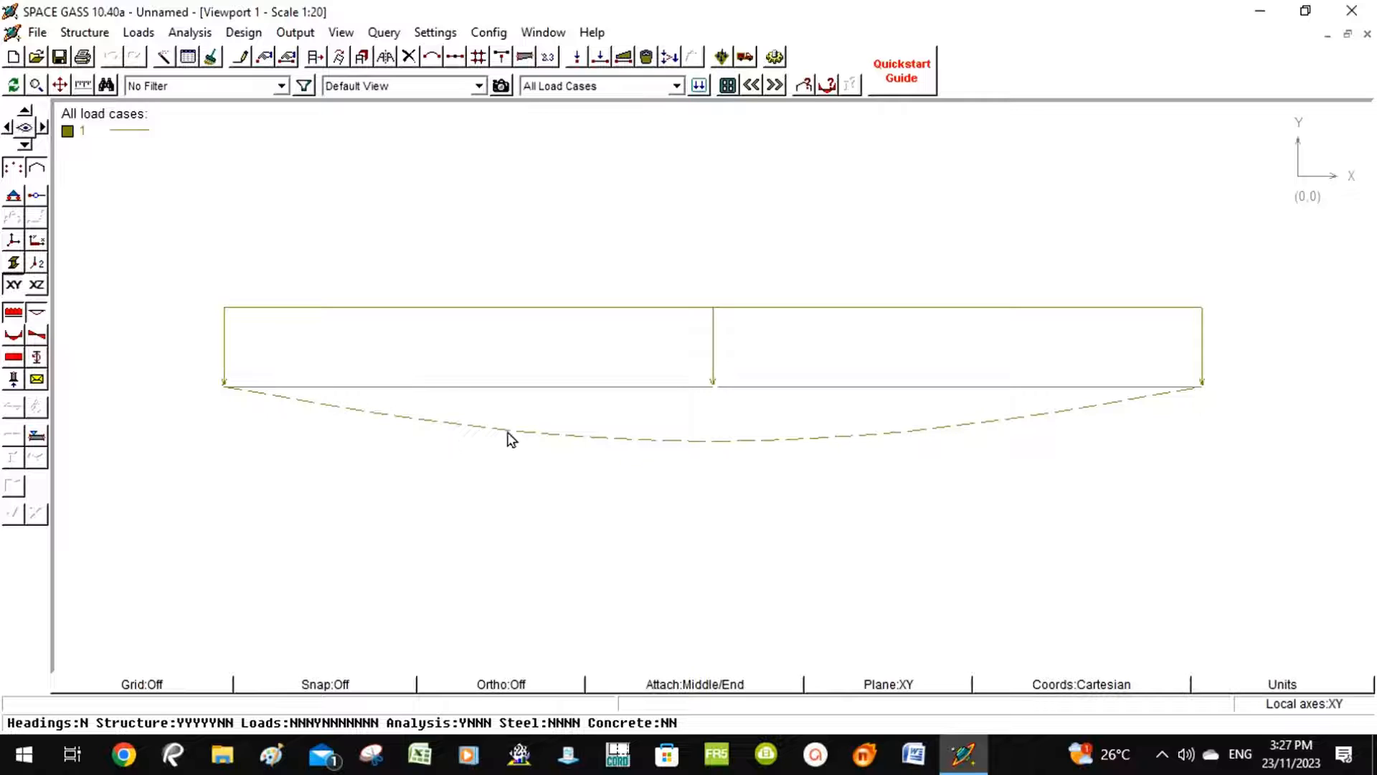
mouse_move(835, 445)
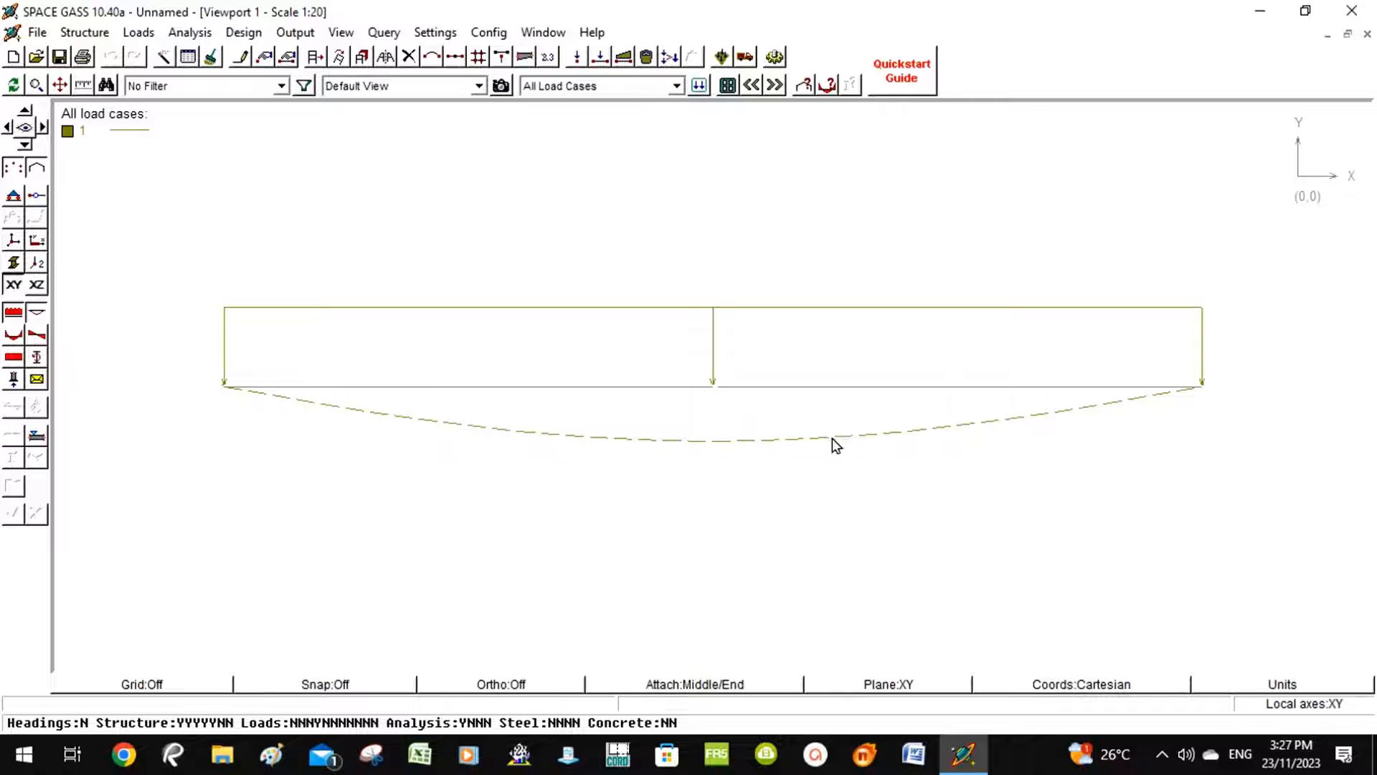
mouse_move(713, 451)
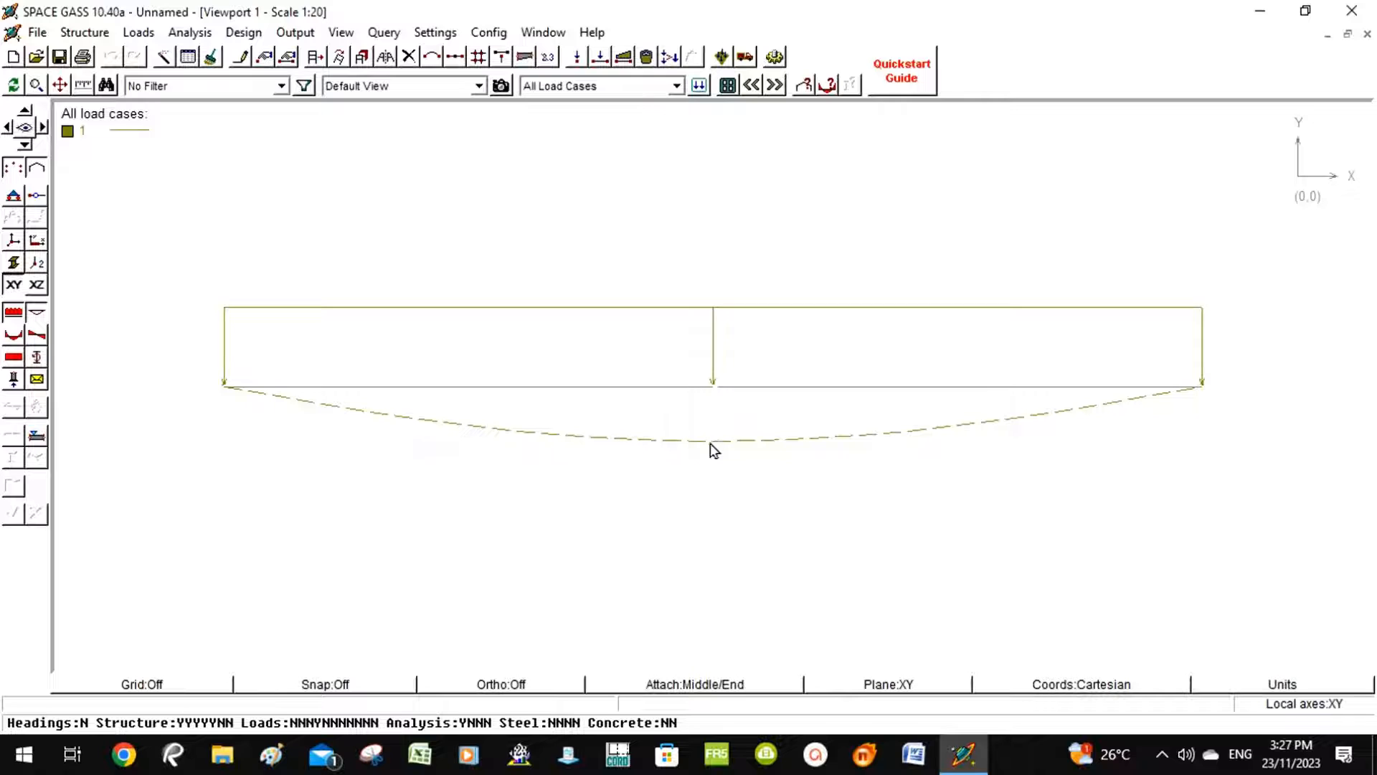
mouse_move(9, 327)
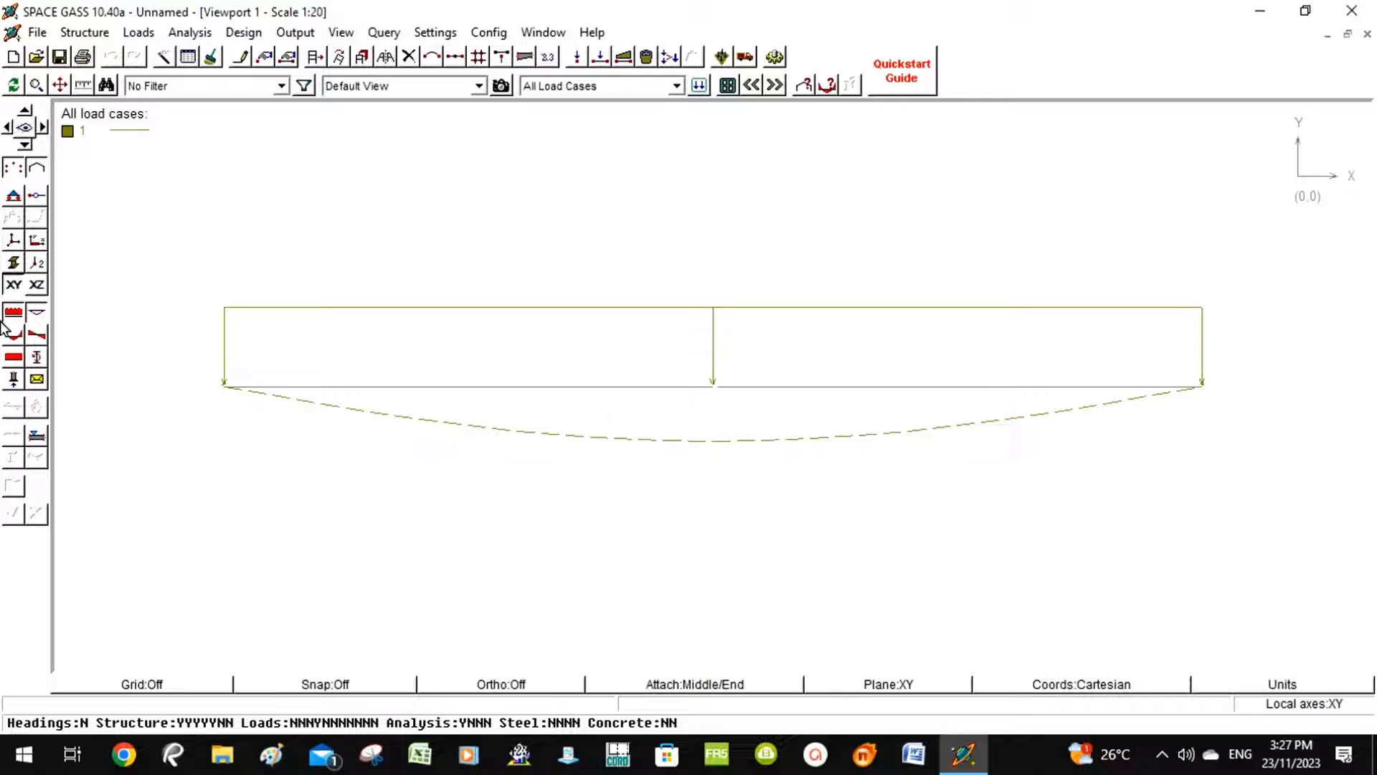
mouse_move(16, 264)
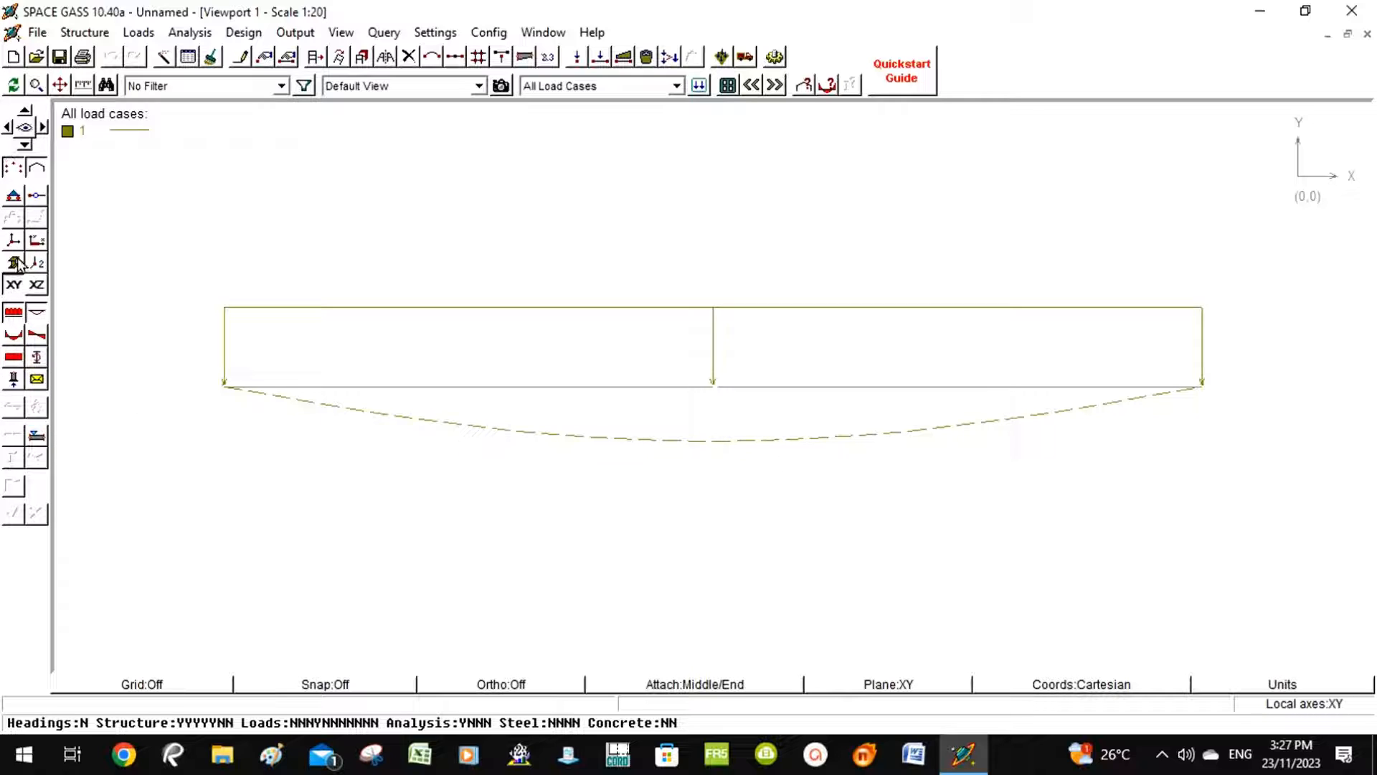
mouse_move(38, 263)
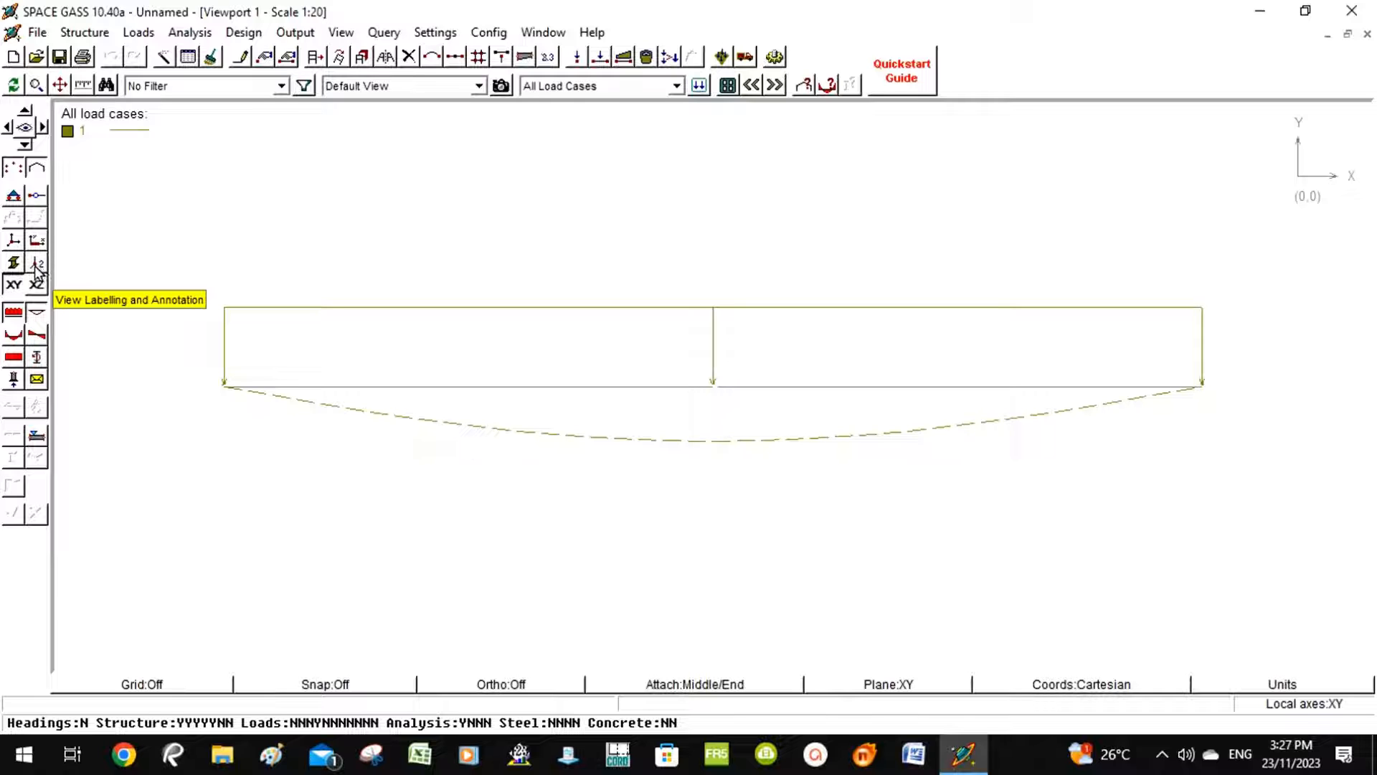
left_click(37, 264)
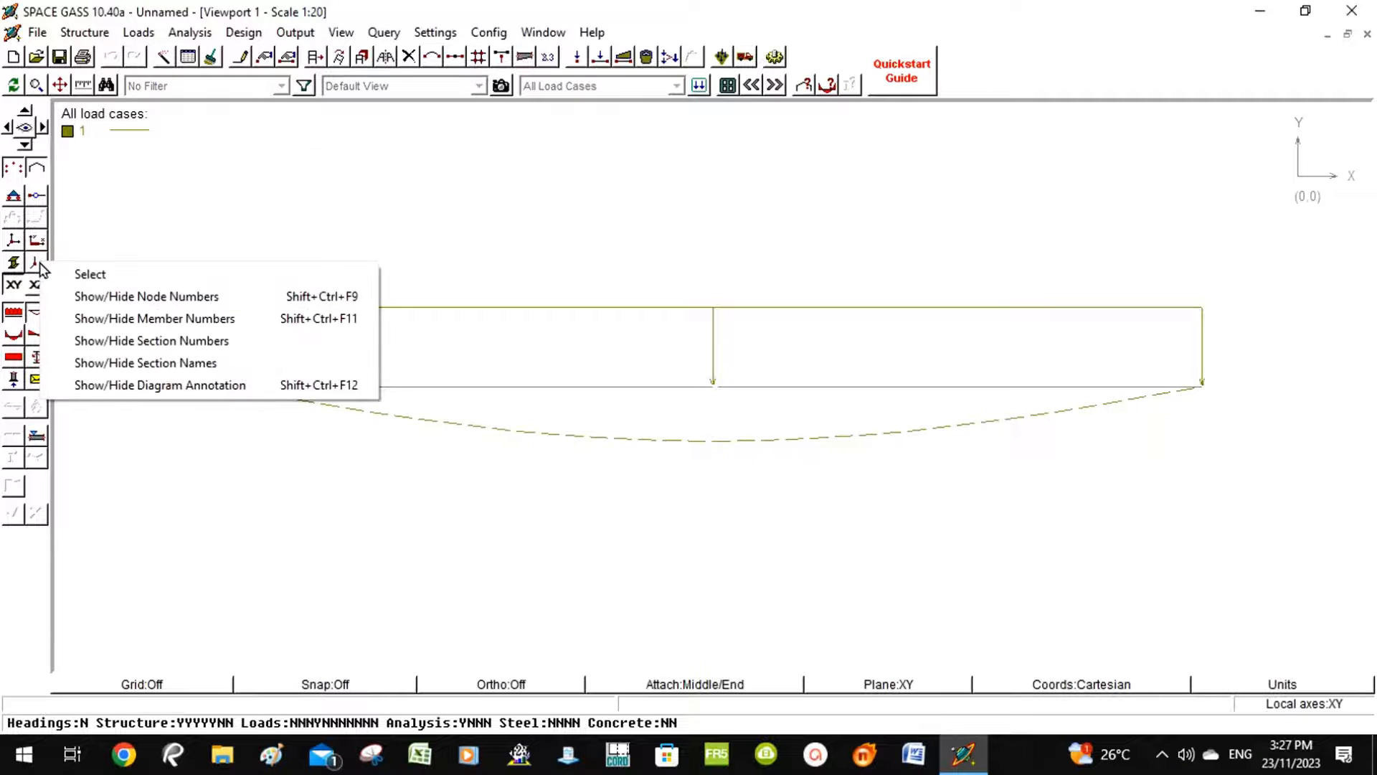
mouse_move(154, 318)
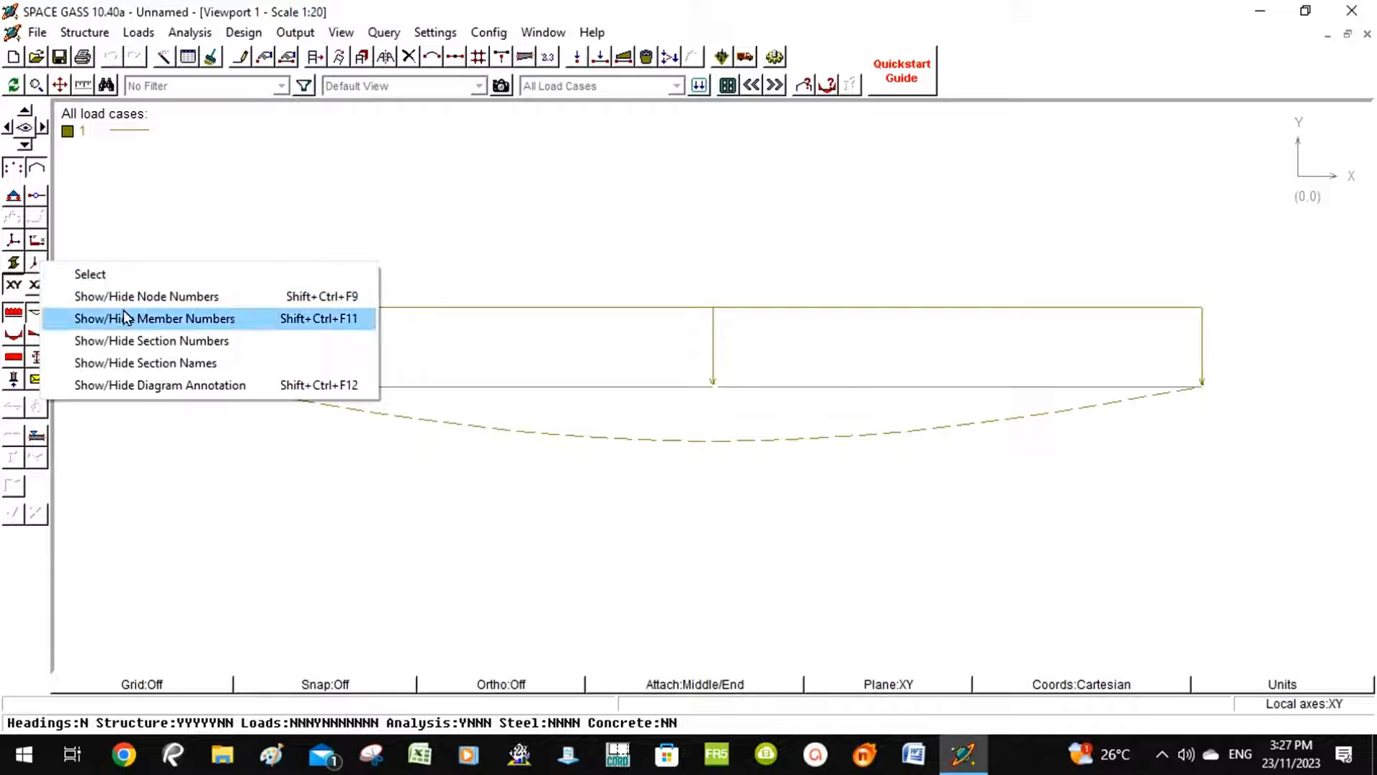
mouse_move(159, 385)
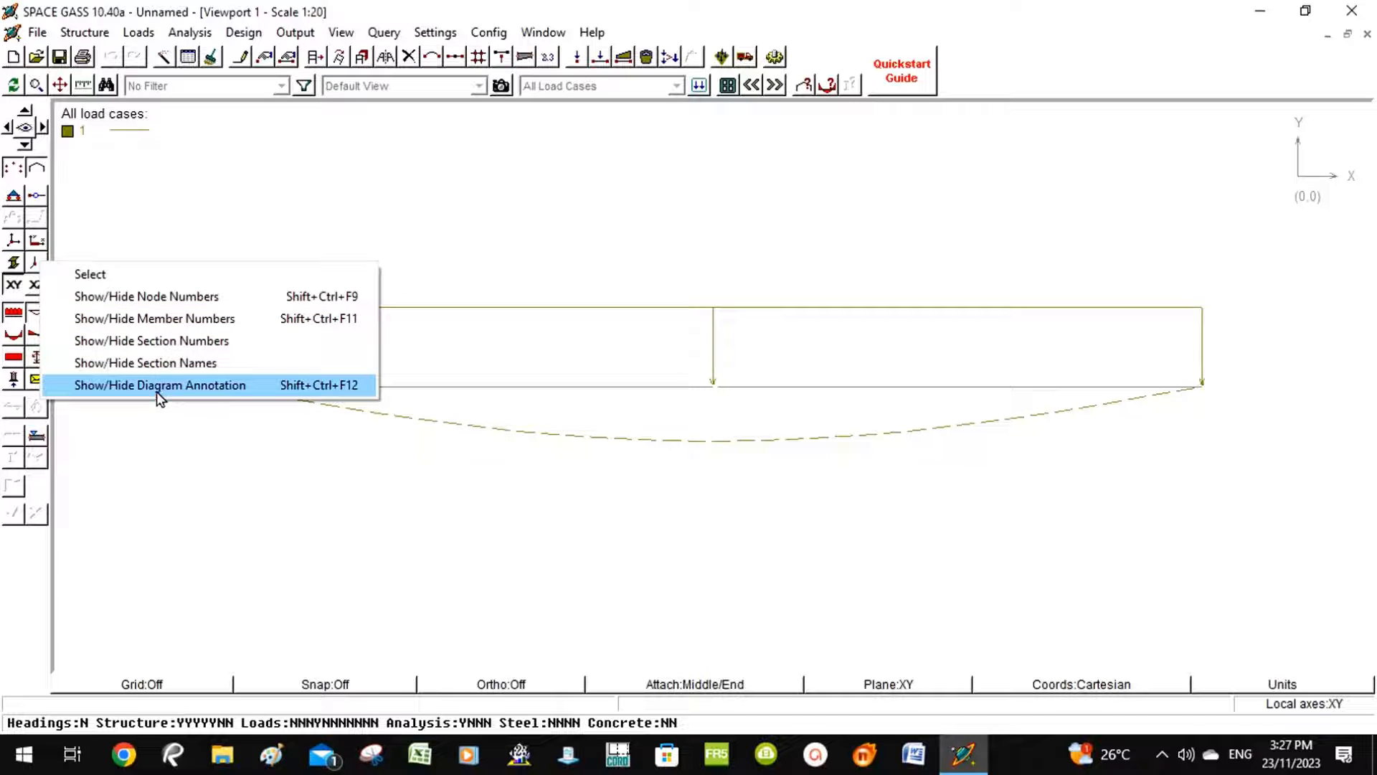
left_click(160, 385)
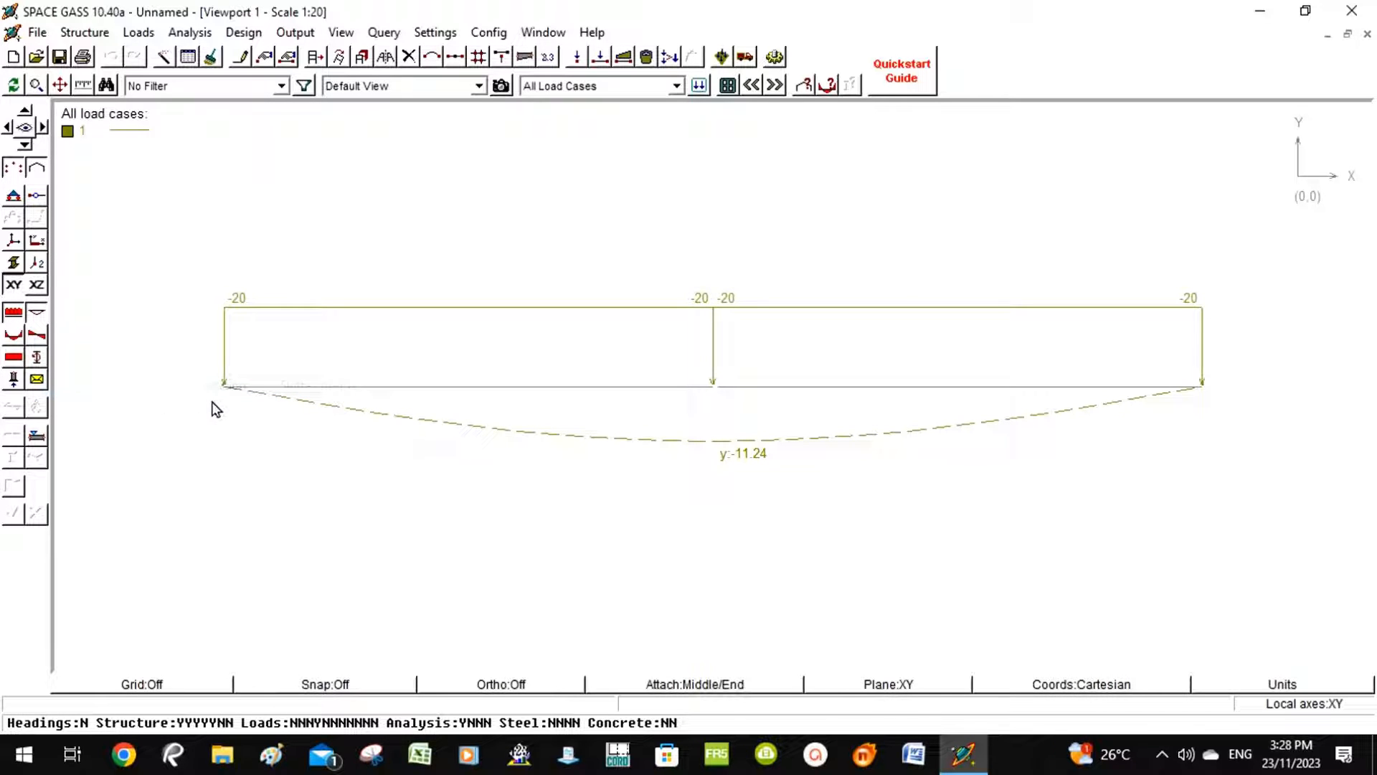
mouse_move(784, 432)
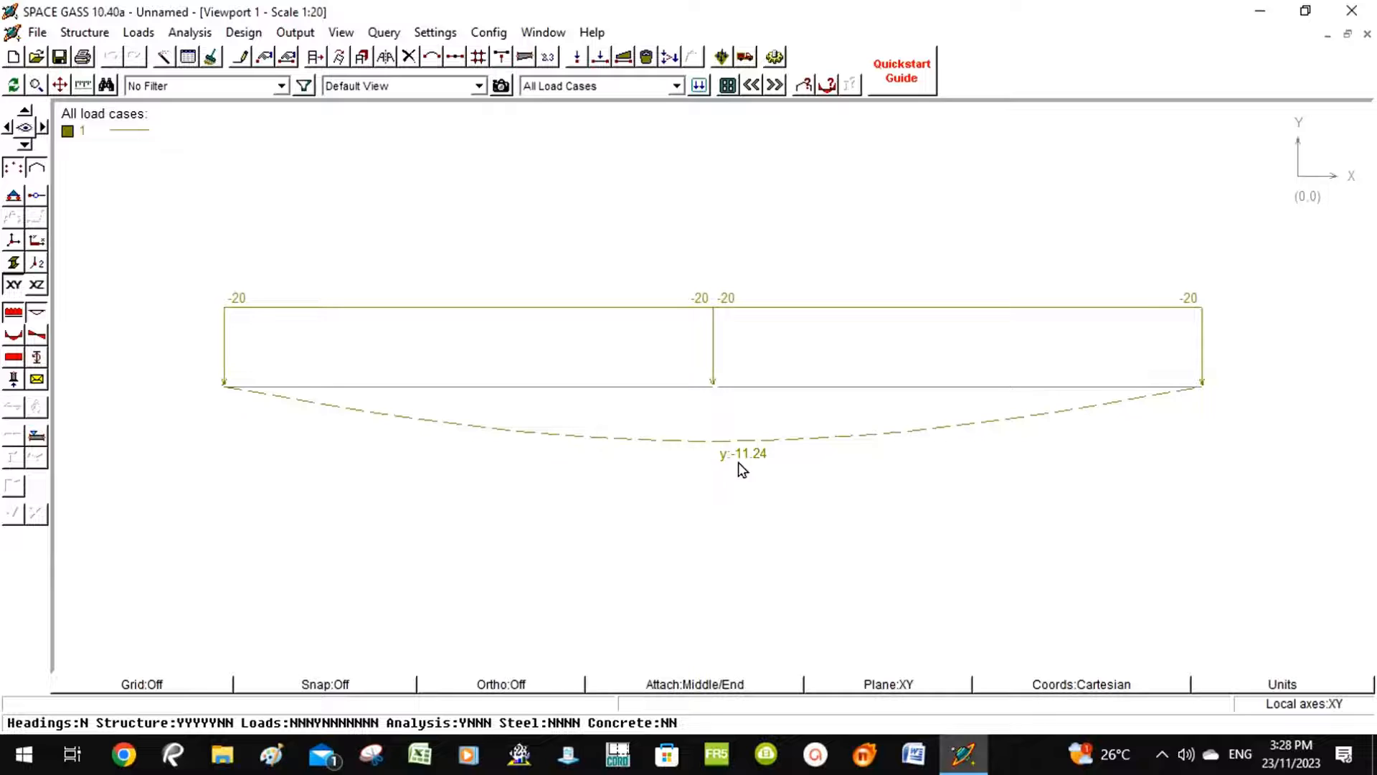
mouse_move(729, 393)
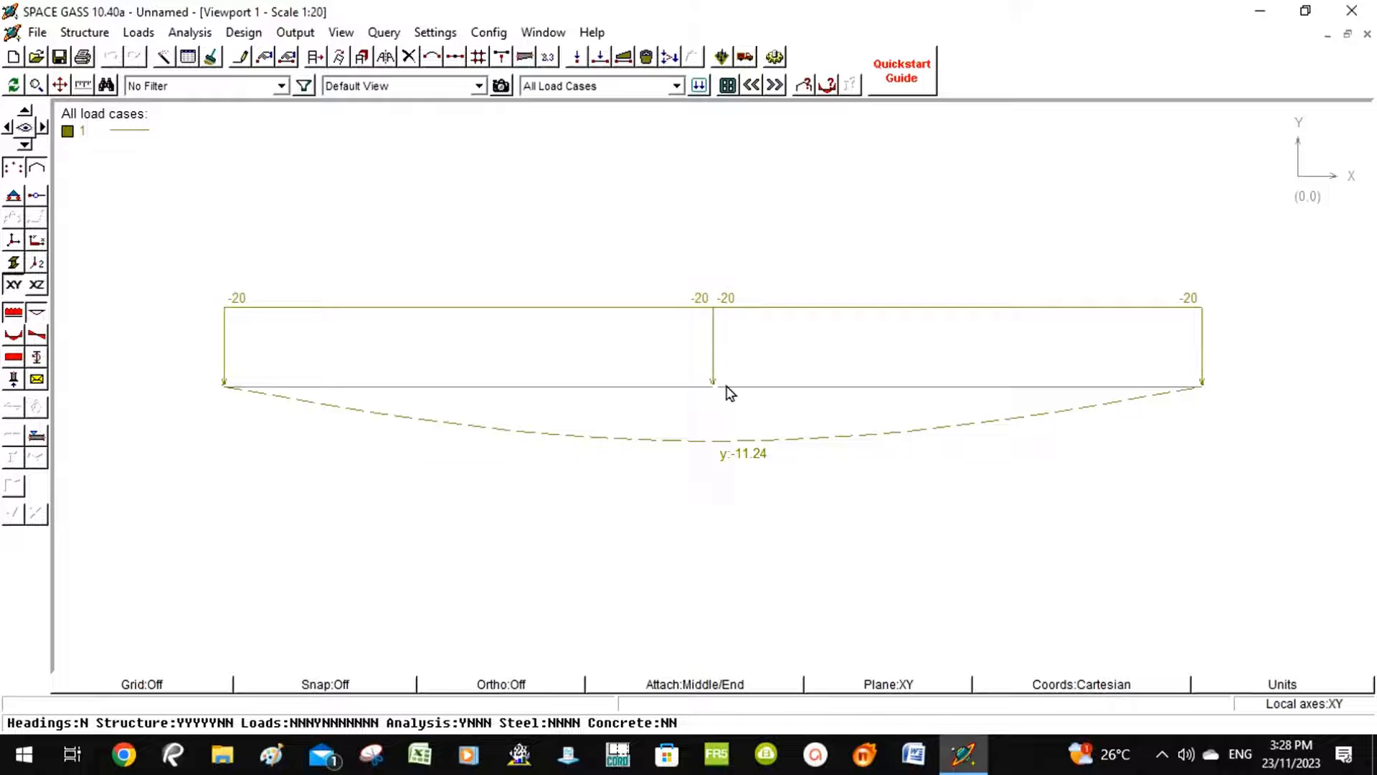
mouse_move(285, 309)
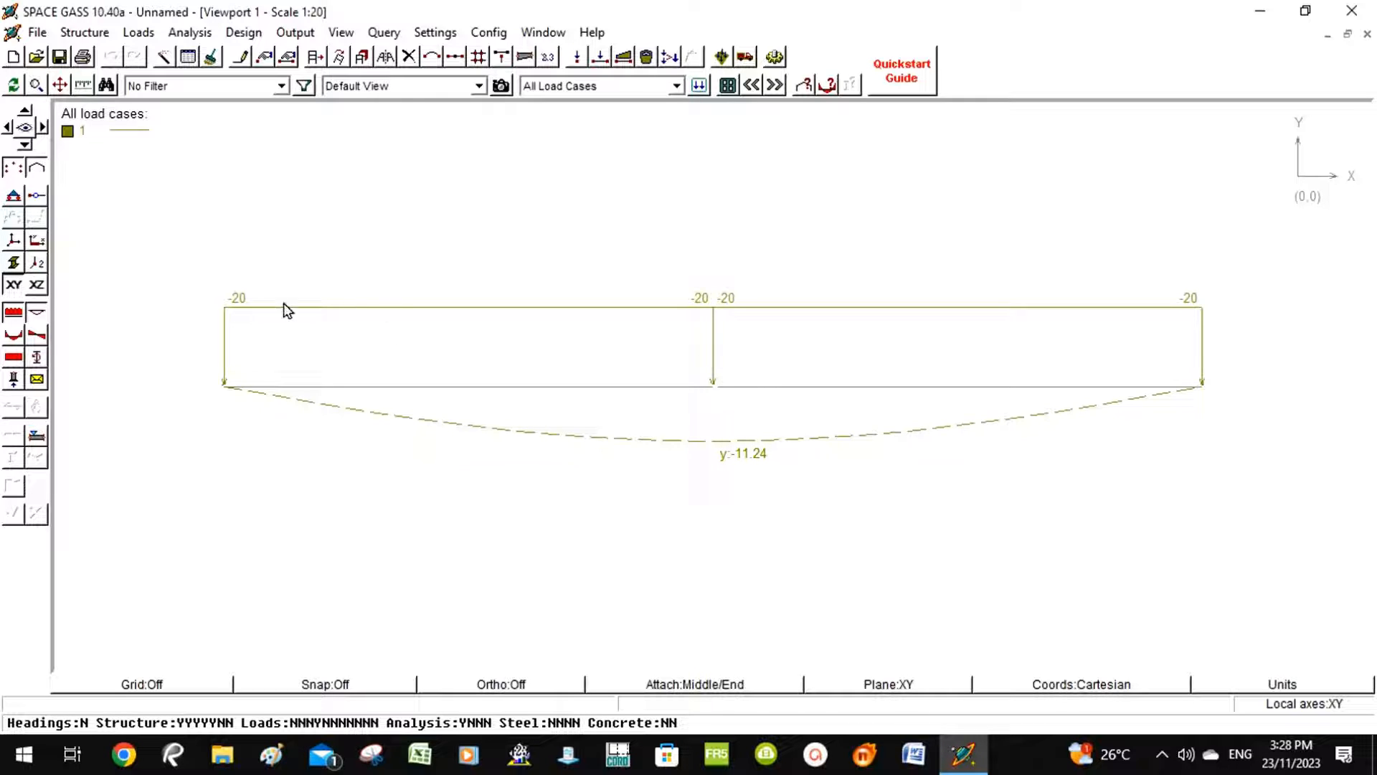
mouse_move(708, 317)
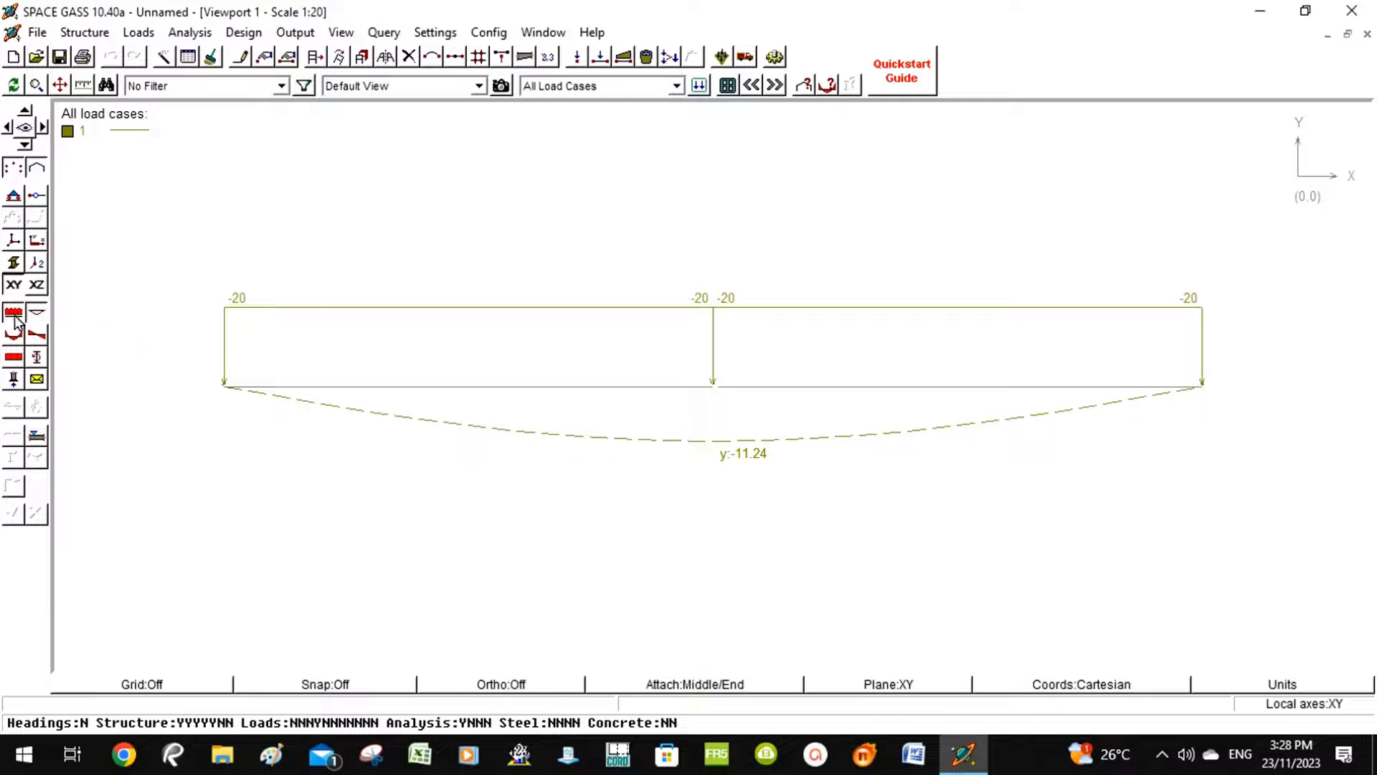
- Hide the load and deflected-shape diagrams, show bending moment (62.5 midspan), then shear force (50 to -50)
left_click(13, 331)
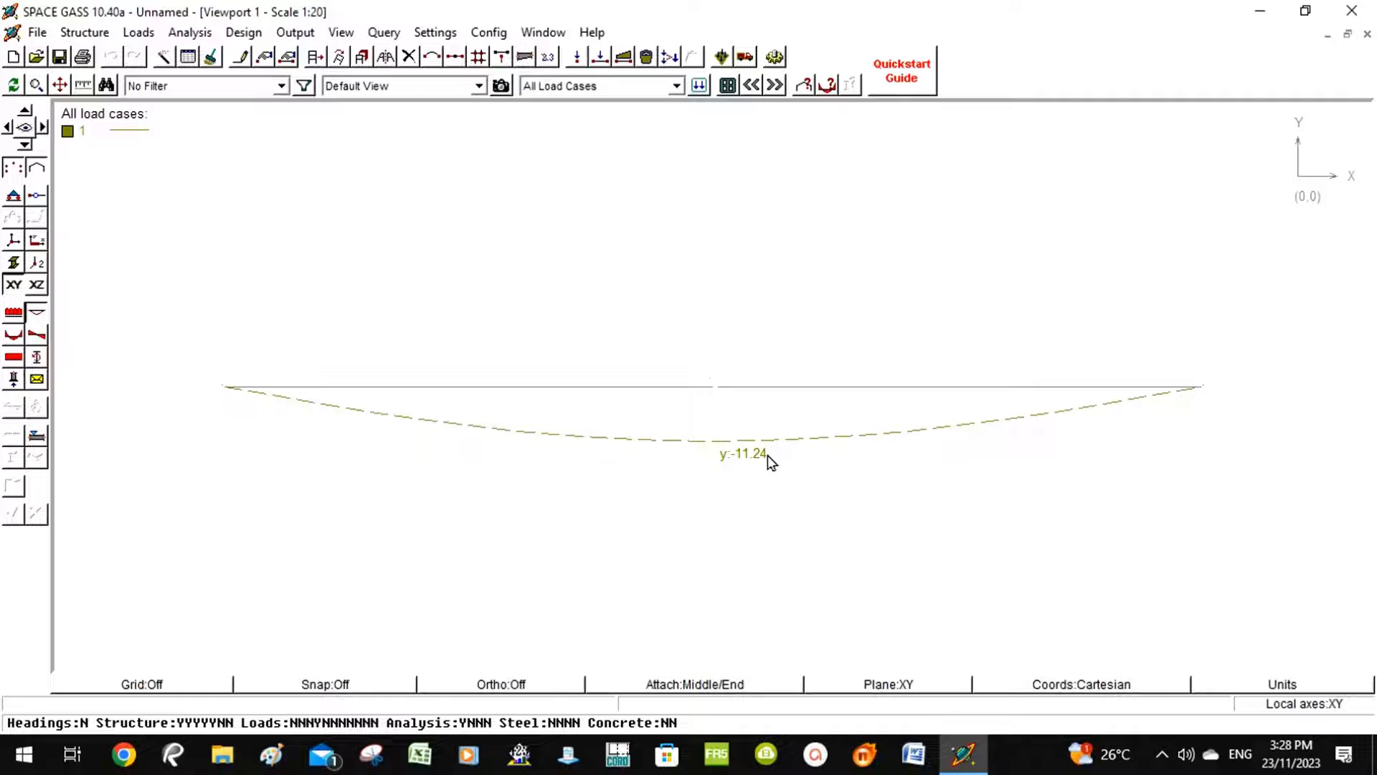
mouse_move(35, 351)
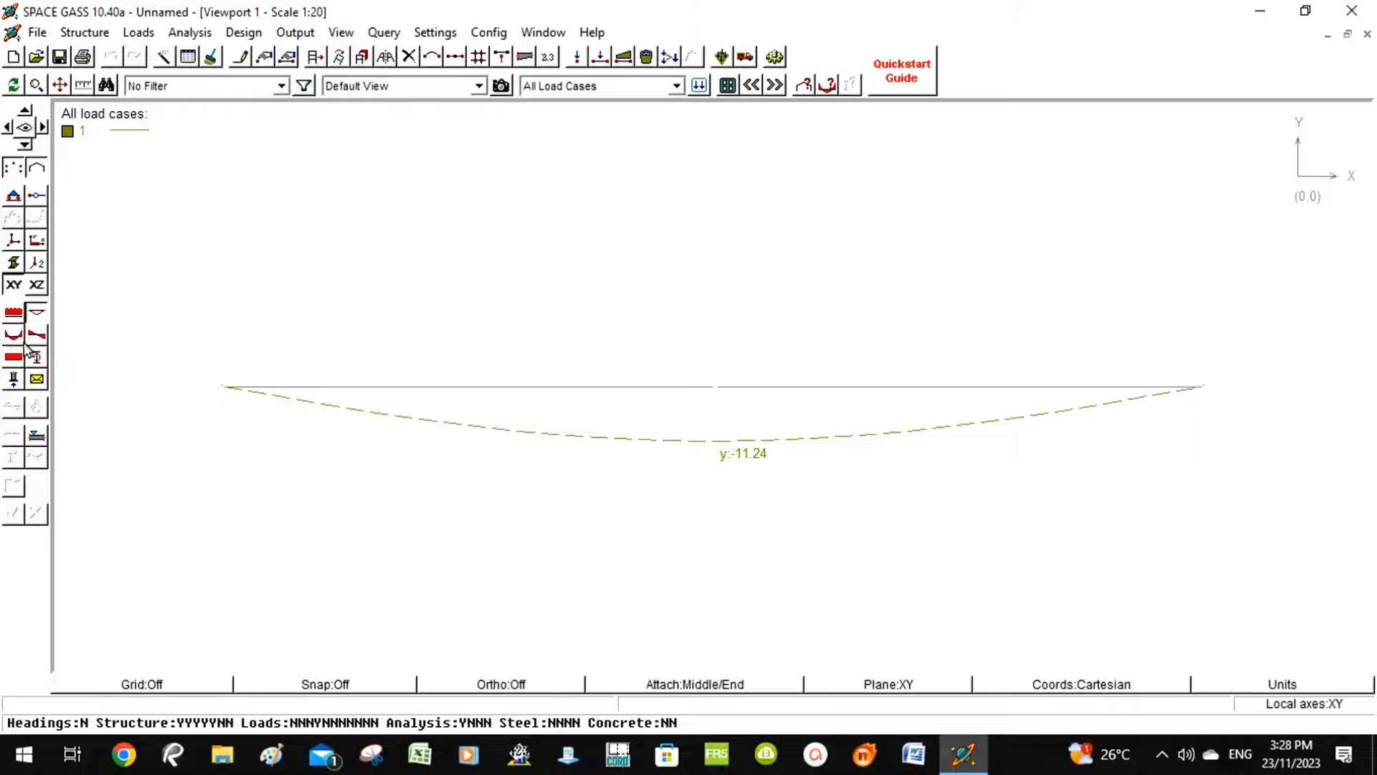
mouse_move(37, 314)
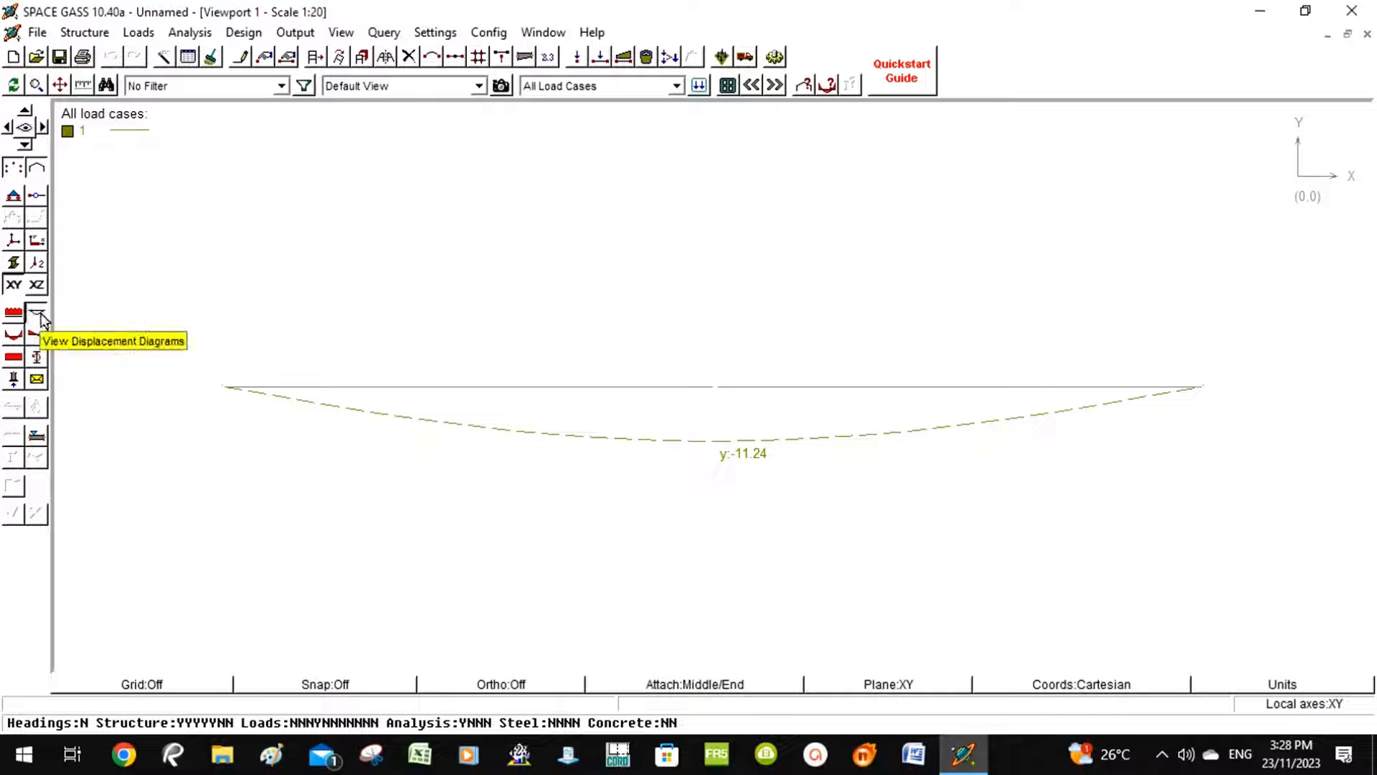
left_click(36, 316)
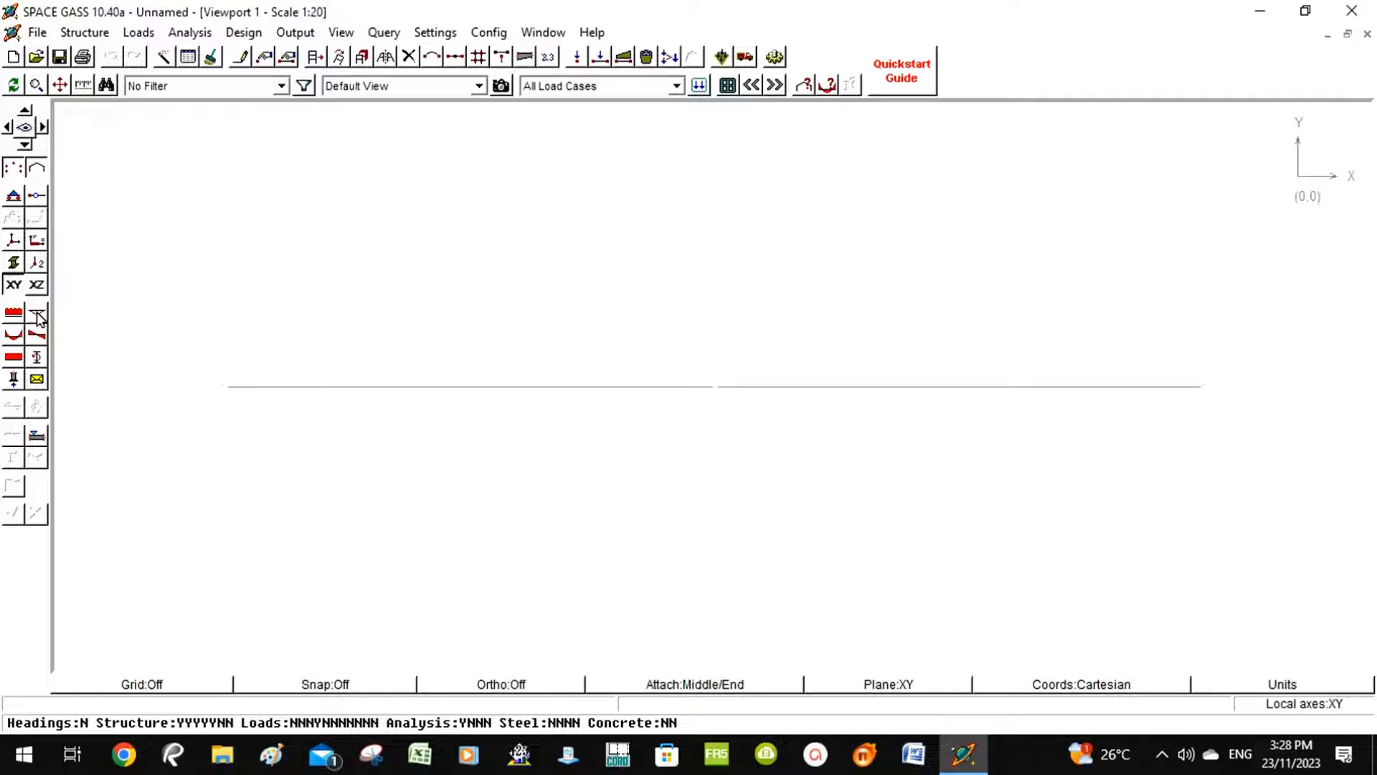
mouse_move(13, 341)
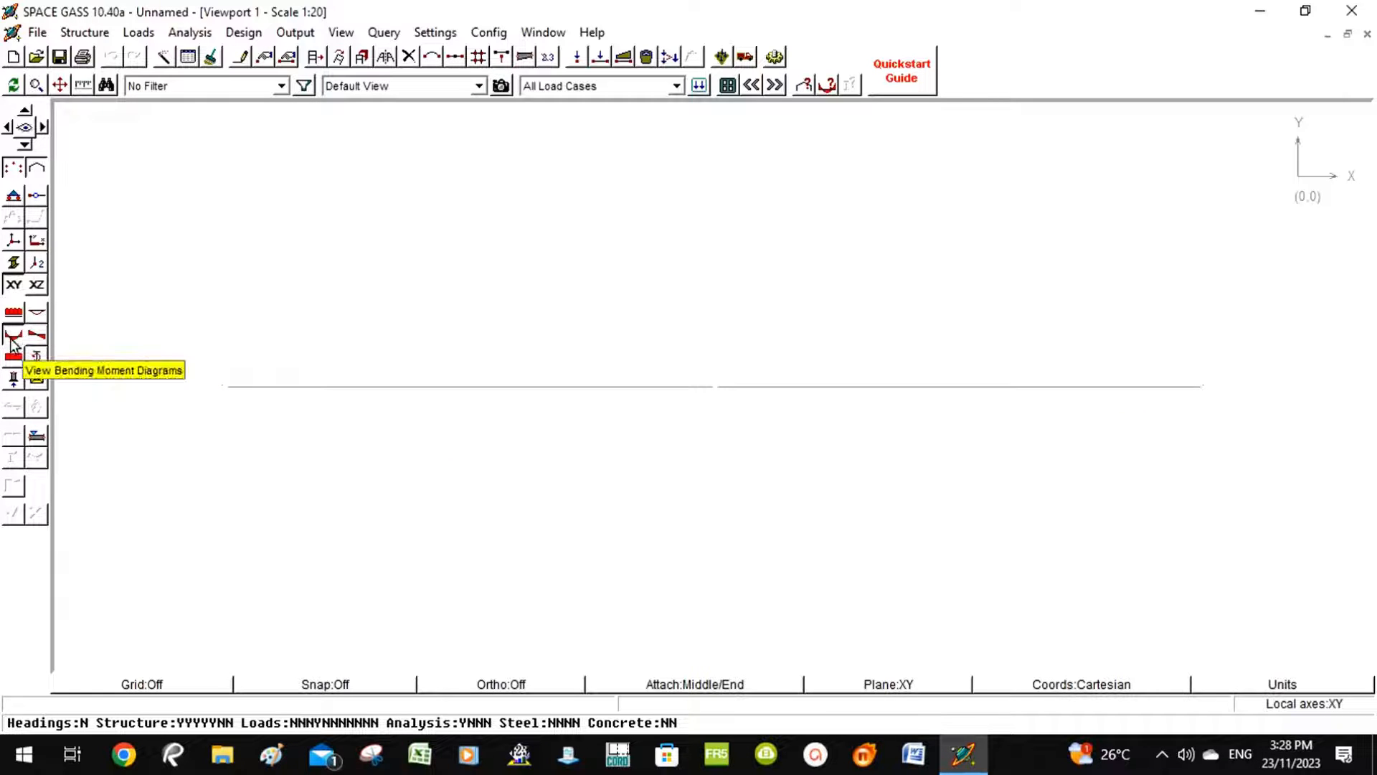
left_click(13, 339)
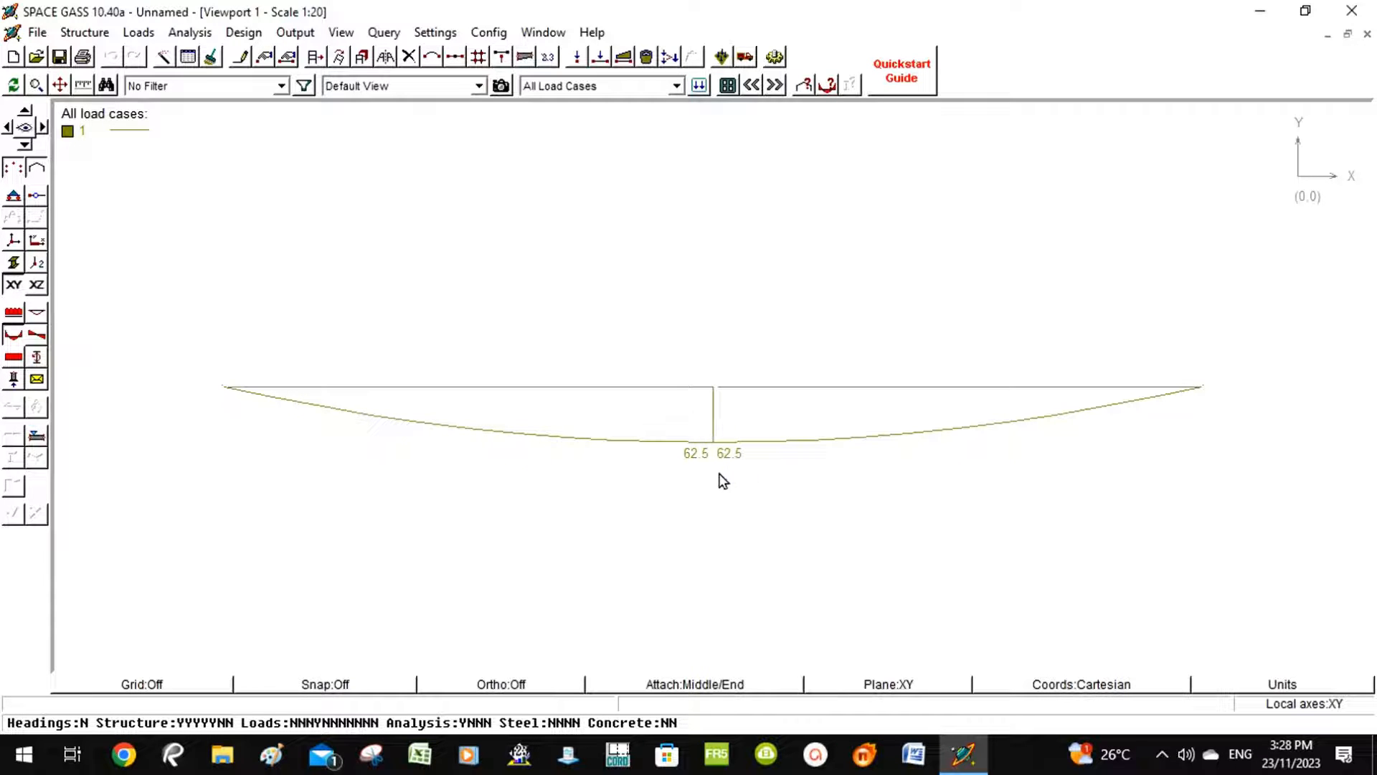
mouse_move(4, 141)
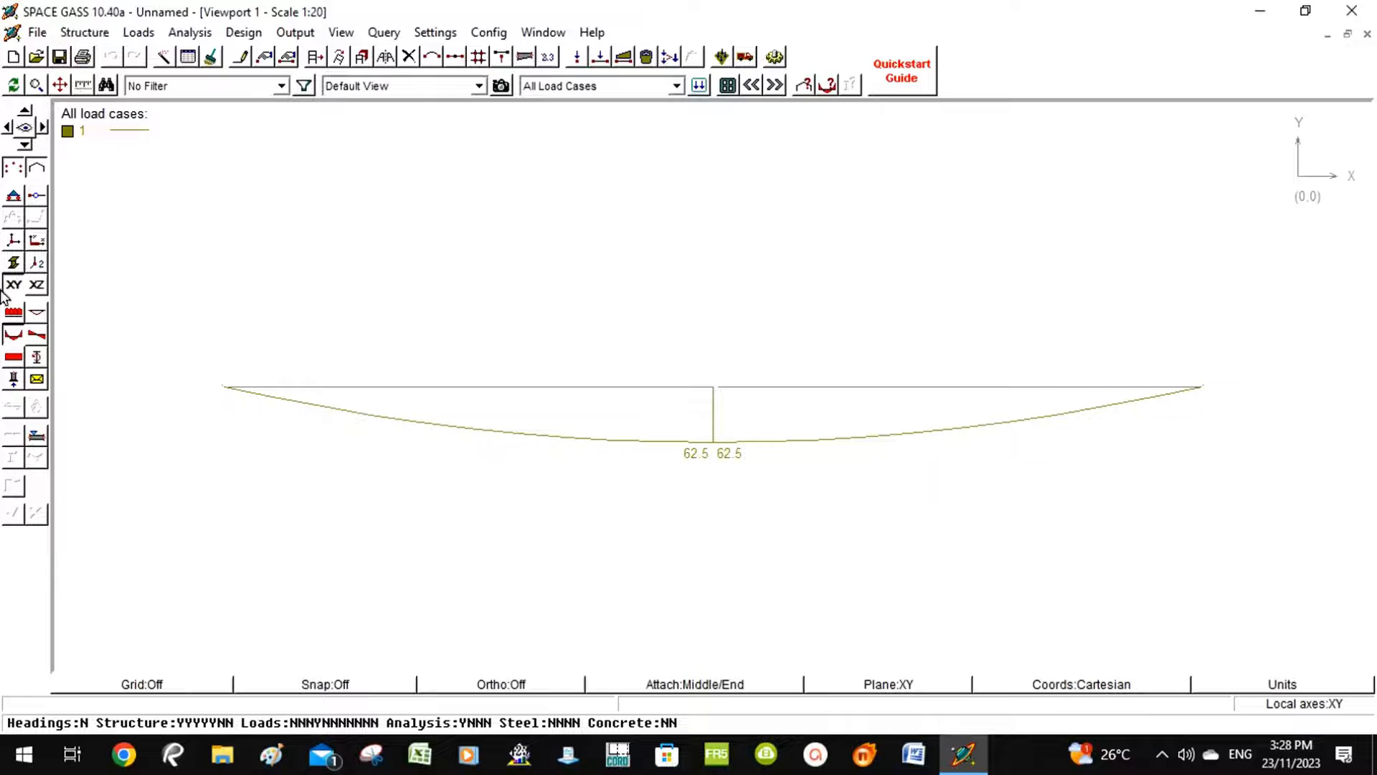
left_click(36, 341)
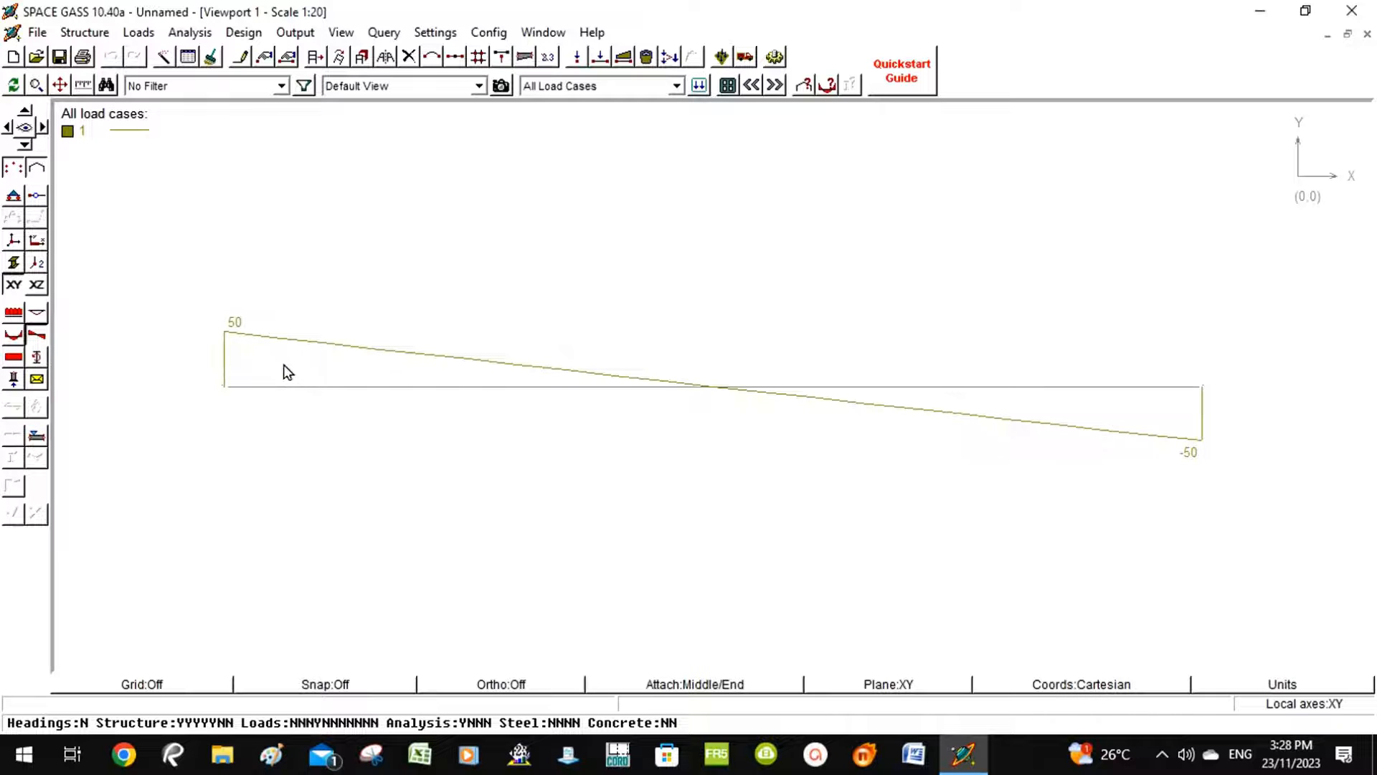
mouse_move(247, 363)
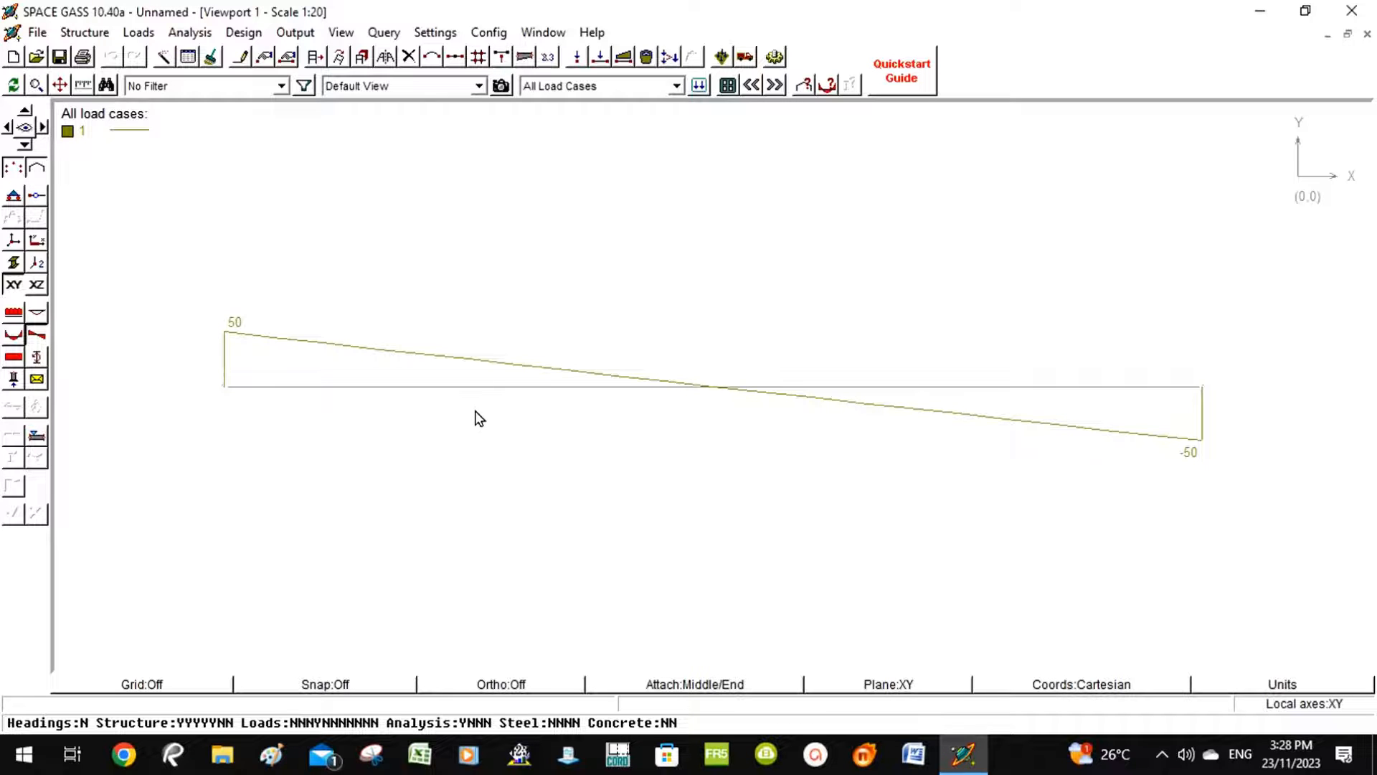
mouse_move(1163, 412)
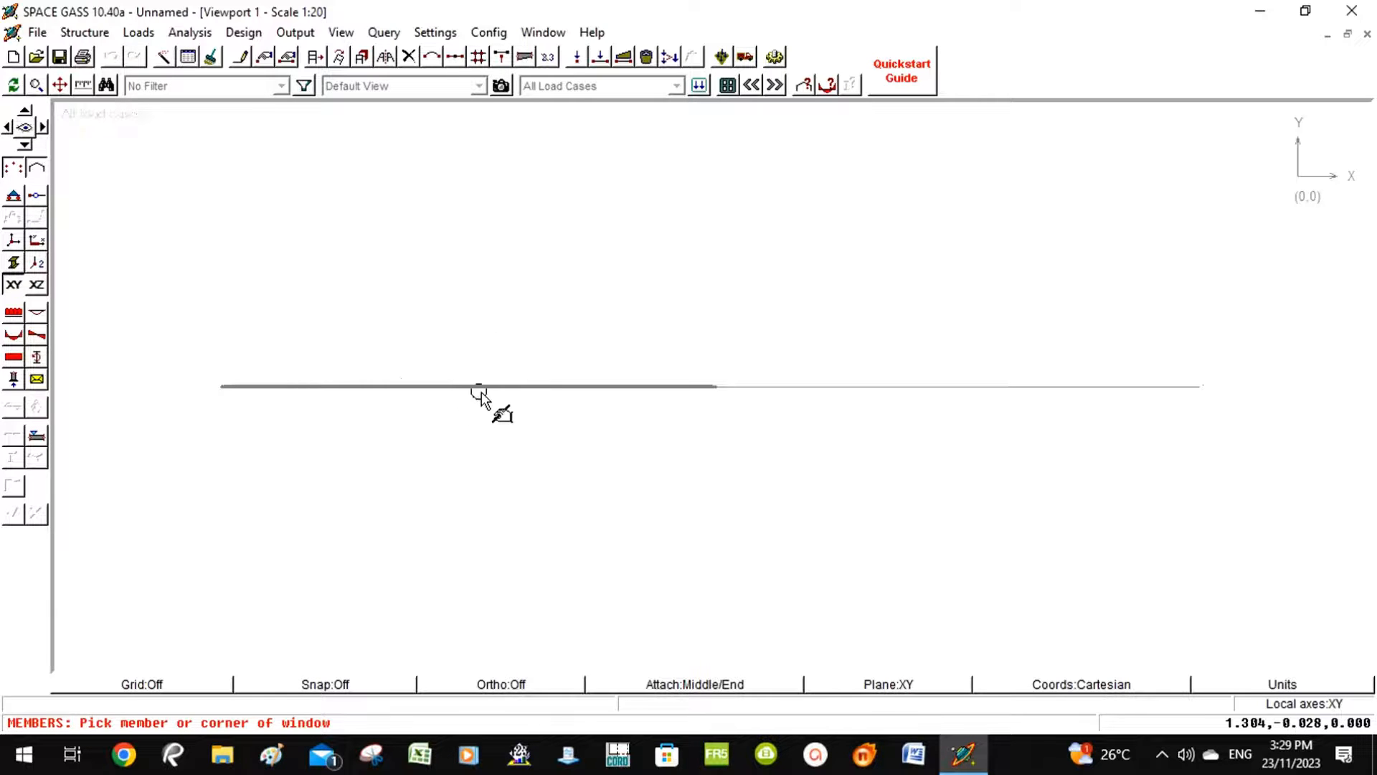
- Sub-divide the left half member at its midpoint with one equally spaced node
right_click(482, 396)
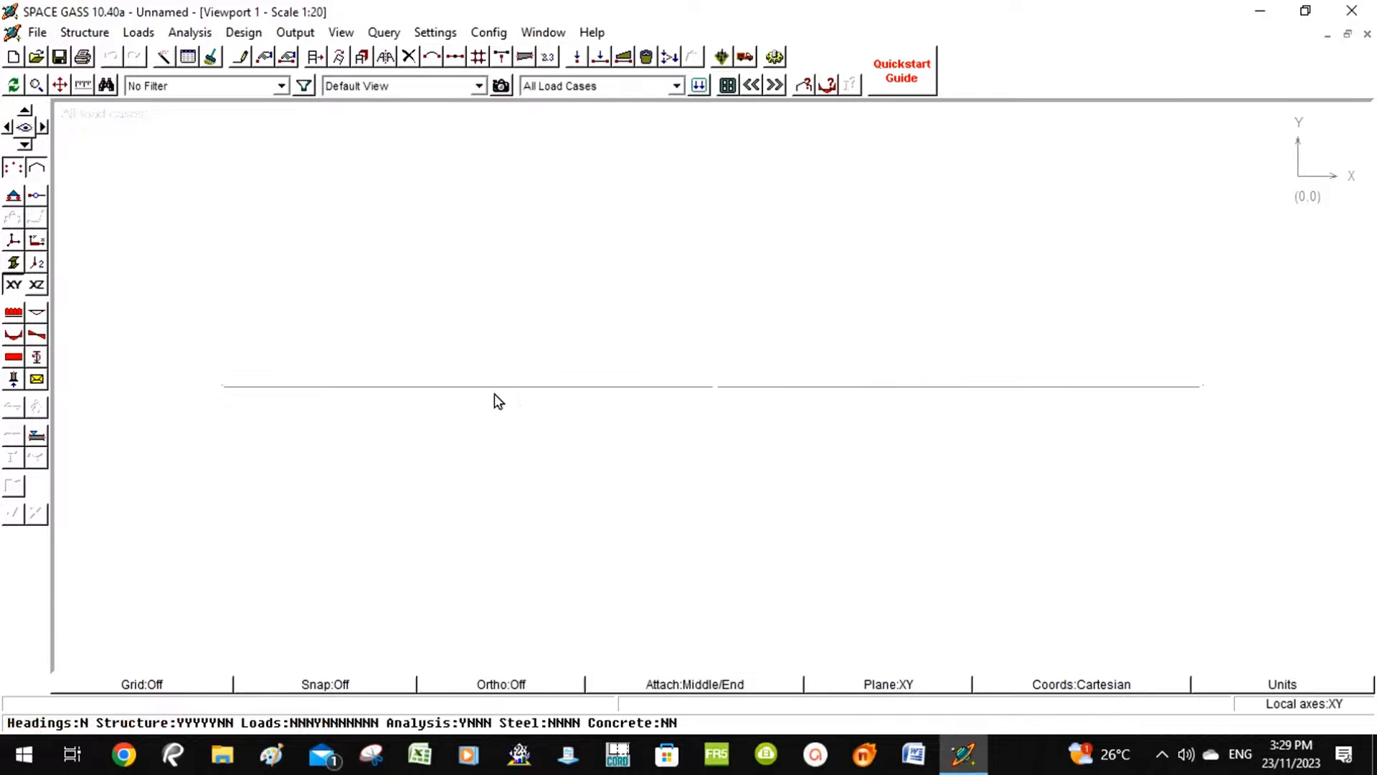
mouse_move(441, 393)
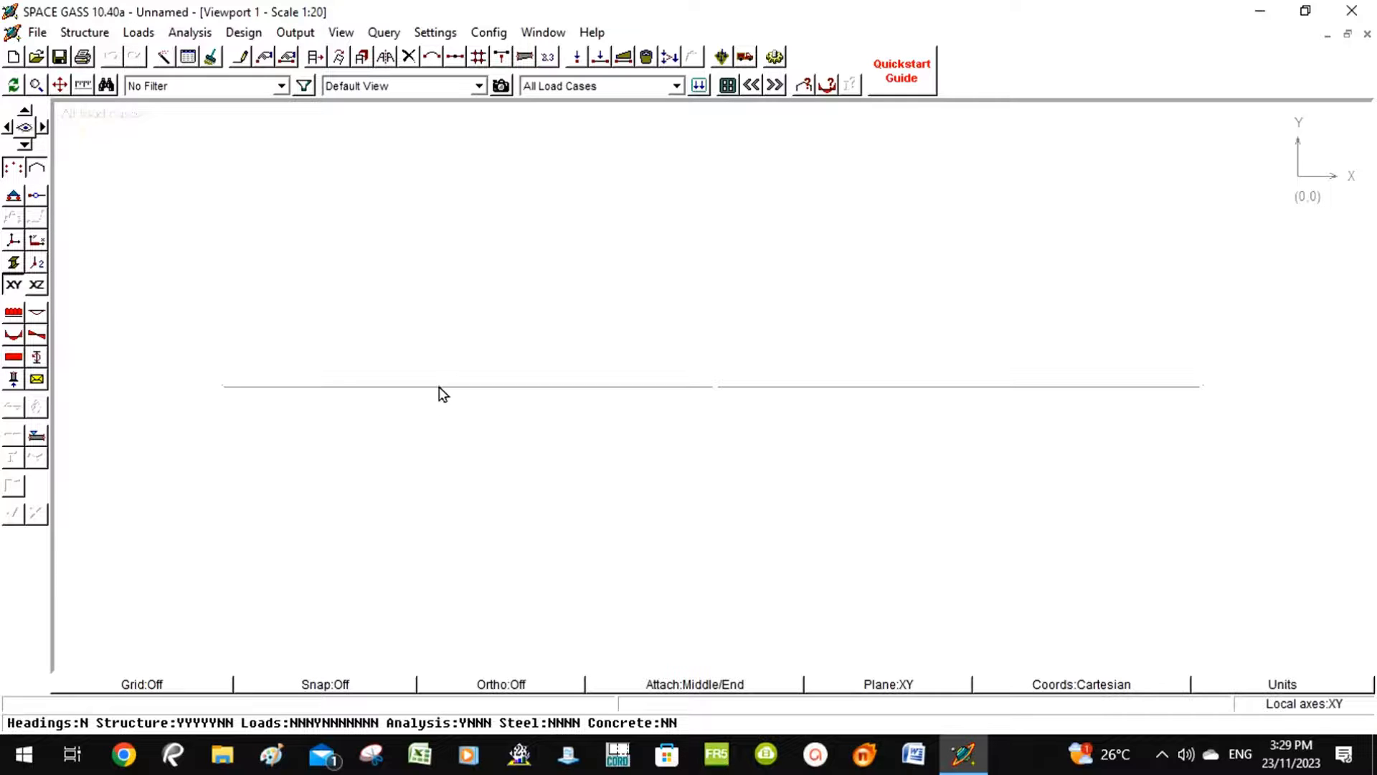
right_click(443, 393)
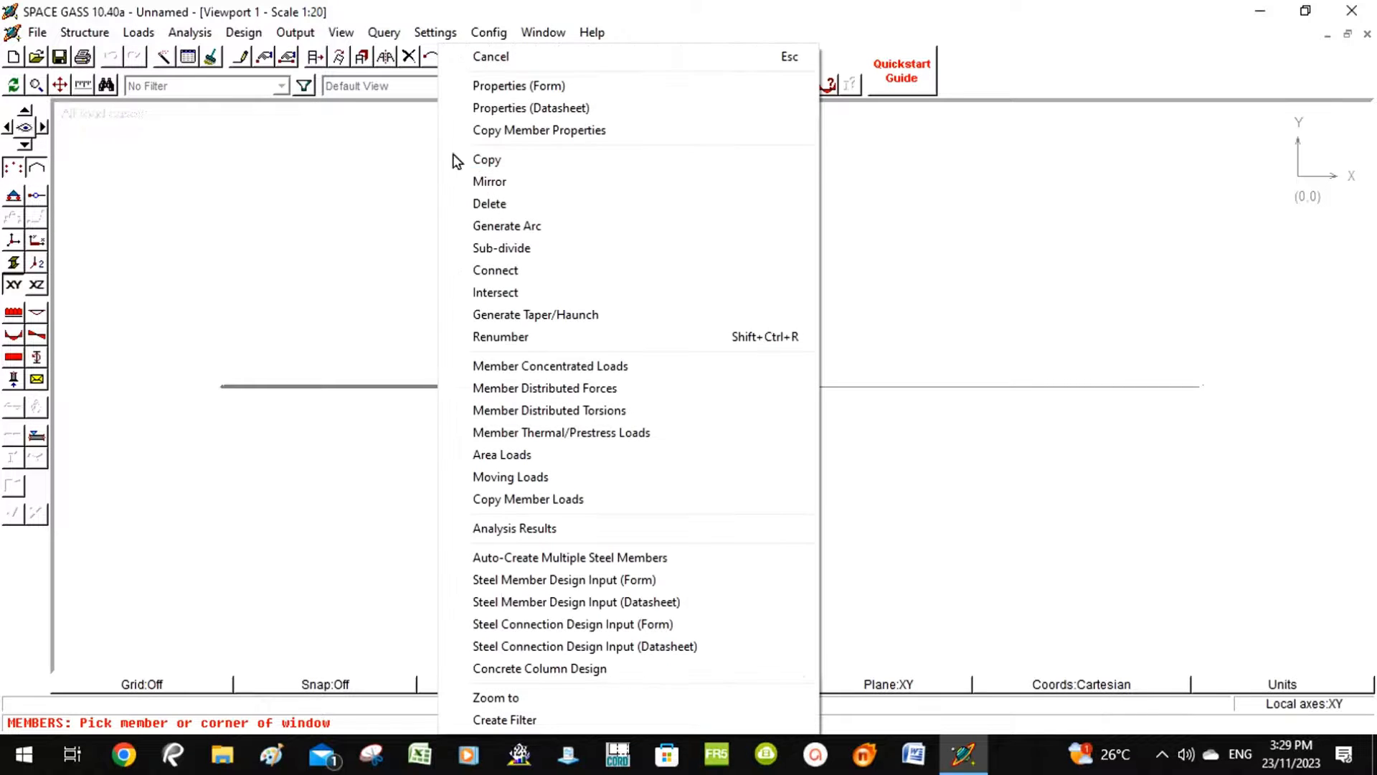
mouse_move(486, 159)
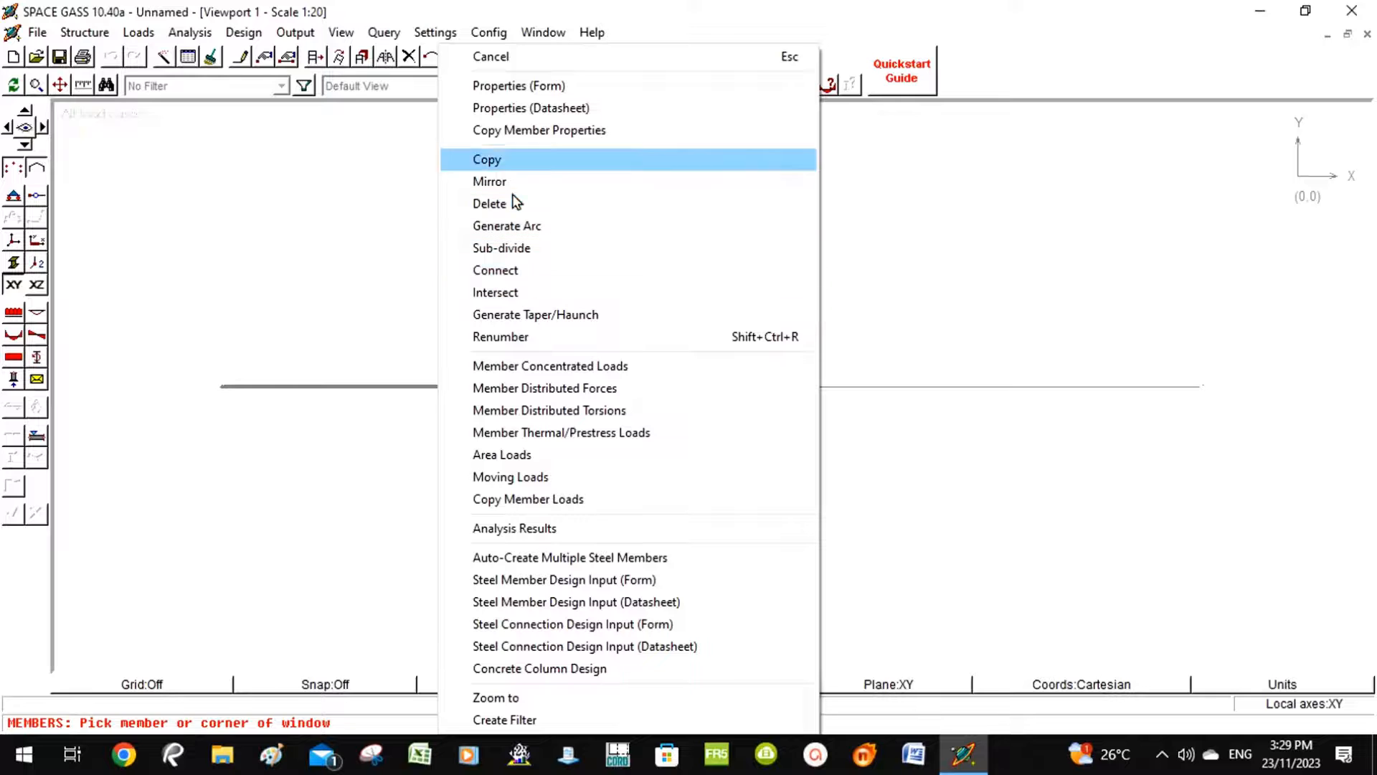
left_click(501, 249)
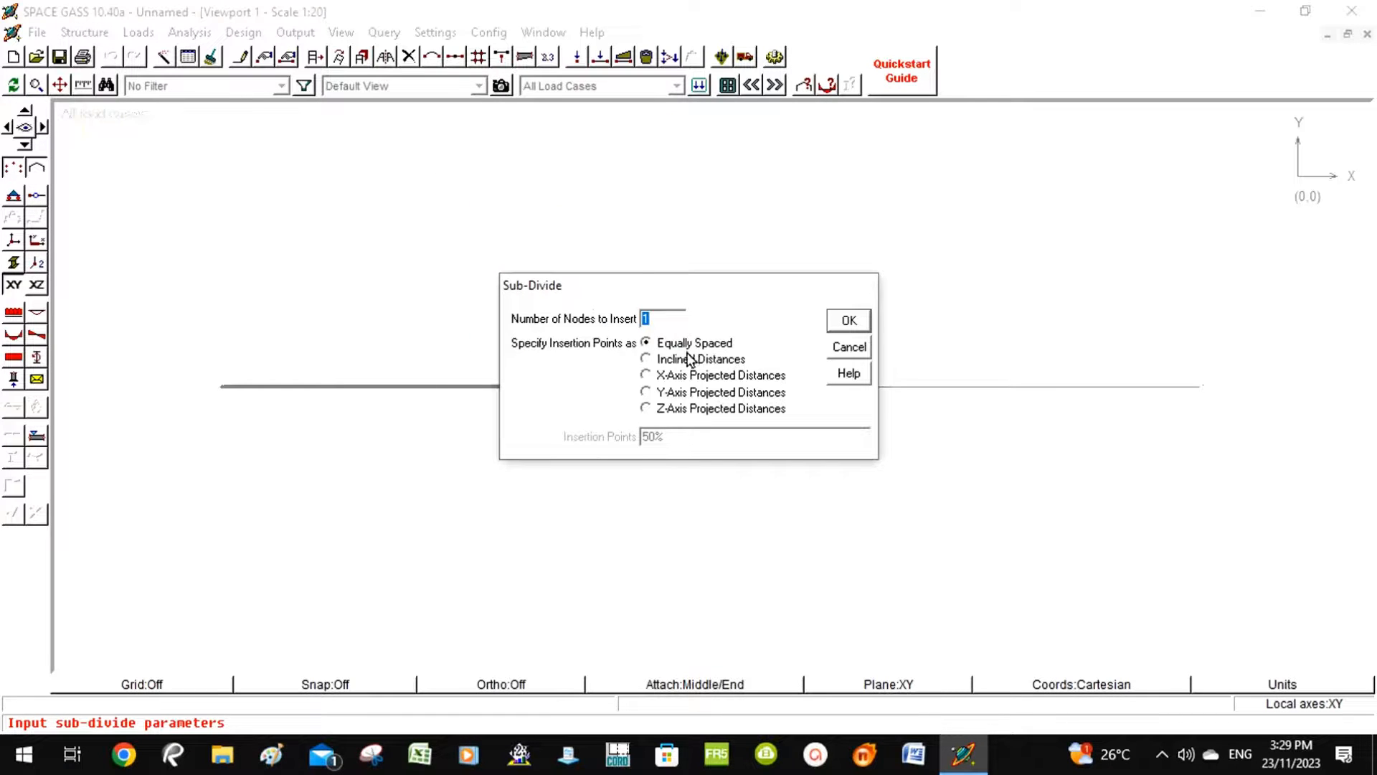
left_click(846, 318)
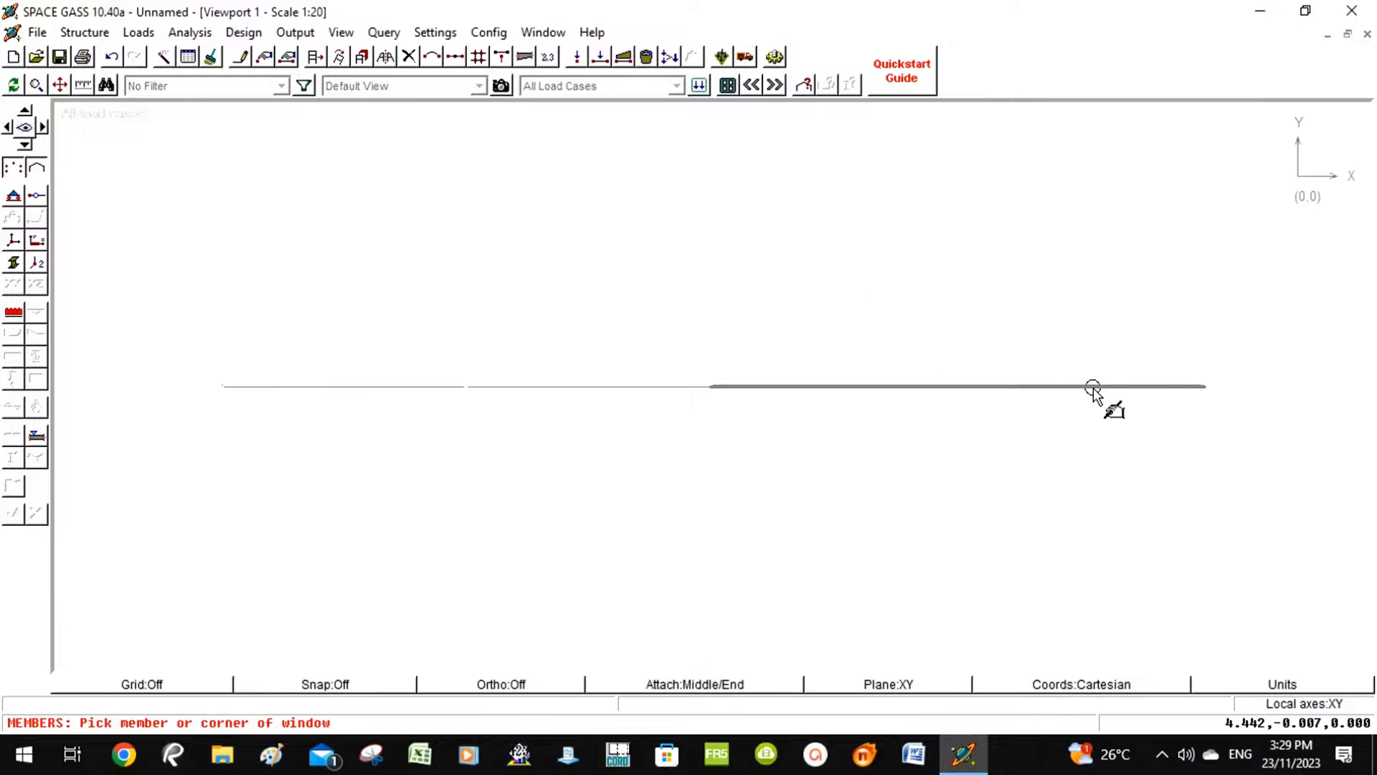
- Sub-divide the right half member at its midpoint, giving four equal members
right_click(1094, 390)
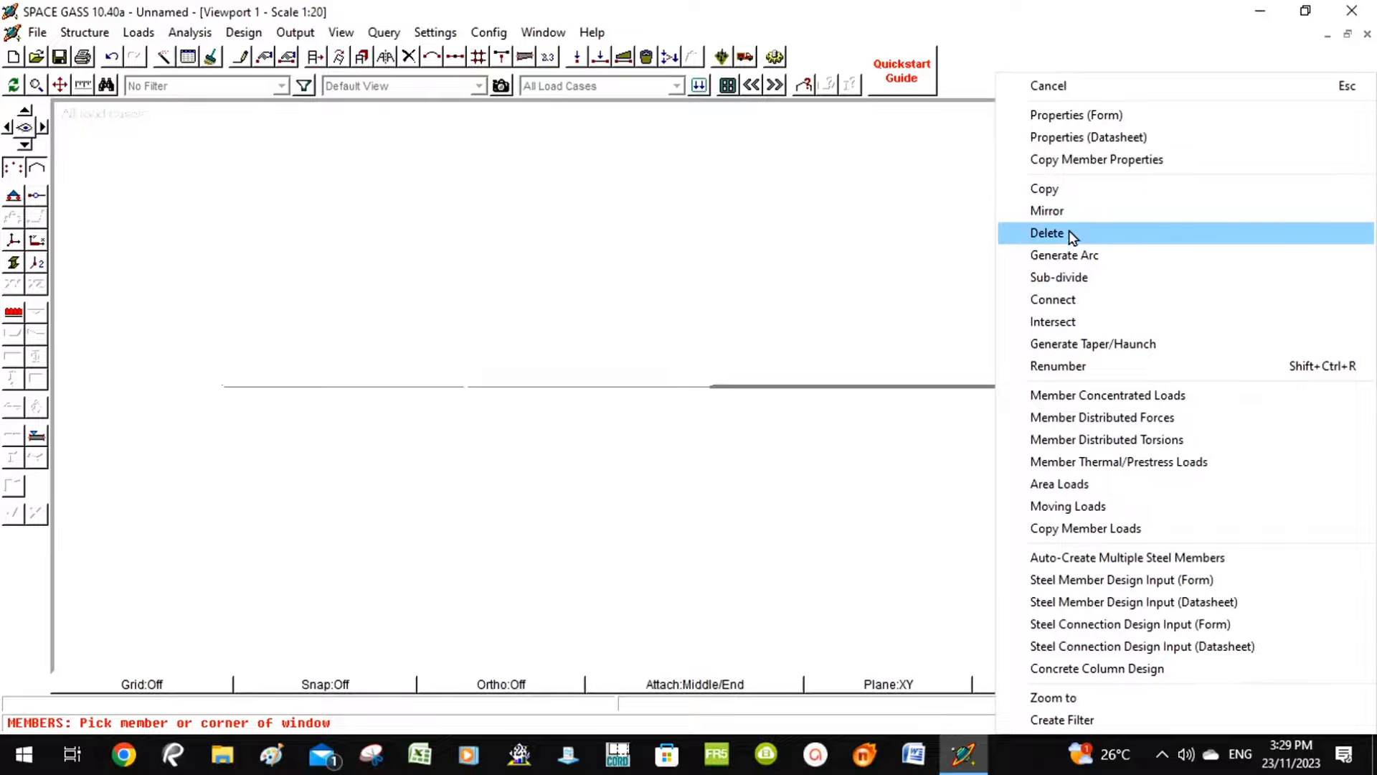
left_click(1059, 277)
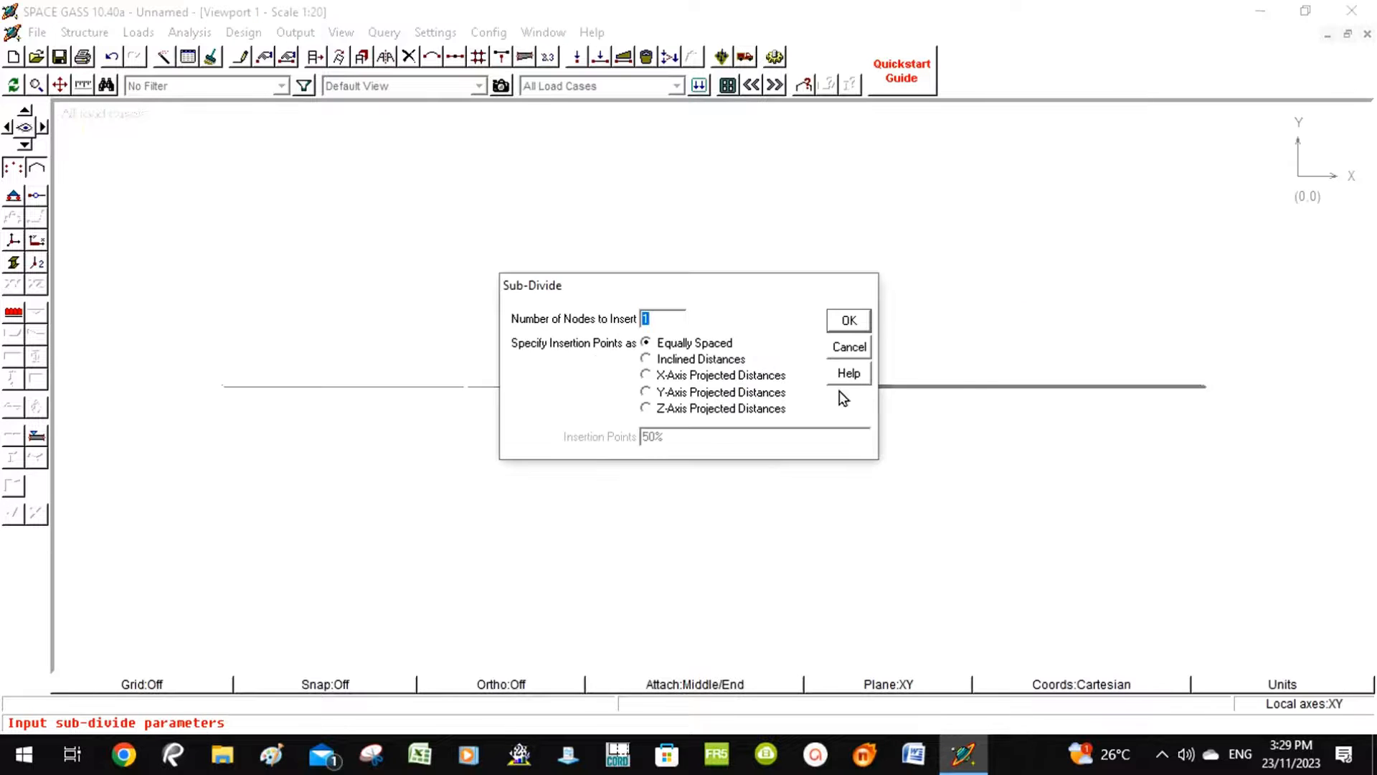
mouse_move(831, 331)
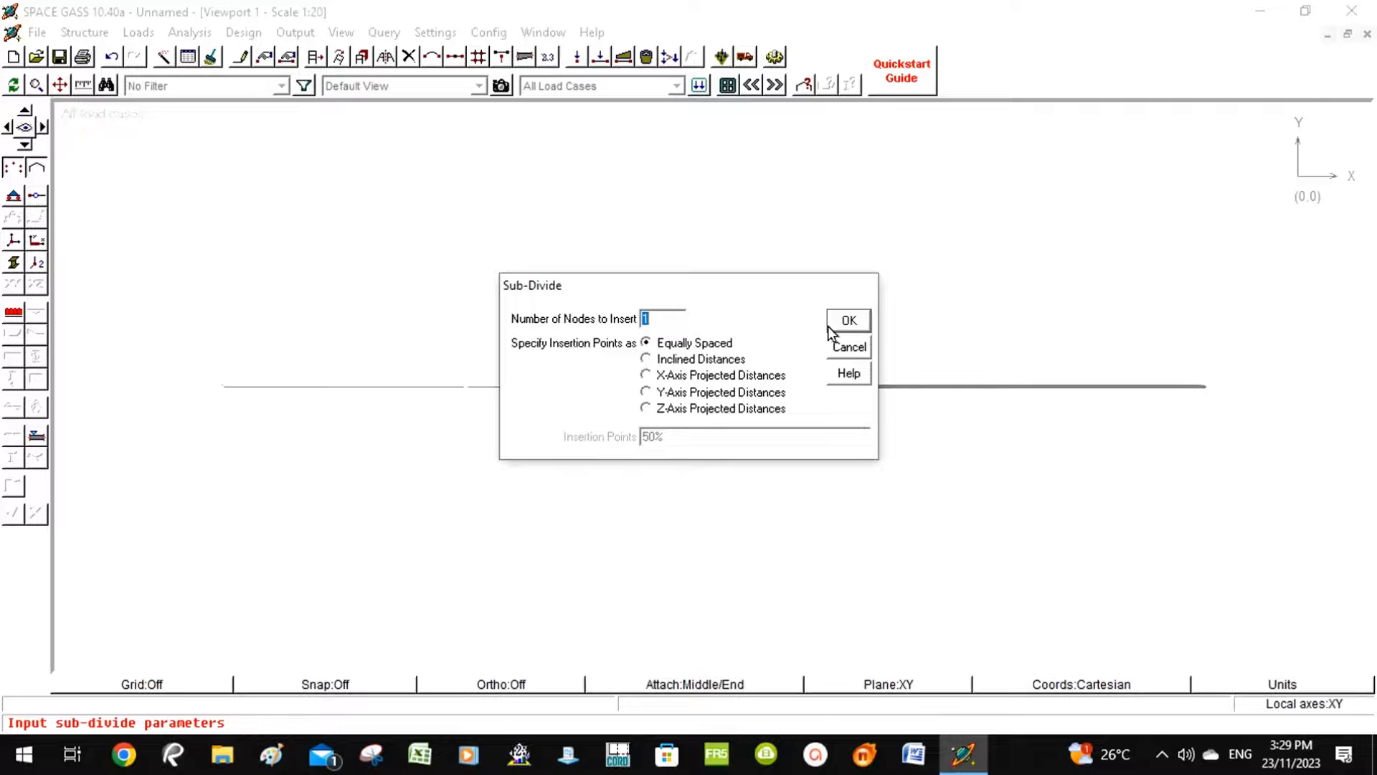
left_click(848, 319)
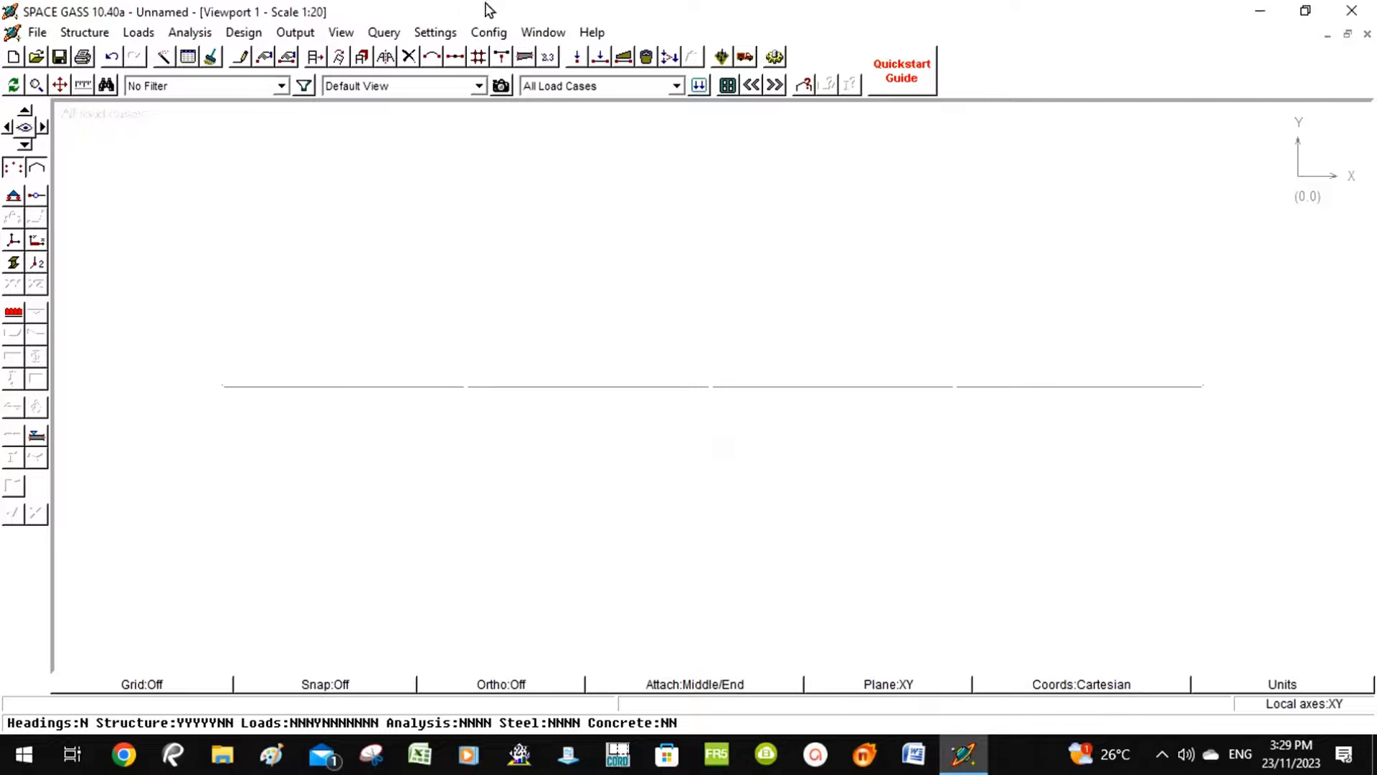
mouse_move(167, 18)
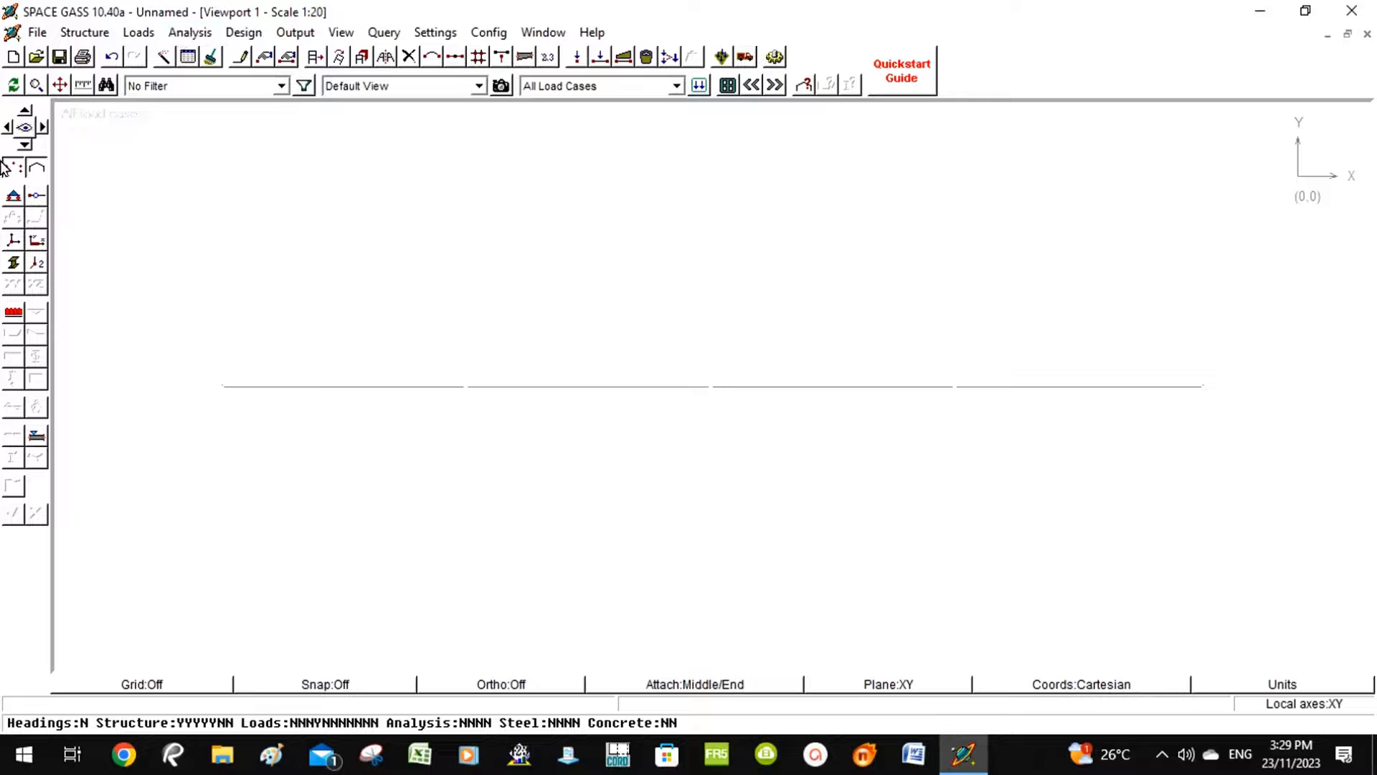
- Show the 20 kN/m load diagrams on all members and rerun the linear static analysis to completion
left_click(15, 311)
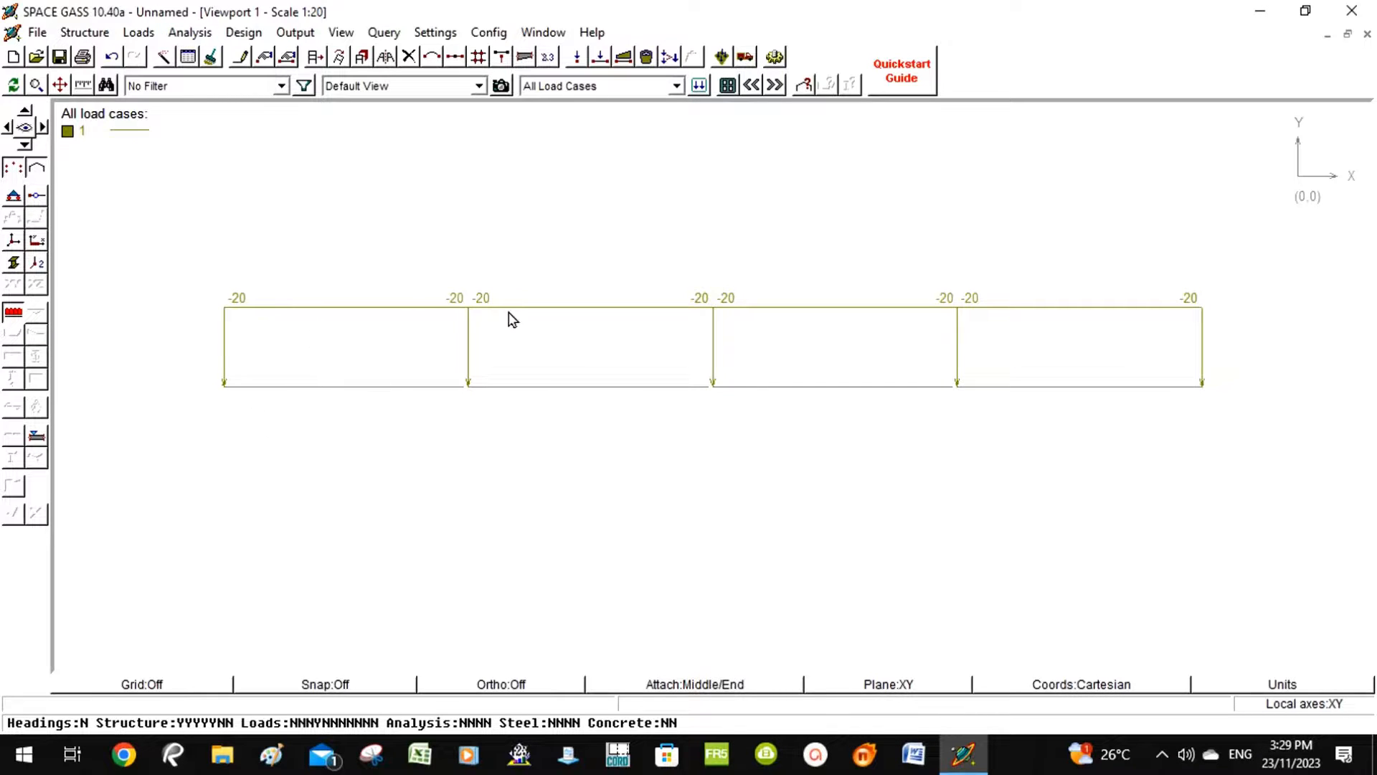
mouse_move(566, 277)
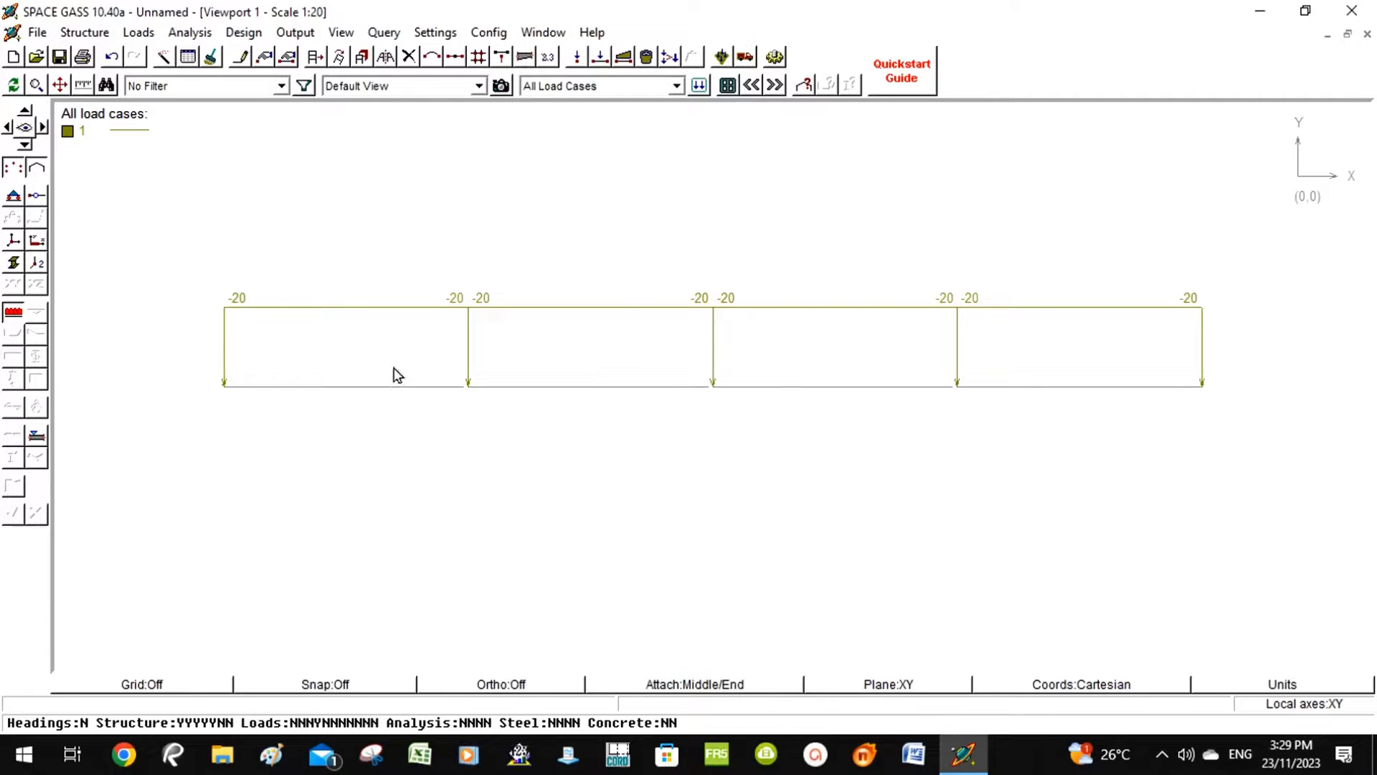
mouse_move(604, 383)
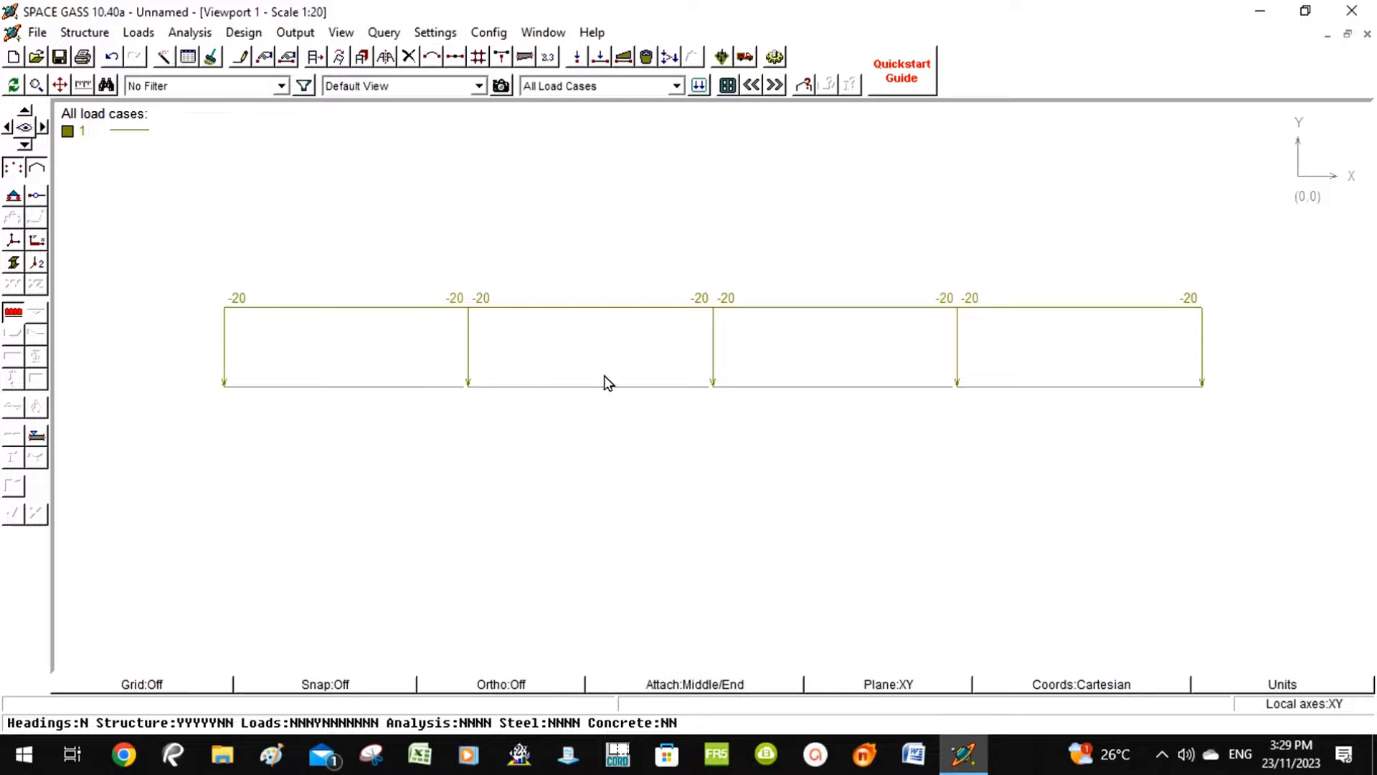
left_click(190, 33)
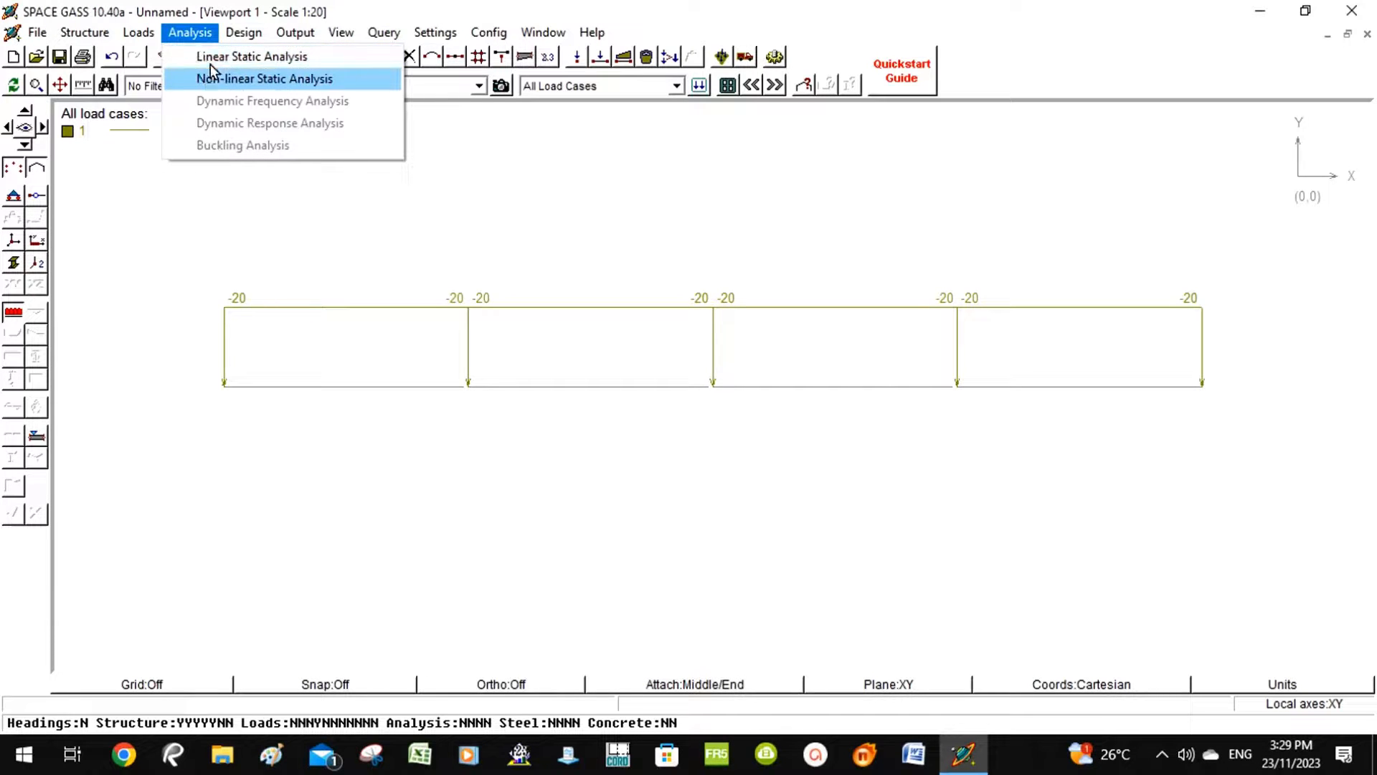
left_click(253, 56)
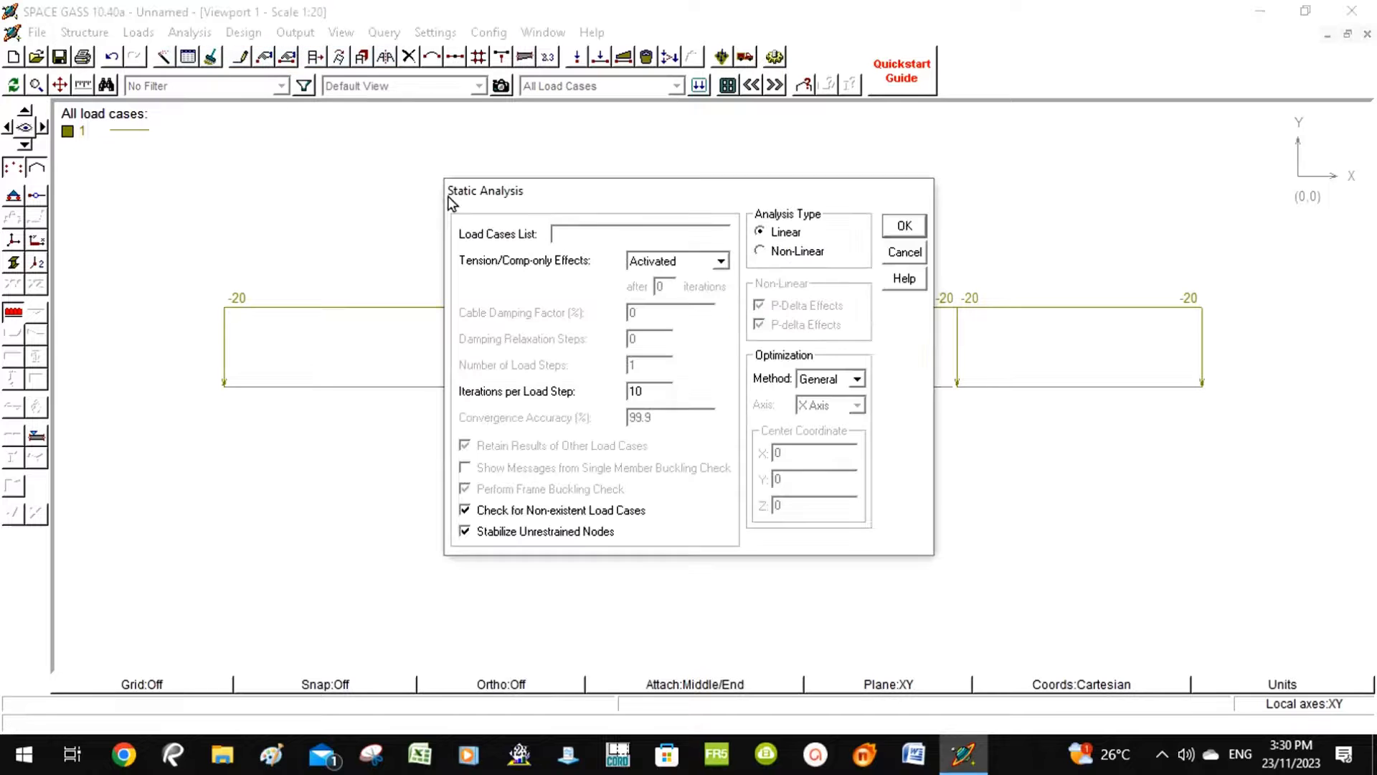
left_click(902, 225)
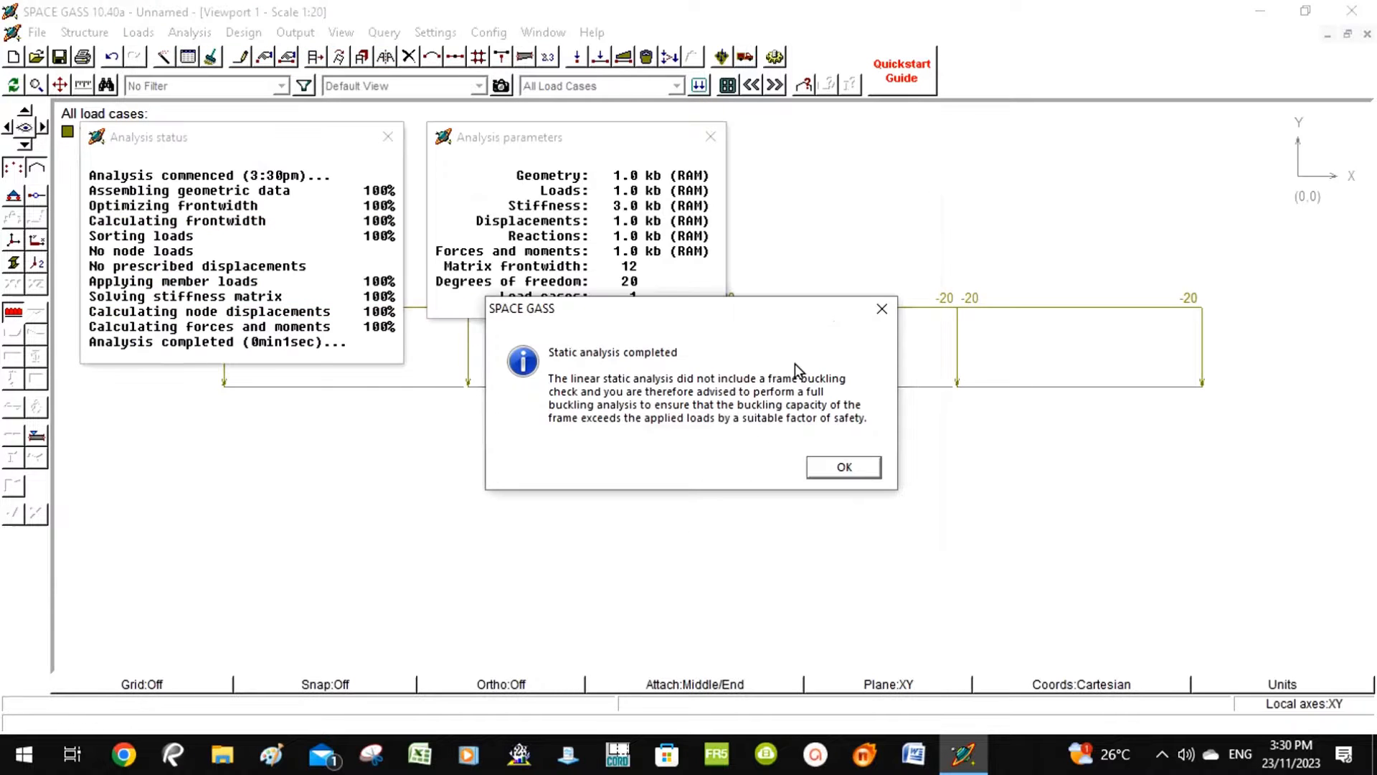
left_click(842, 467)
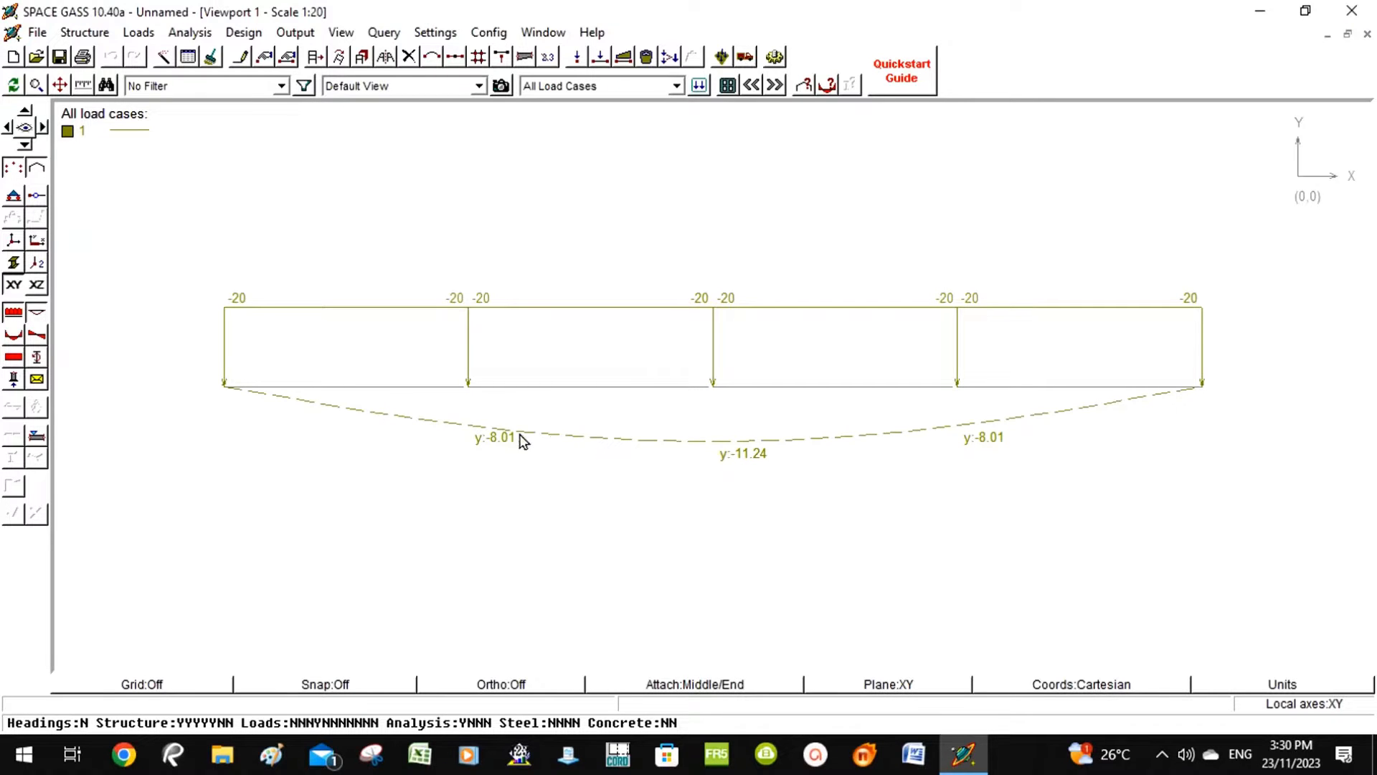
mouse_move(691, 475)
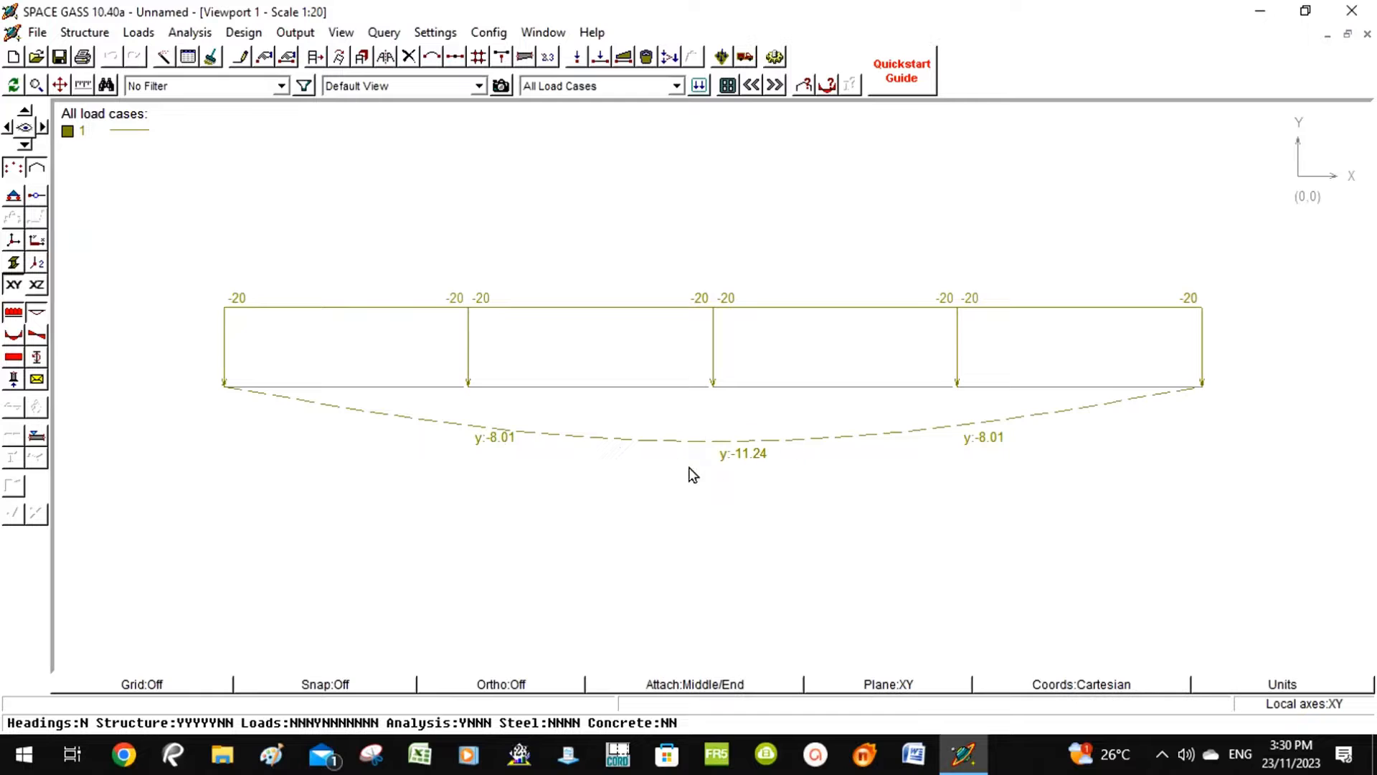
mouse_move(495, 384)
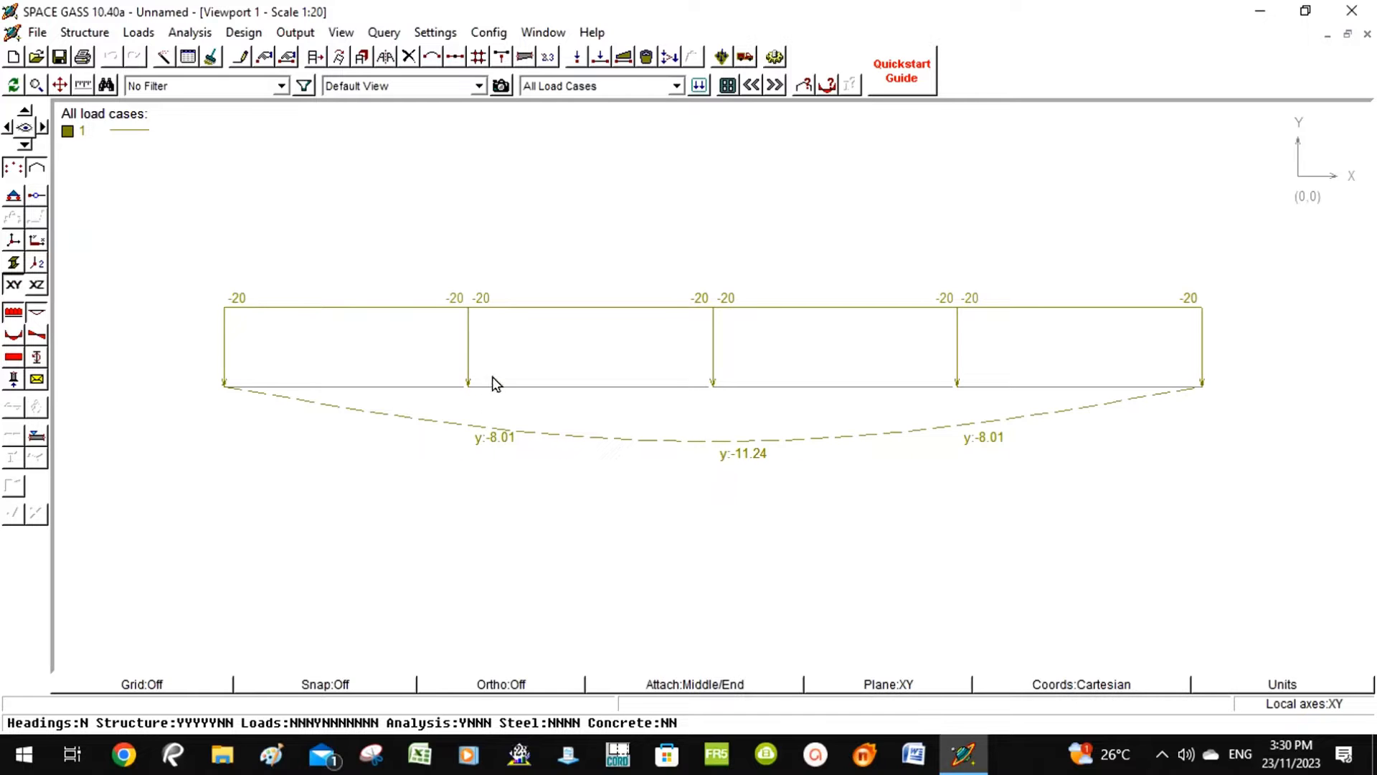
mouse_move(538, 431)
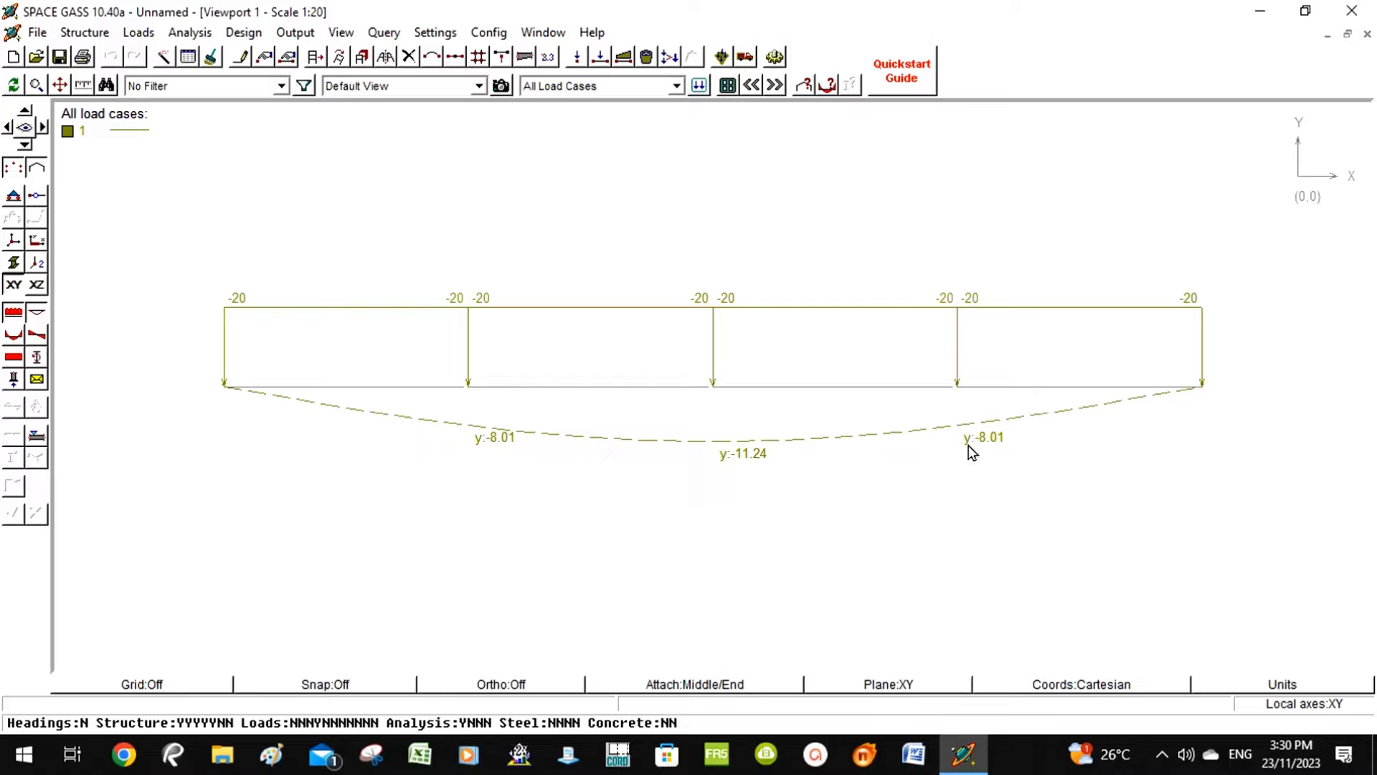
mouse_move(63, 347)
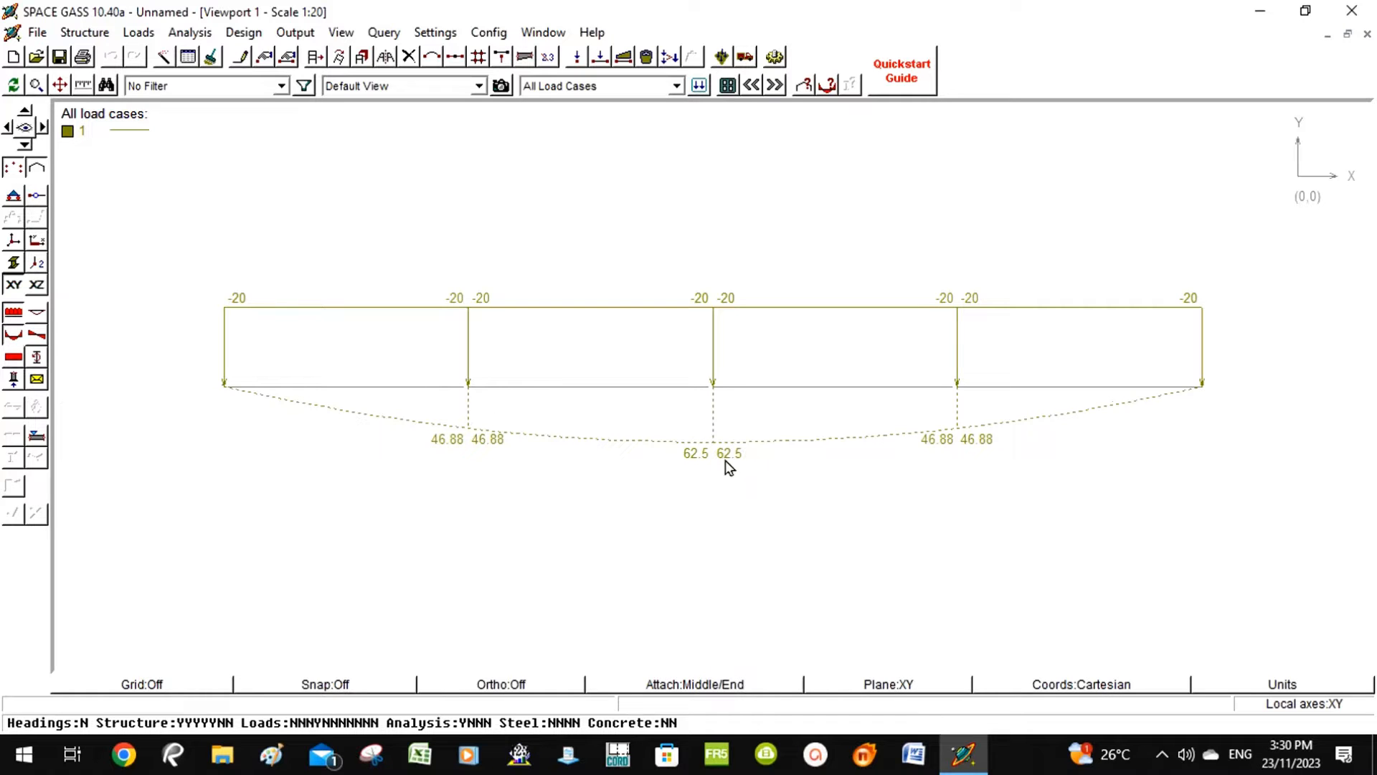
mouse_move(467, 396)
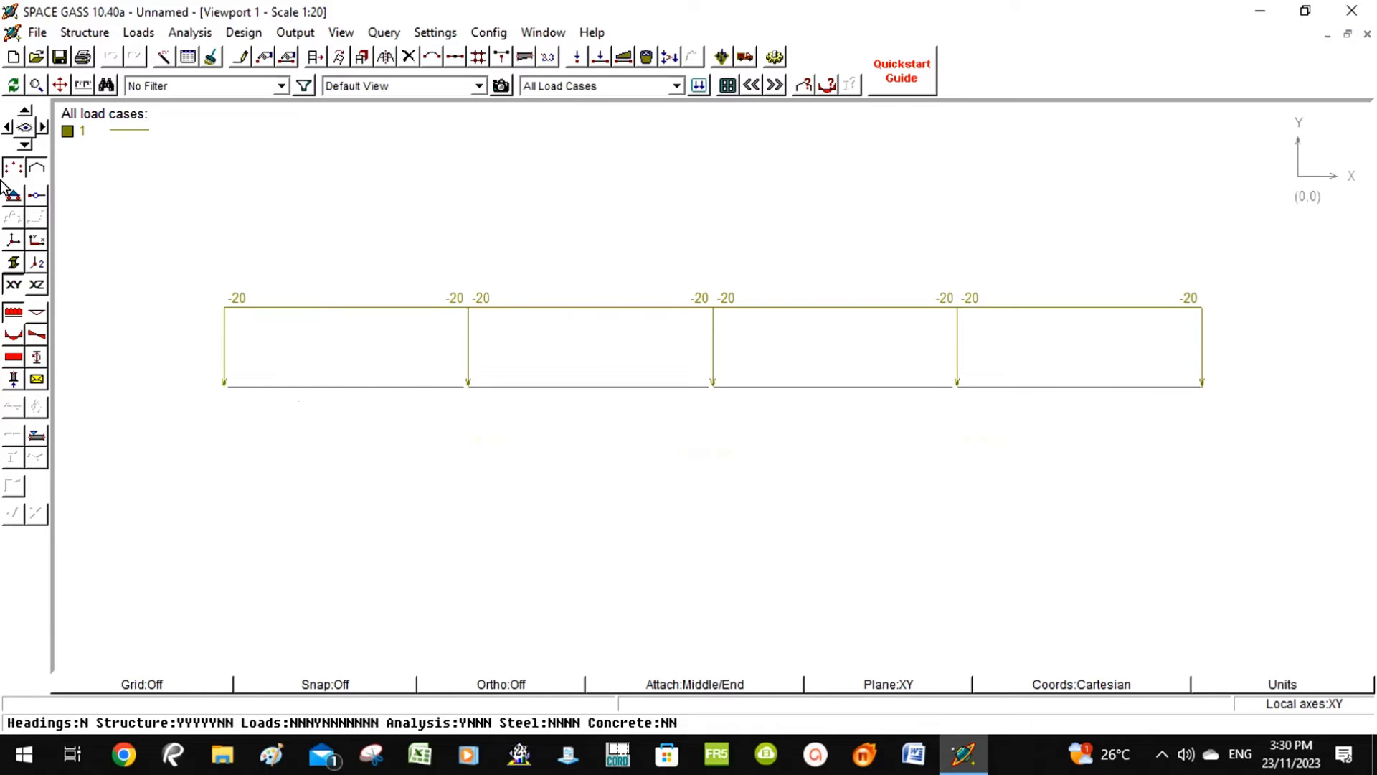
mouse_move(13, 312)
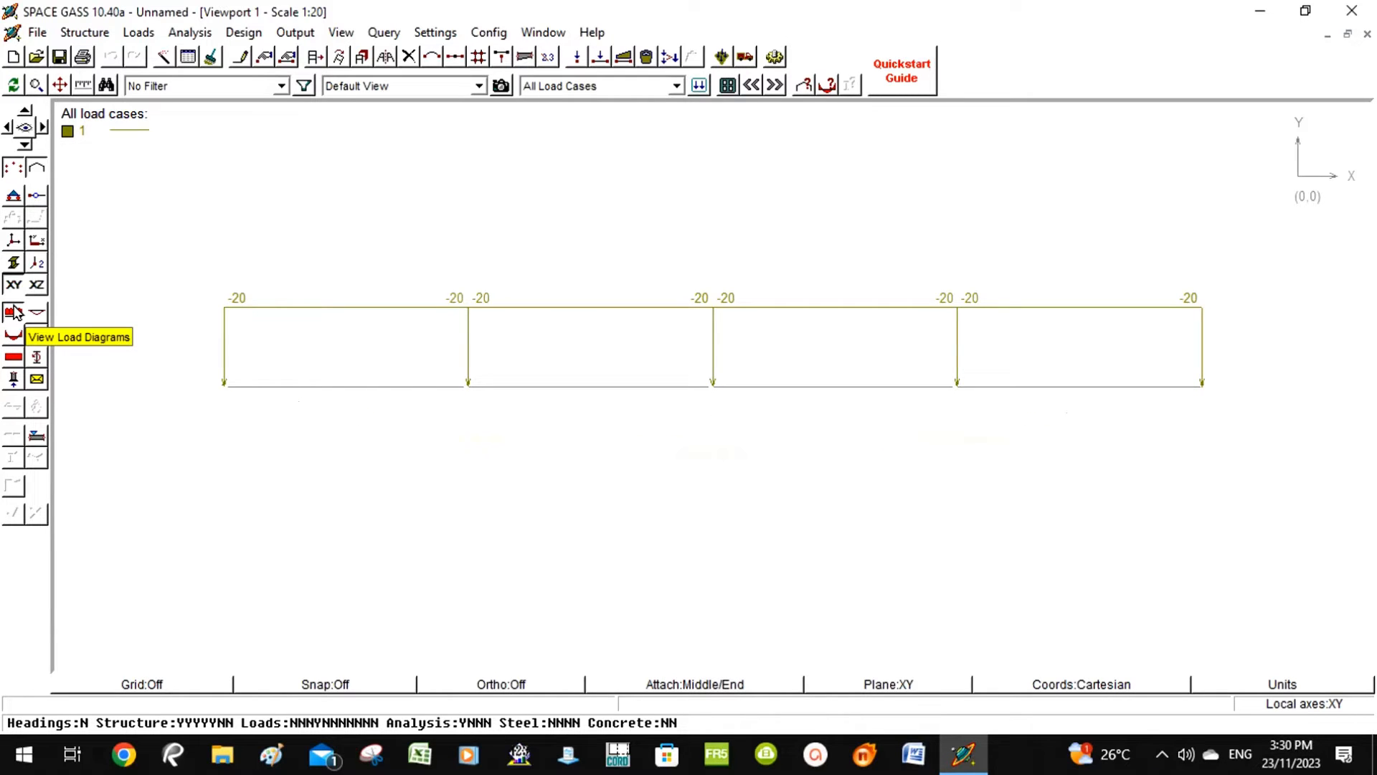